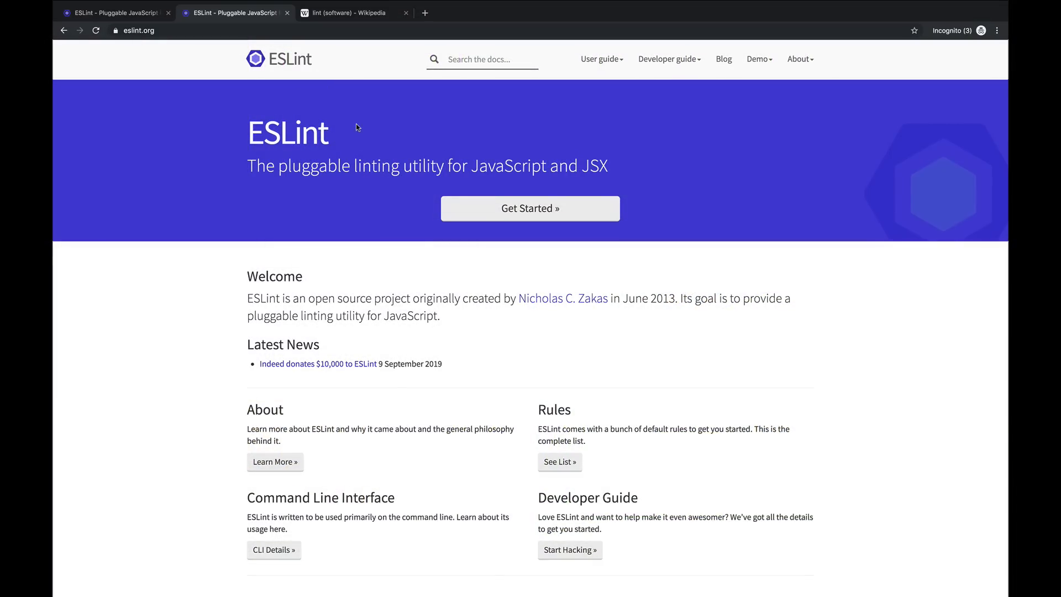
Highlight the ESLint tagline on eslint.org, then read the lint (software) Wikipedia article.
drag(256, 166, 560, 165)
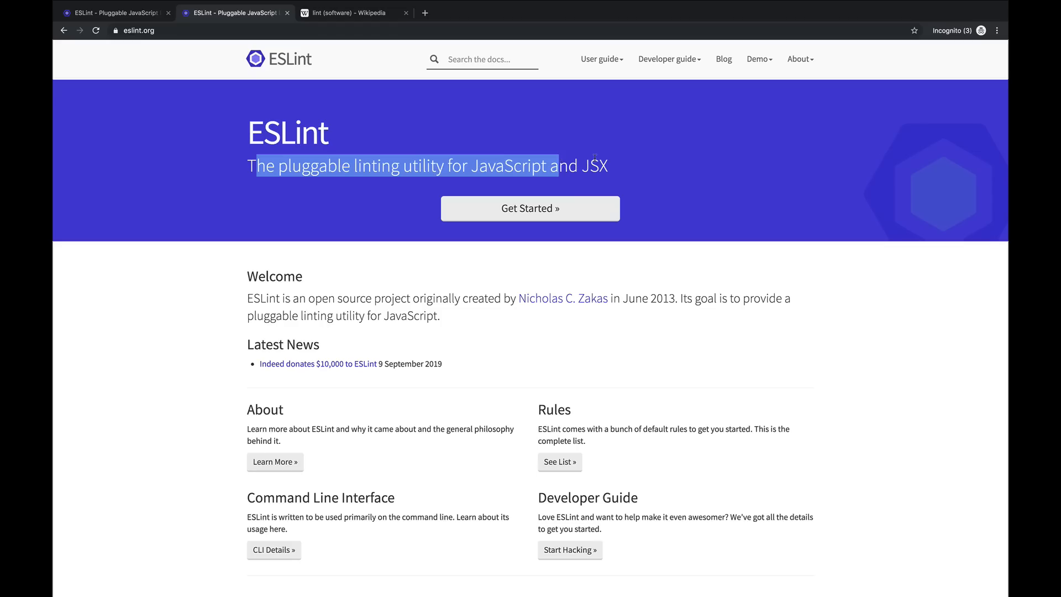
click(347, 12)
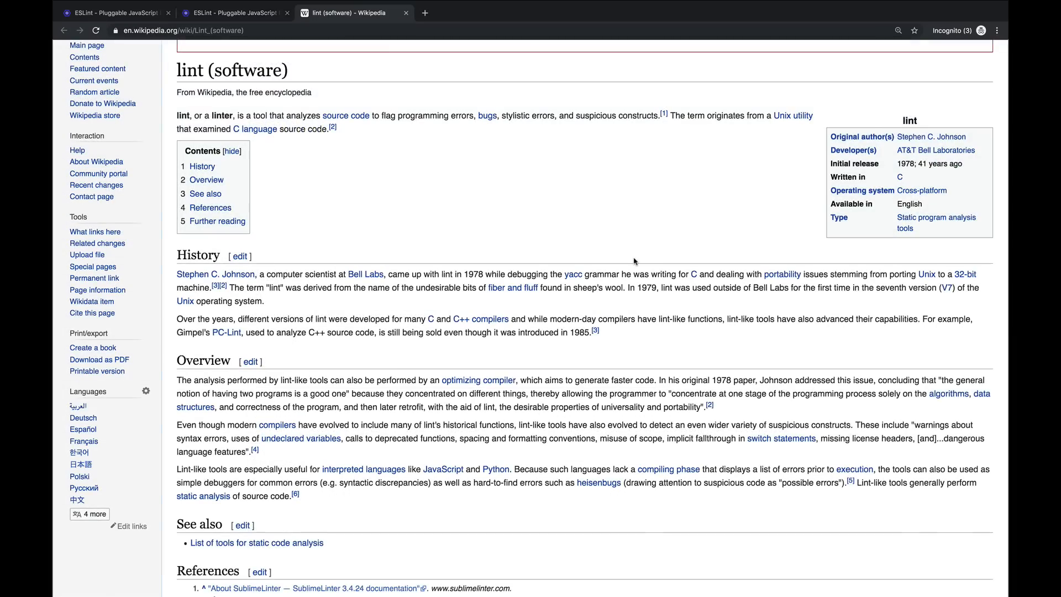
scroll(down, 3)
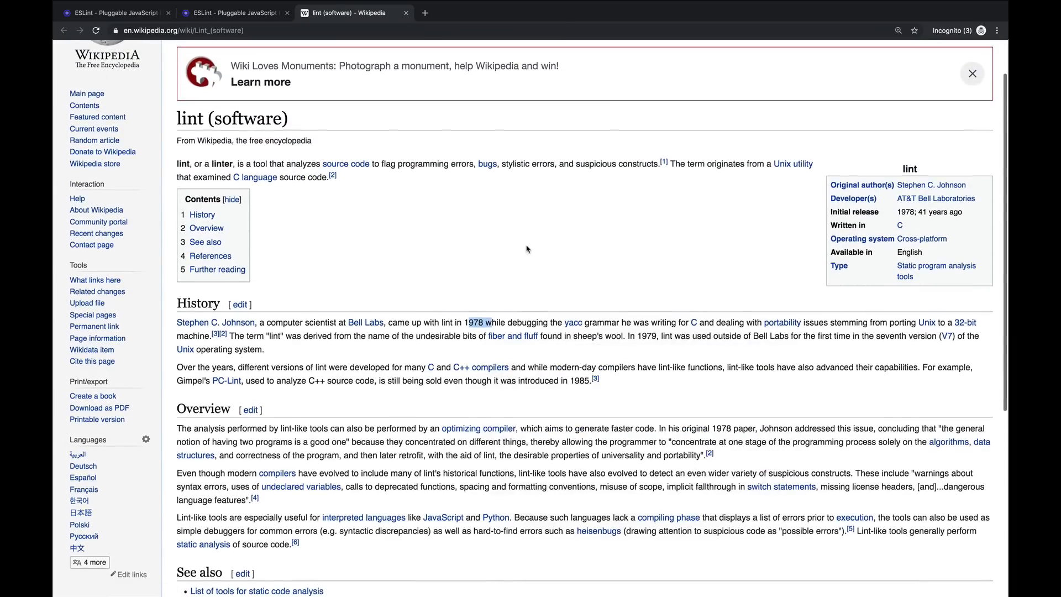
scroll(down, 3)
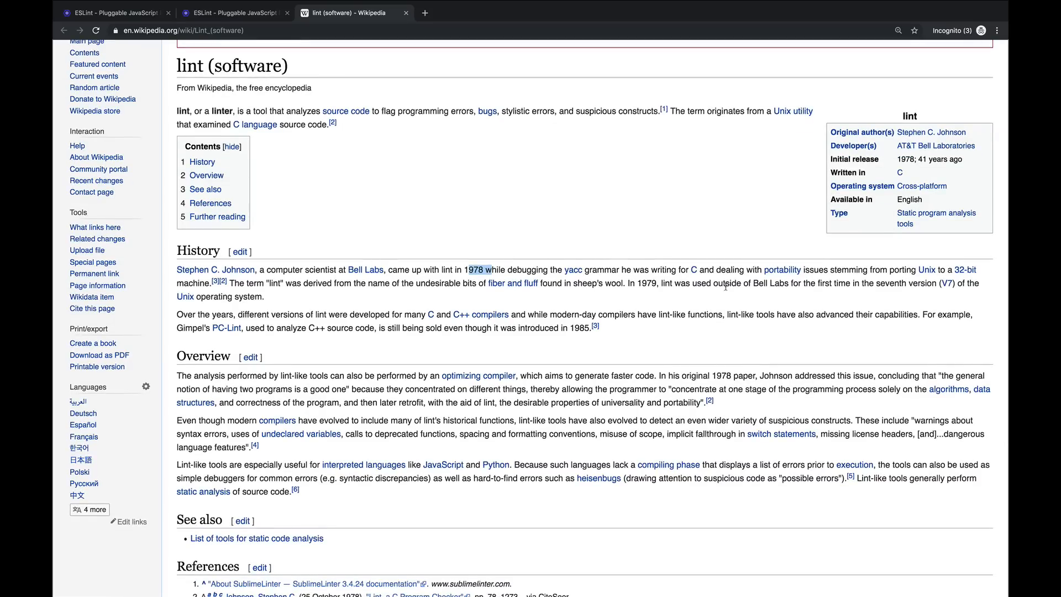
mouse_move(443, 296)
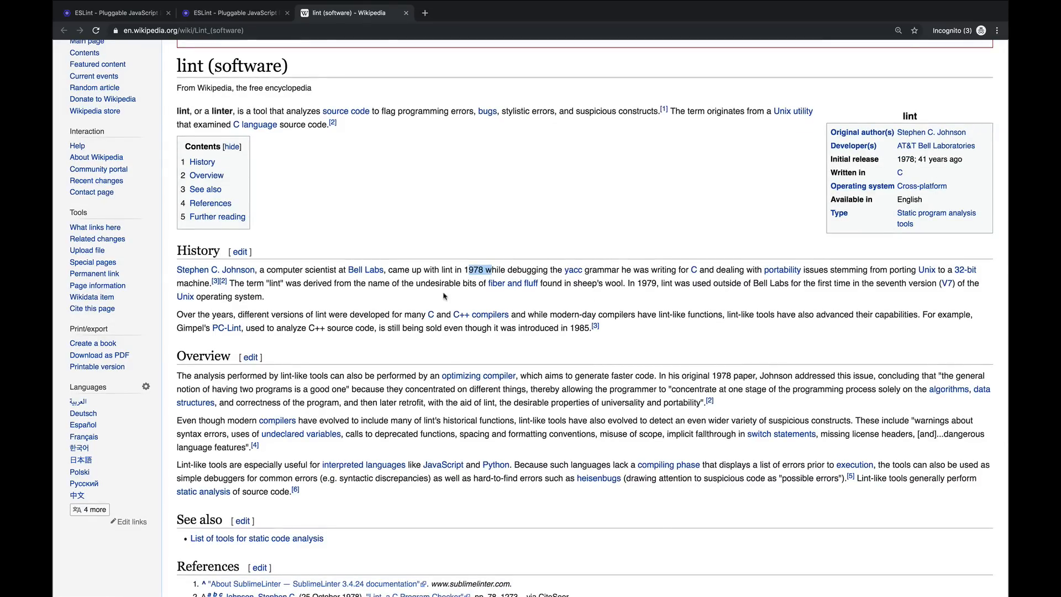
double_click(263, 283)
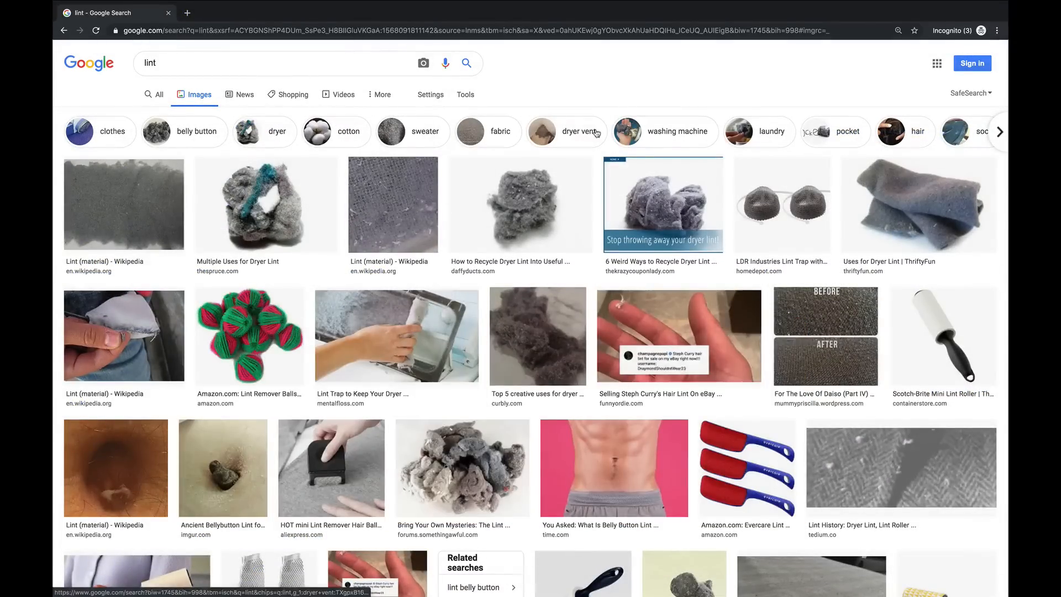
Close the lint image results and return to the Notion ESLint tutorial tab.
click(223, 468)
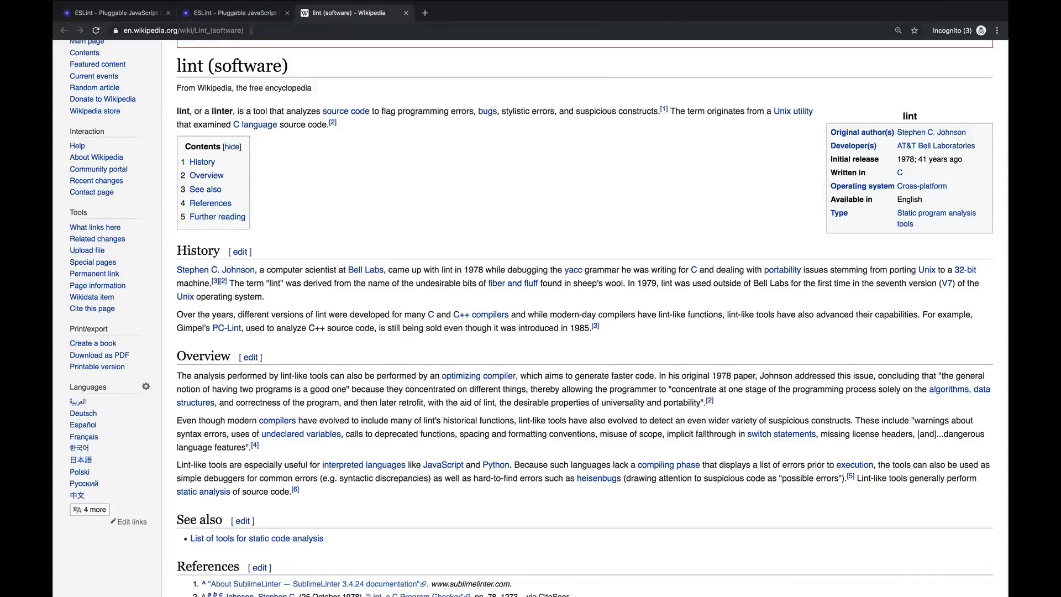
click(233, 12)
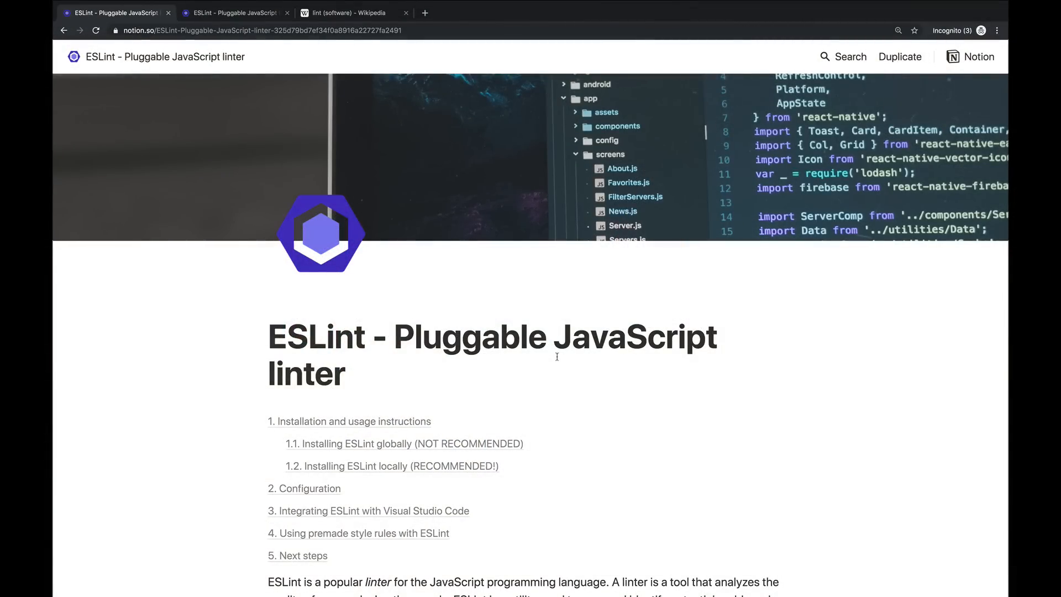
mouse_move(634, 347)
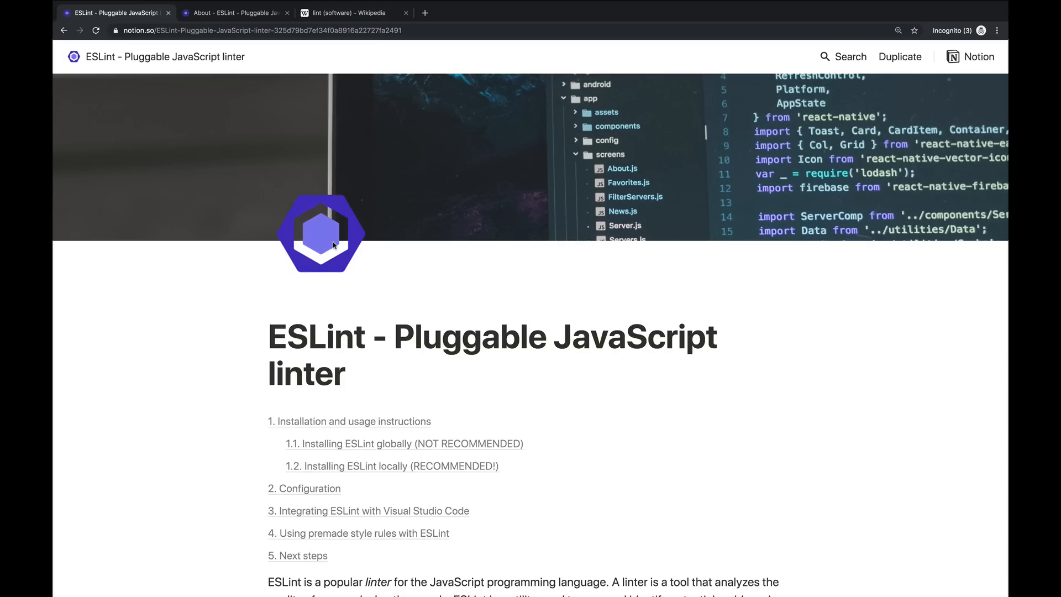
scroll(down, 3)
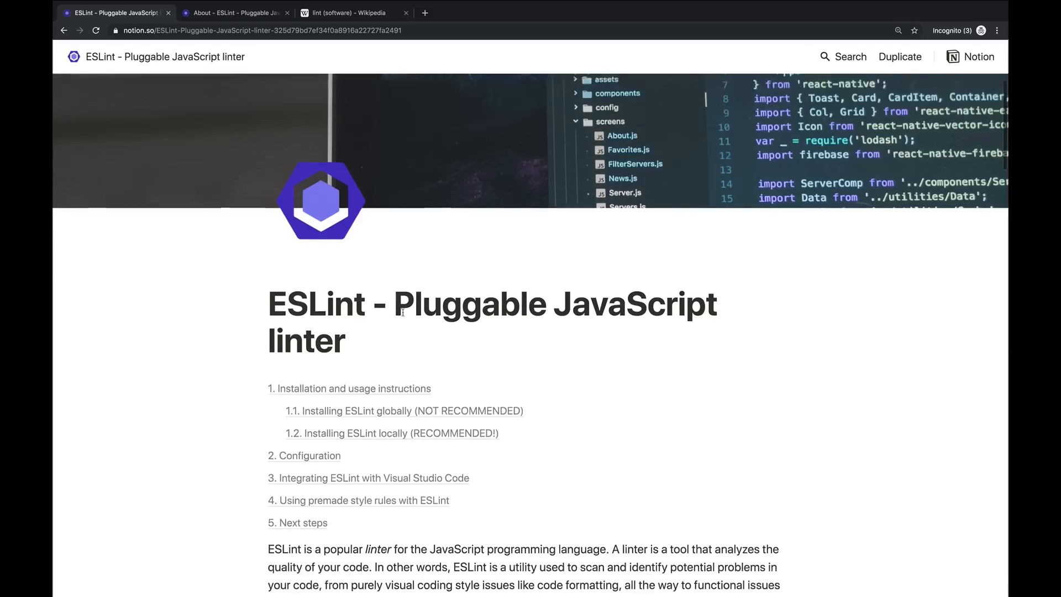
scroll(up, 3)
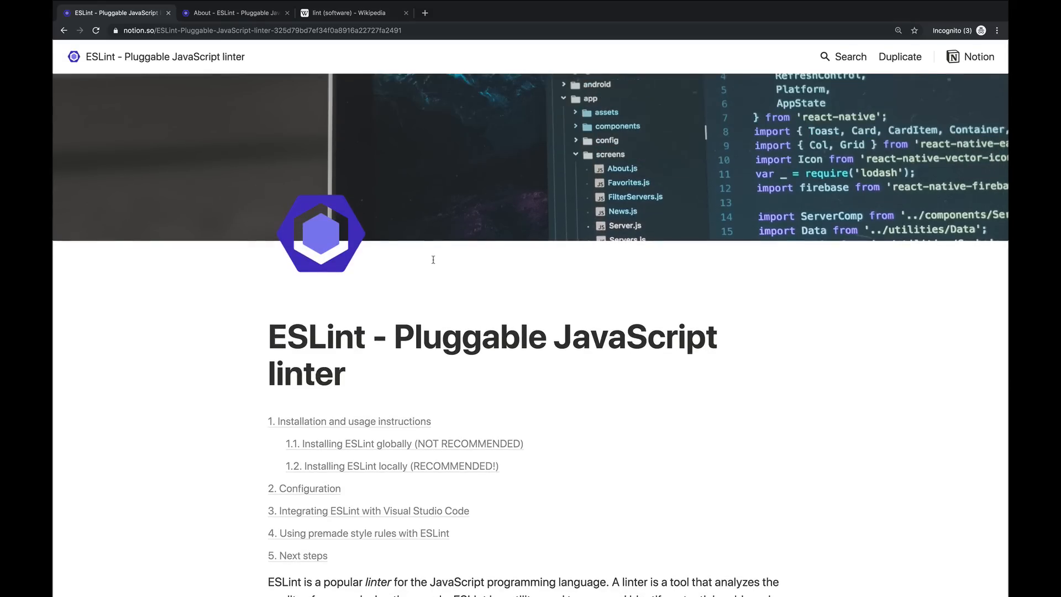
mouse_move(340, 198)
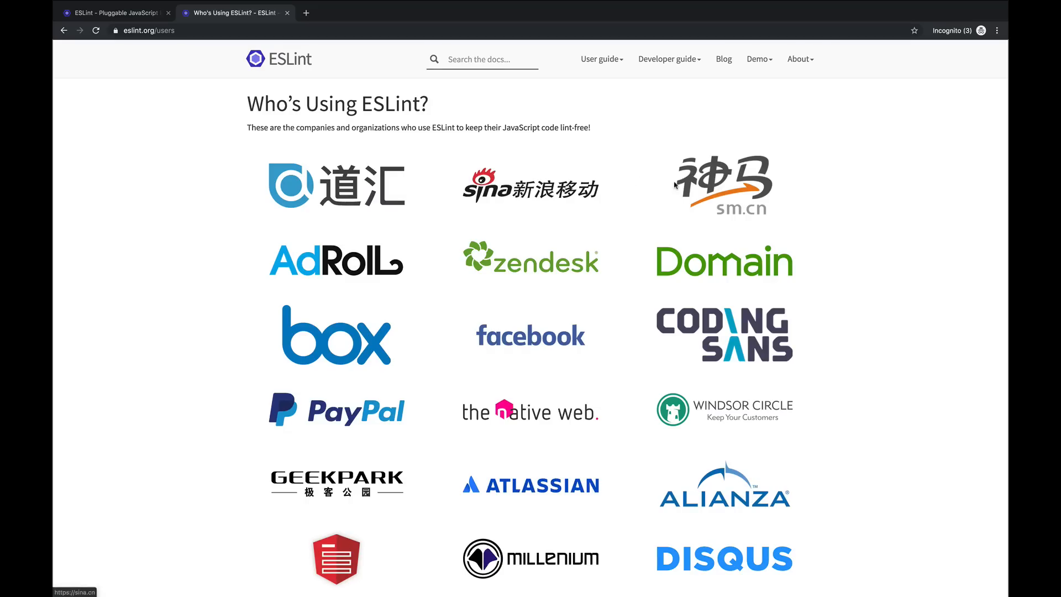
mouse_move(701, 221)
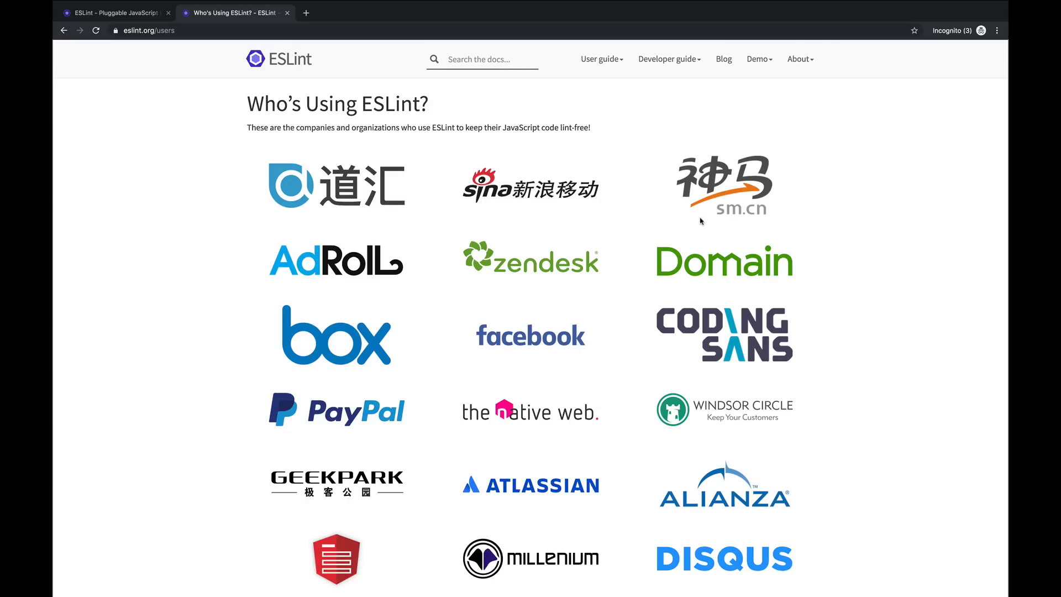
Browse the Who's Using ESLint company logos, then return to the Notion tutorial.
scroll(down, 3)
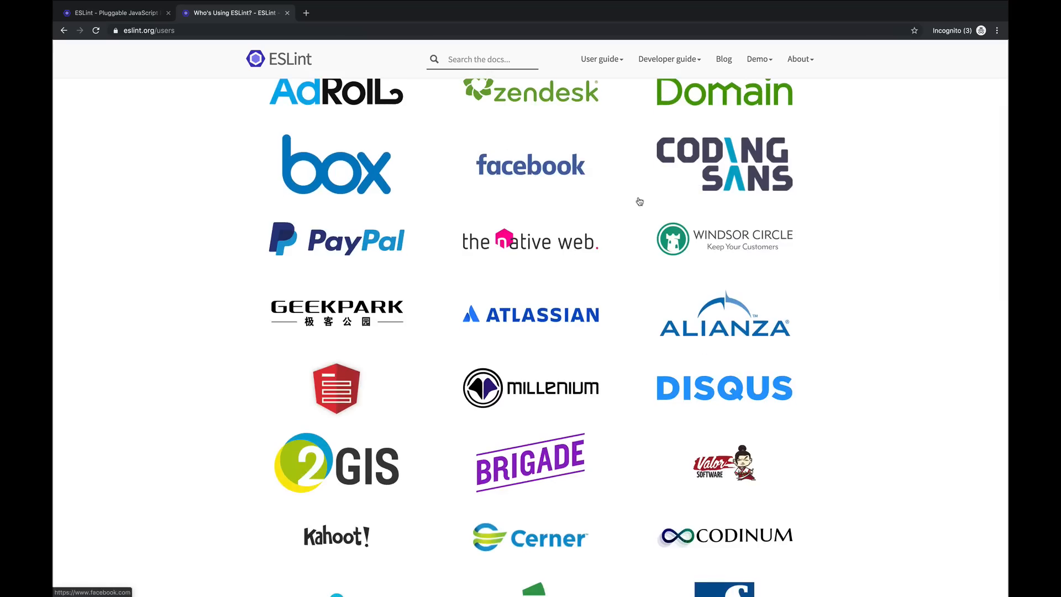
scroll(down, 3)
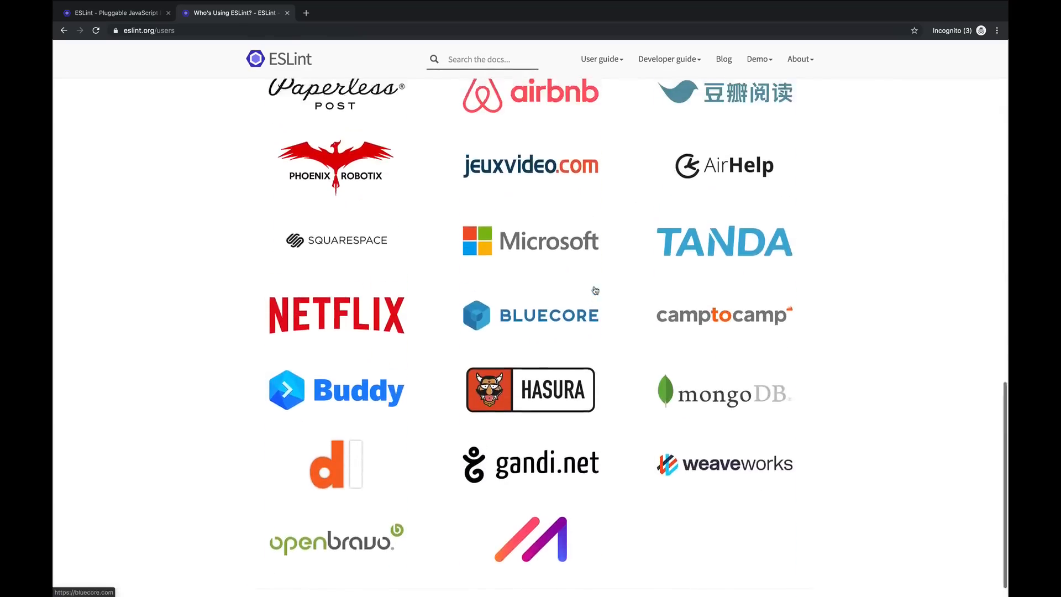
scroll(up, 3)
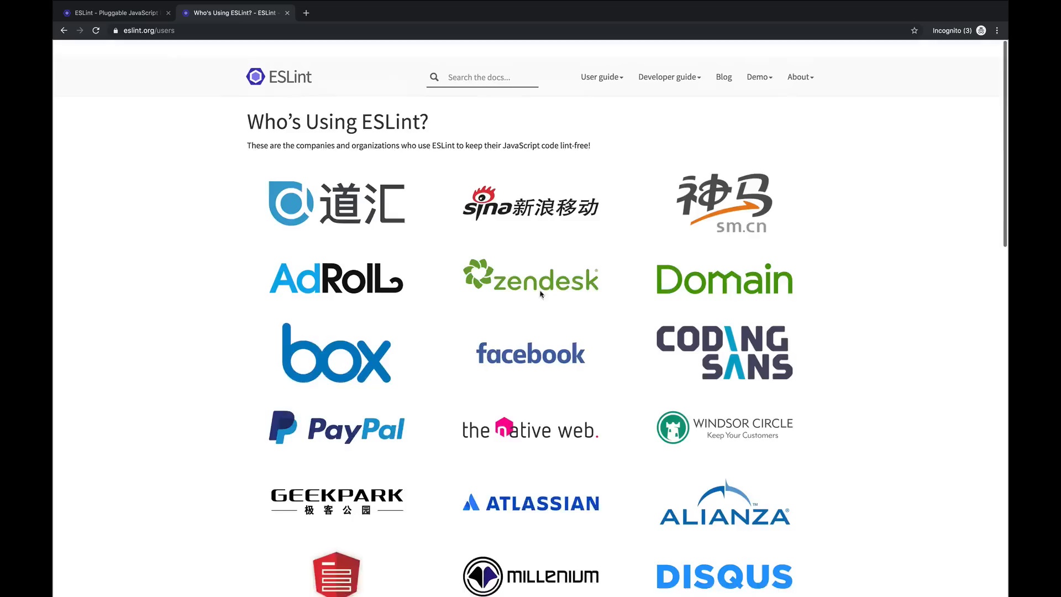
scroll(down, 3)
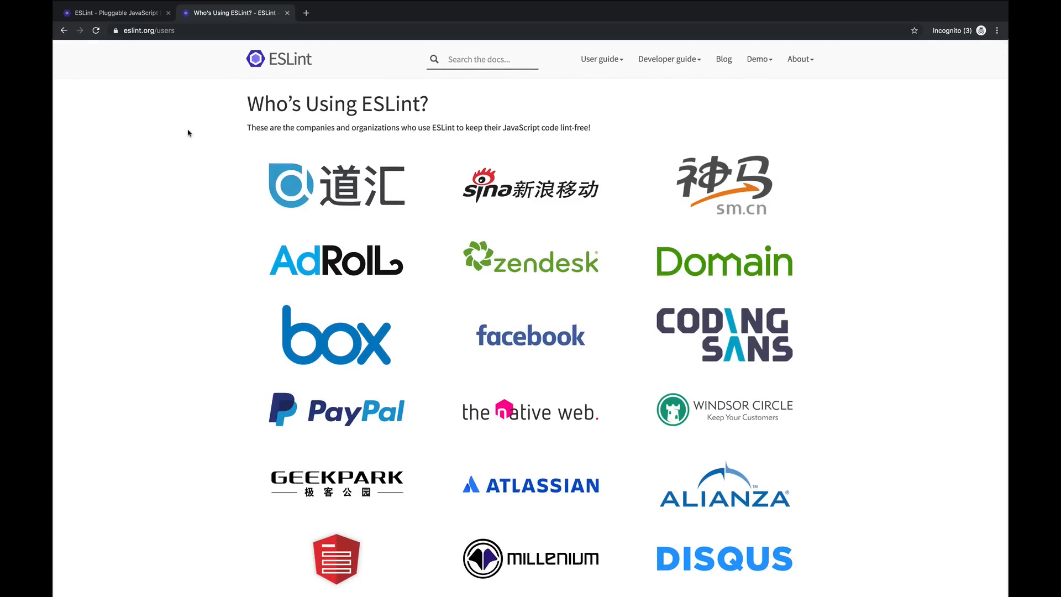
click(112, 12)
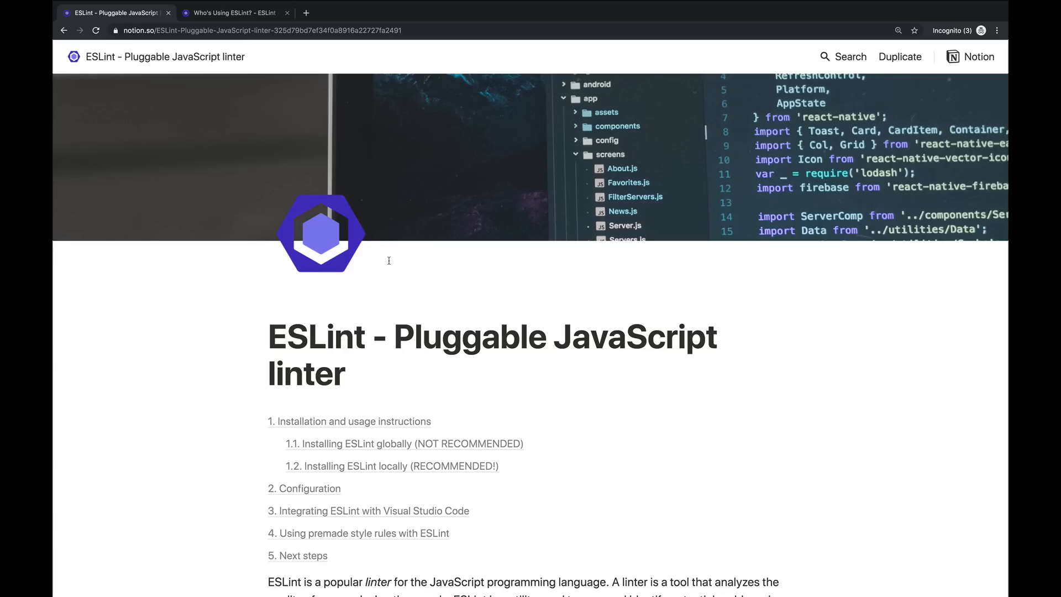
mouse_move(645, 268)
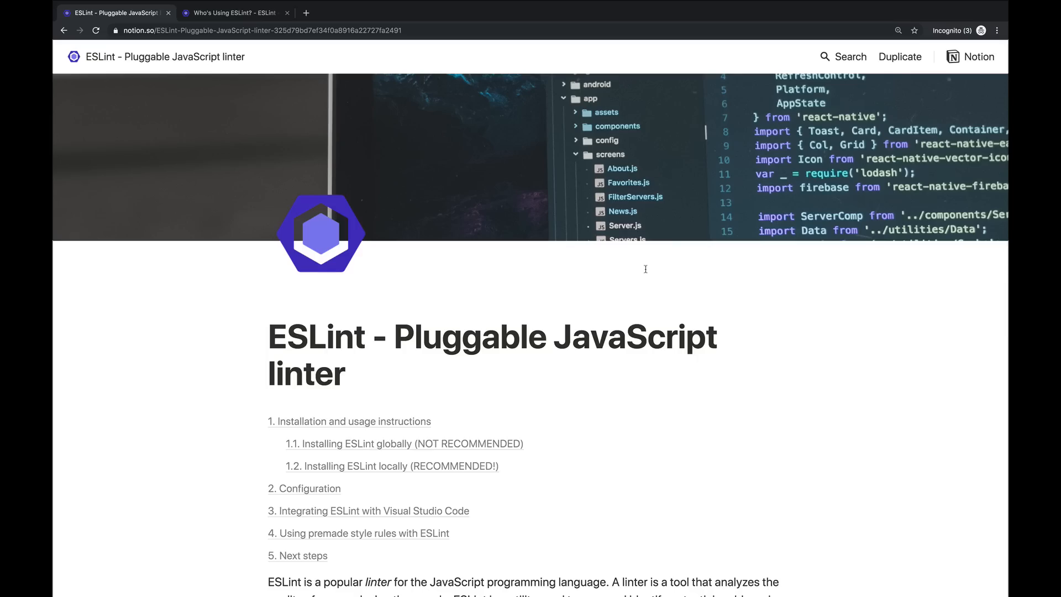
Scroll the Notion notes to sections 1.1 and 1.2 on global and local ESLint installation.
scroll(down, 3)
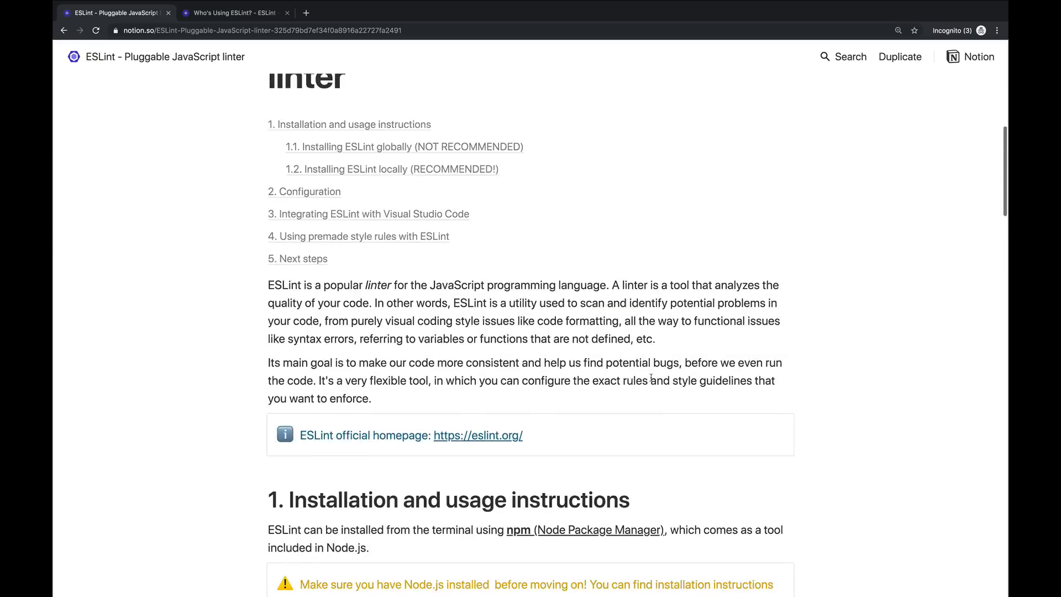
scroll(down, 3)
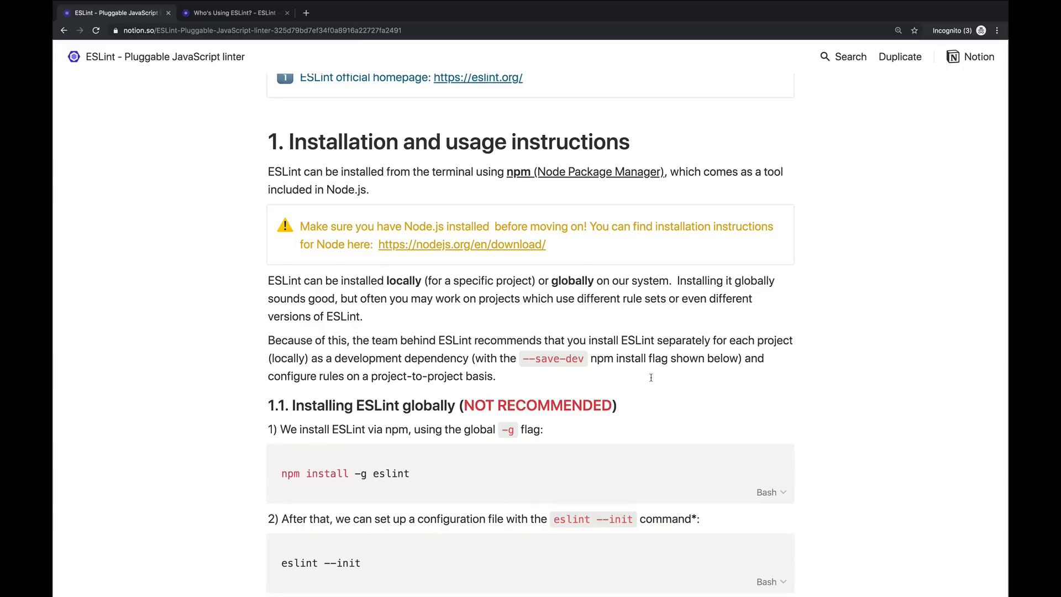
mouse_move(701, 351)
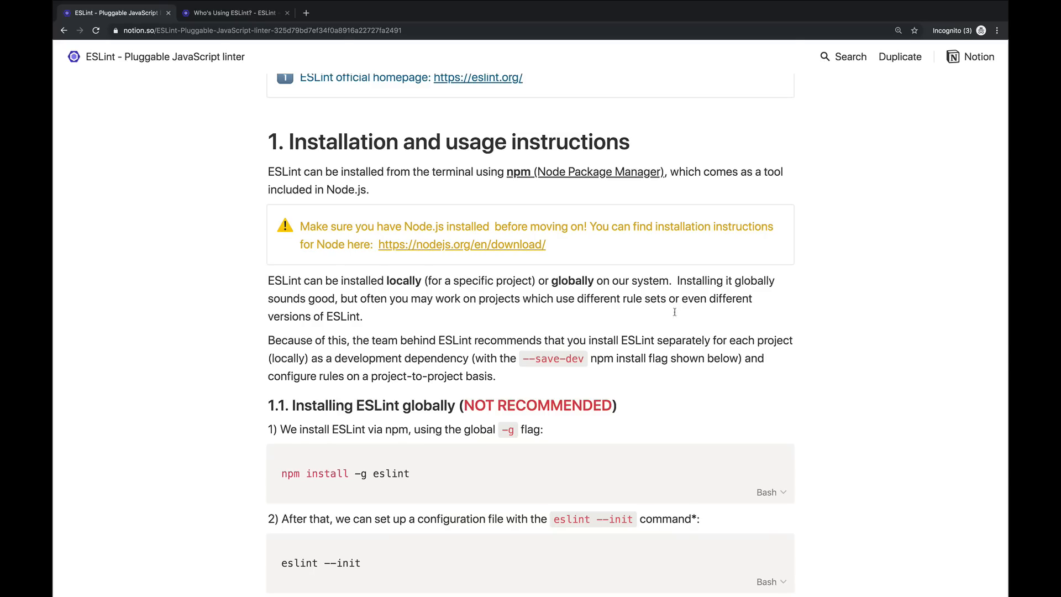
scroll(down, 3)
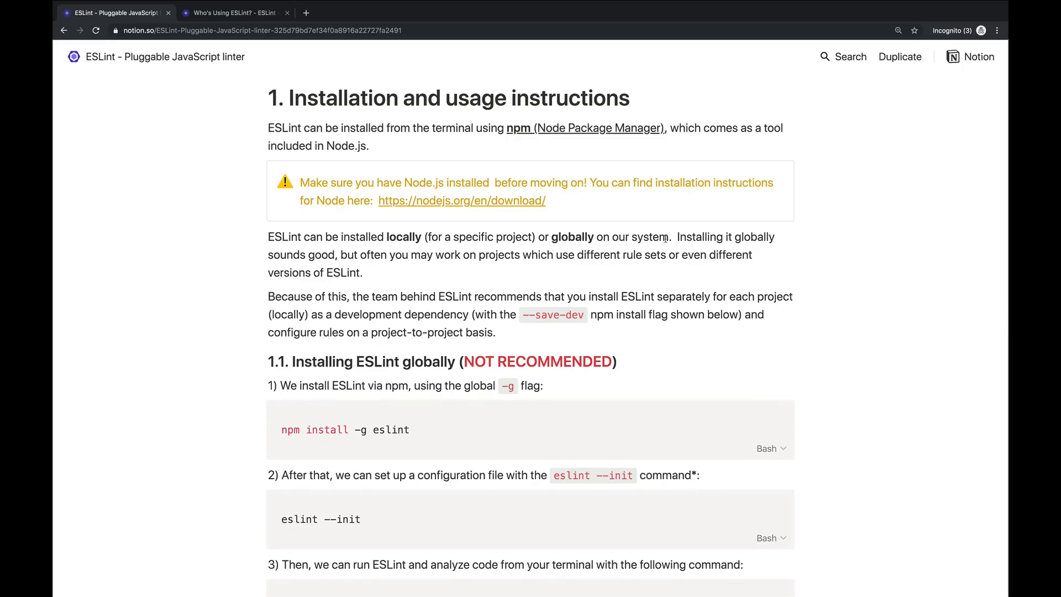
scroll(down, 3)
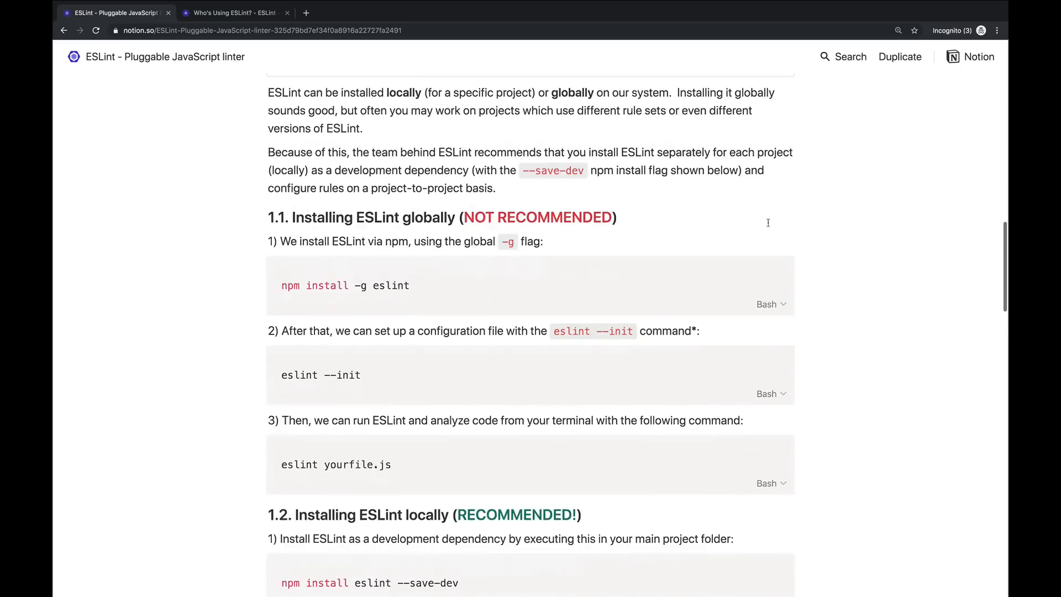
scroll(down, 3)
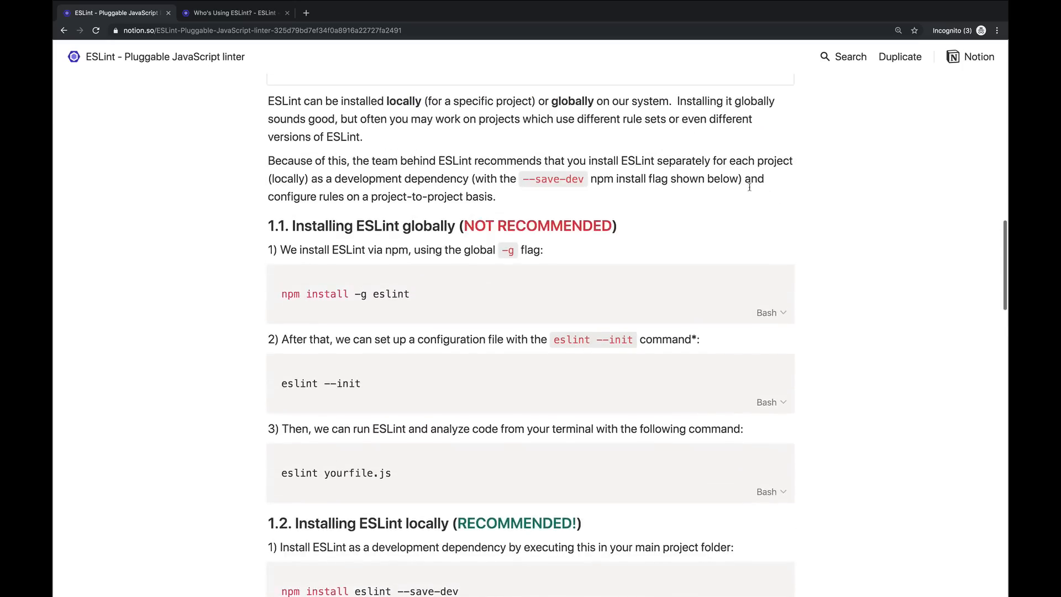
scroll(down, 3)
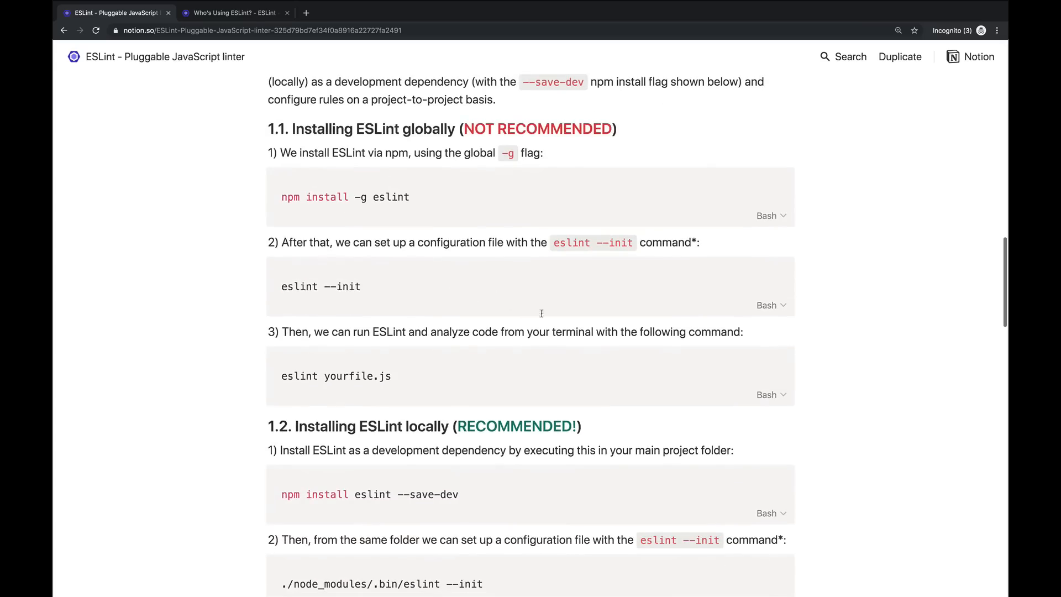
scroll(down, 3)
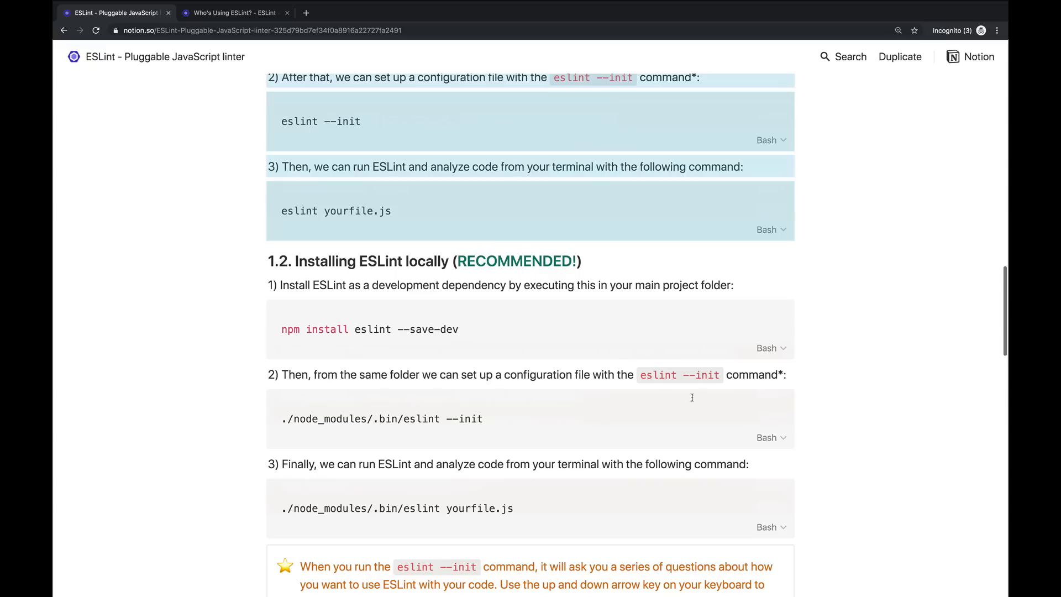
scroll(down, 3)
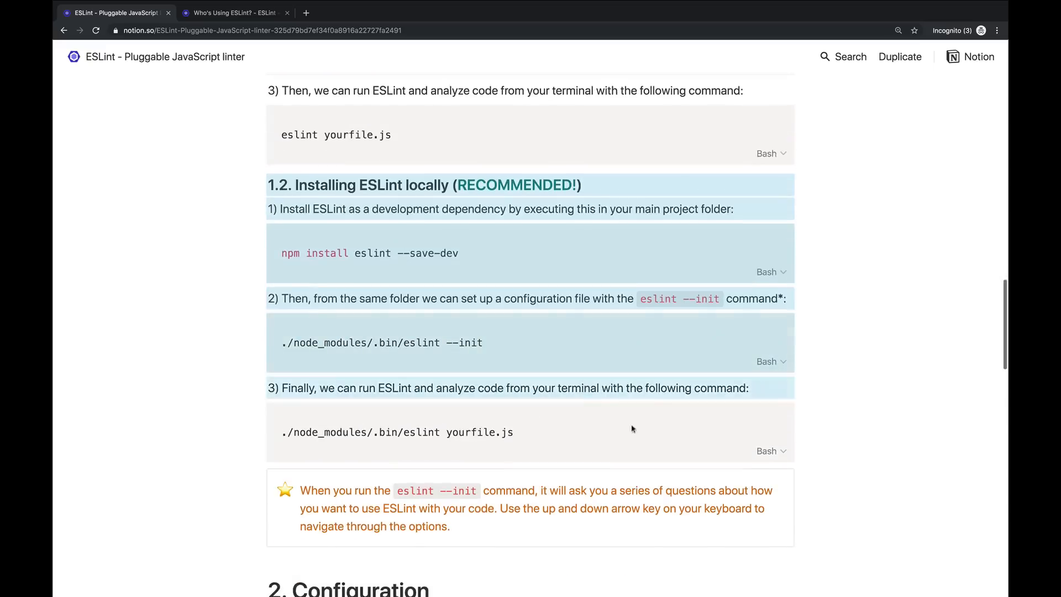
scroll(up, 3)
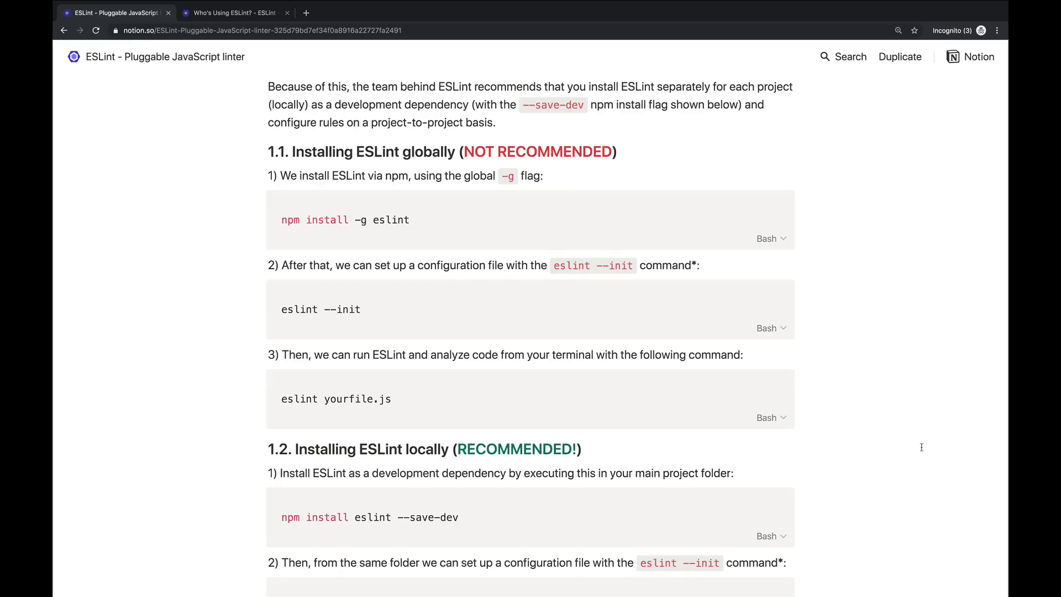
mouse_move(437, 154)
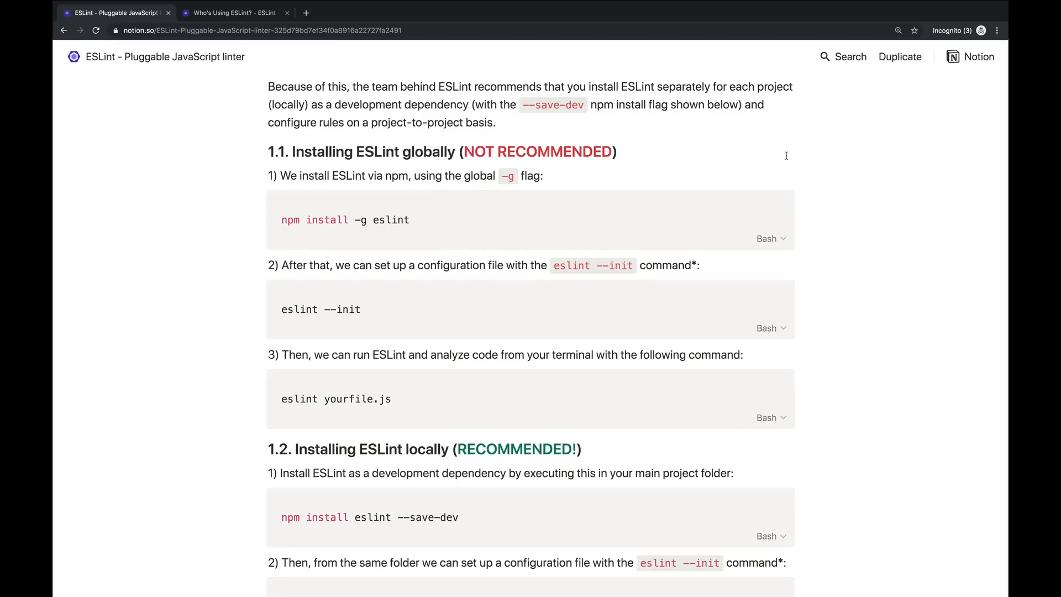
scroll(down, 3)
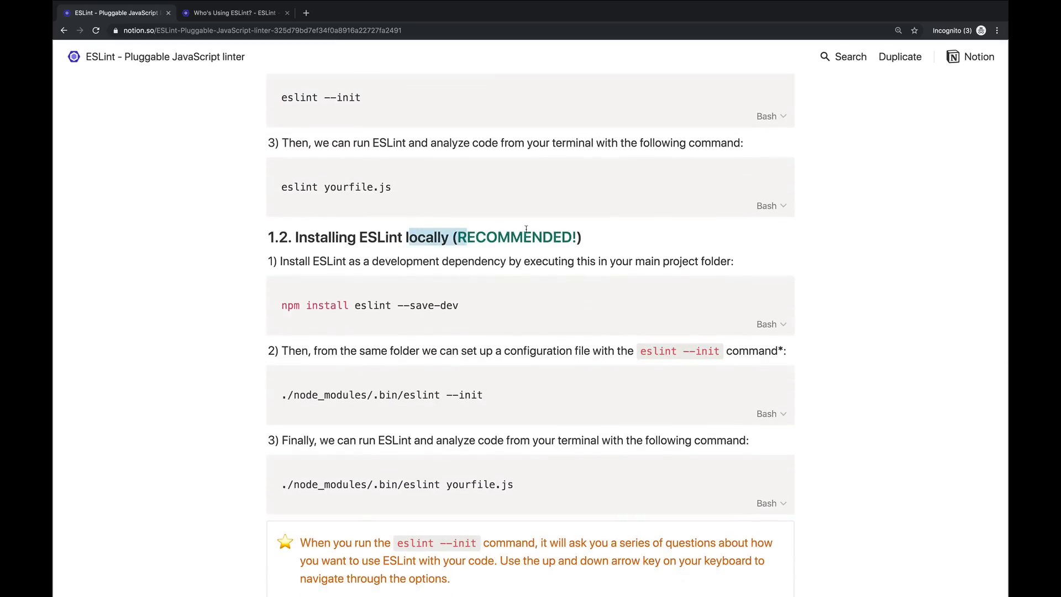
scroll(down, 3)
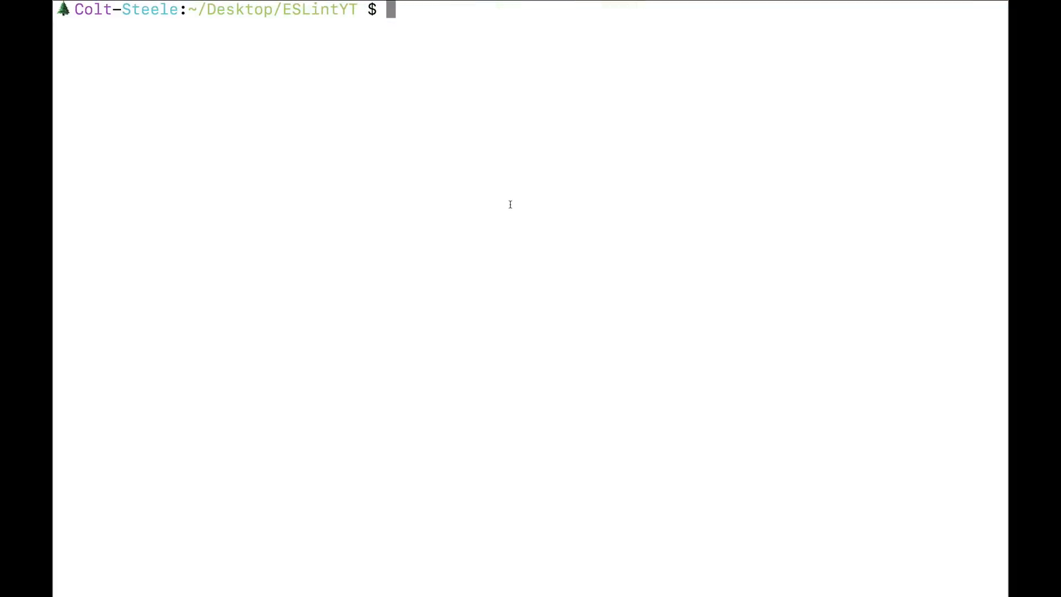
Create app.js and a default package.json, then run npm install eslint --save-dev.
text(ls)
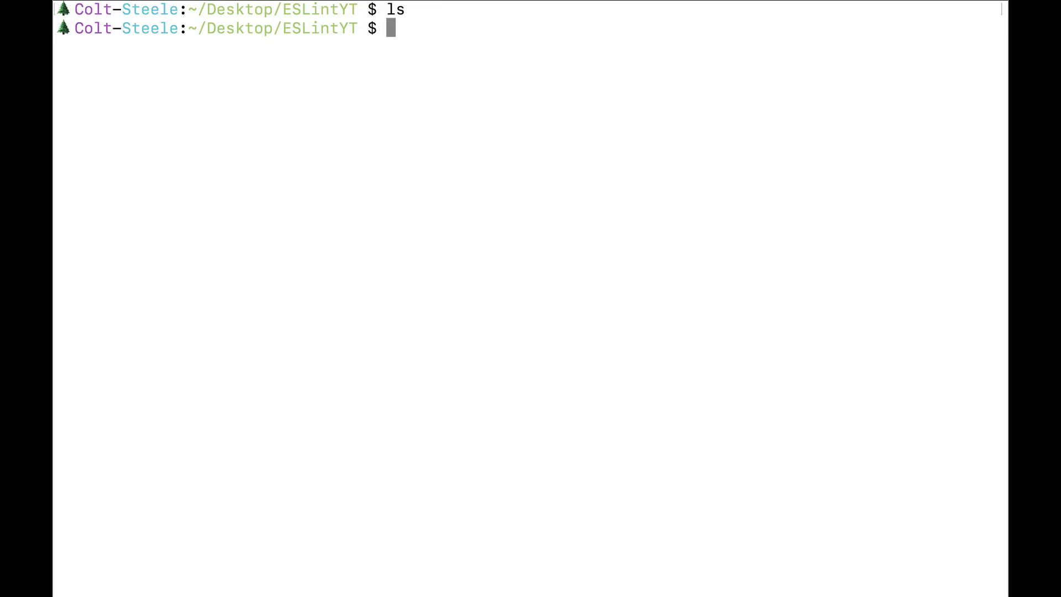
text(app)
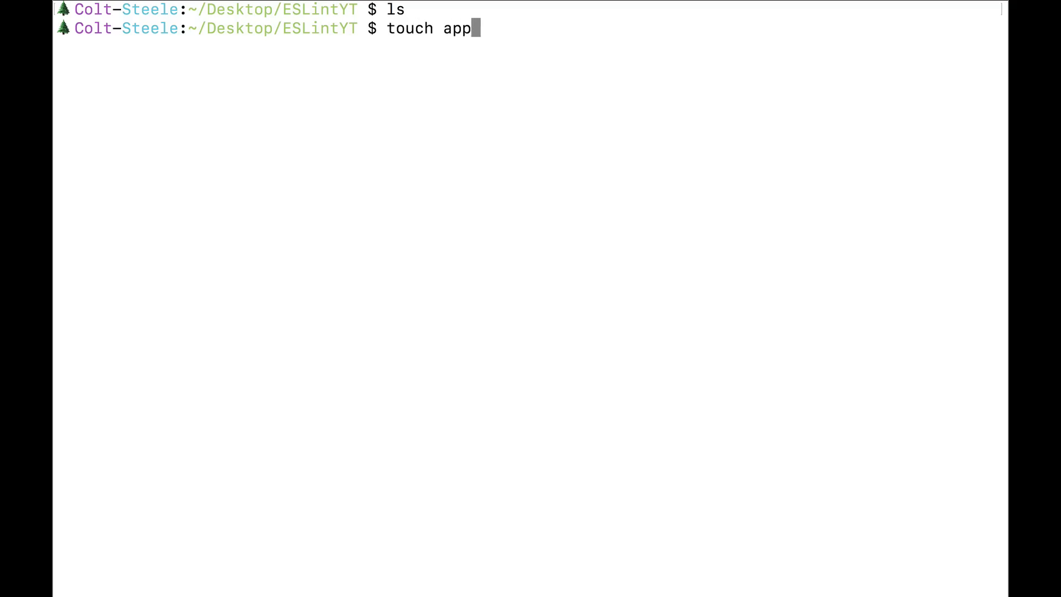
text(.js)
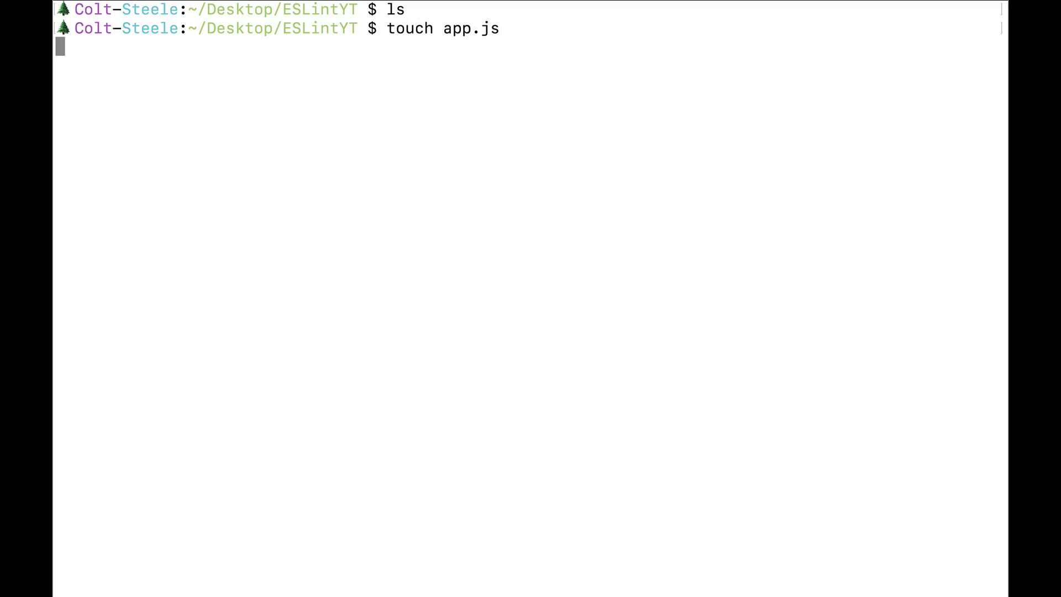
text(npm init -y)
text(npm install eslint --save-dev)
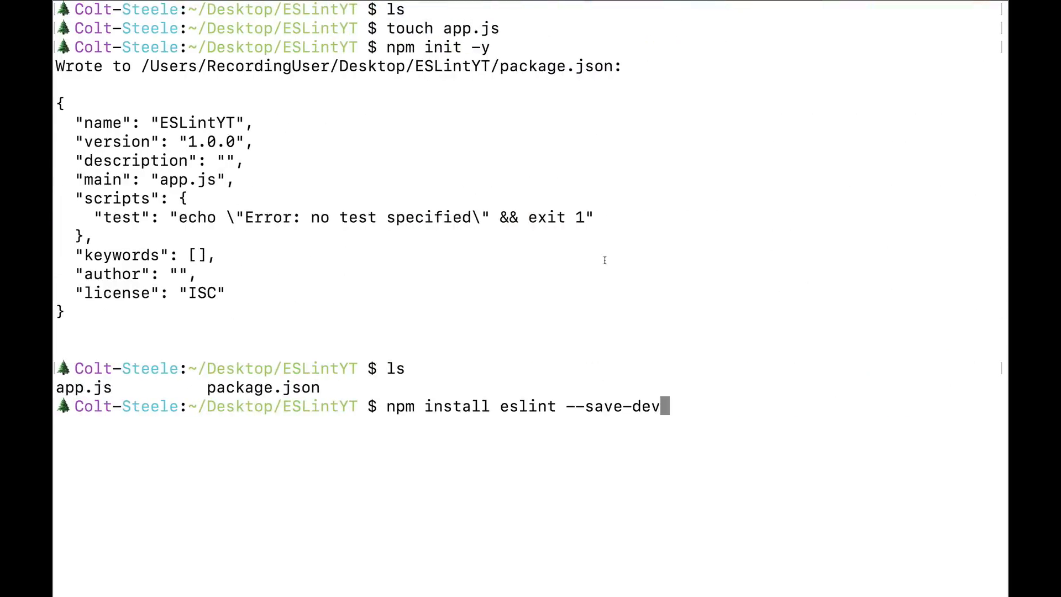
key(enter)
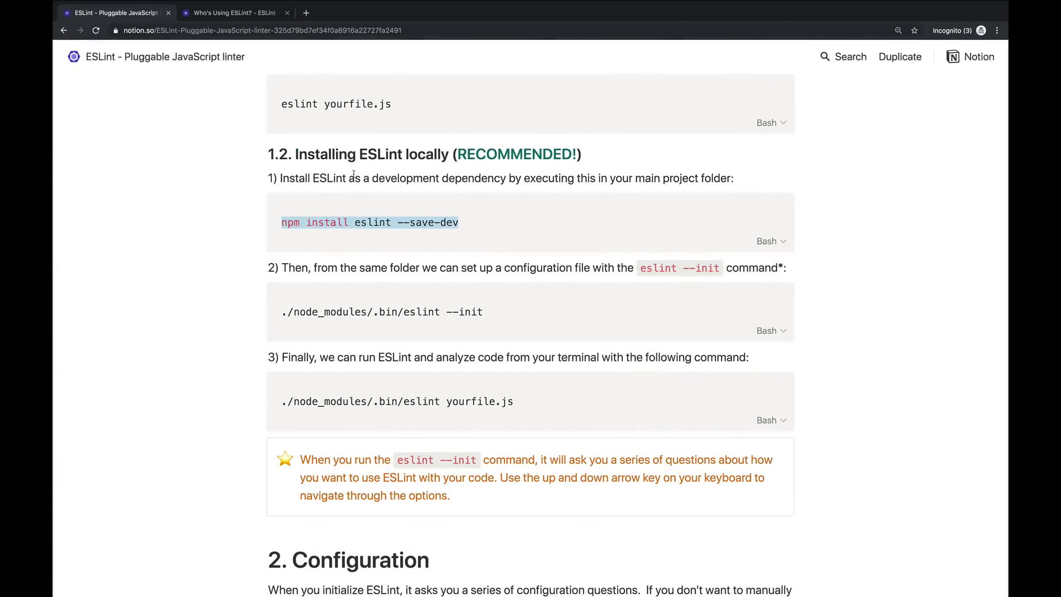
Switch to eslint.org and open the Rules list under User guide.
scroll(down, 3)
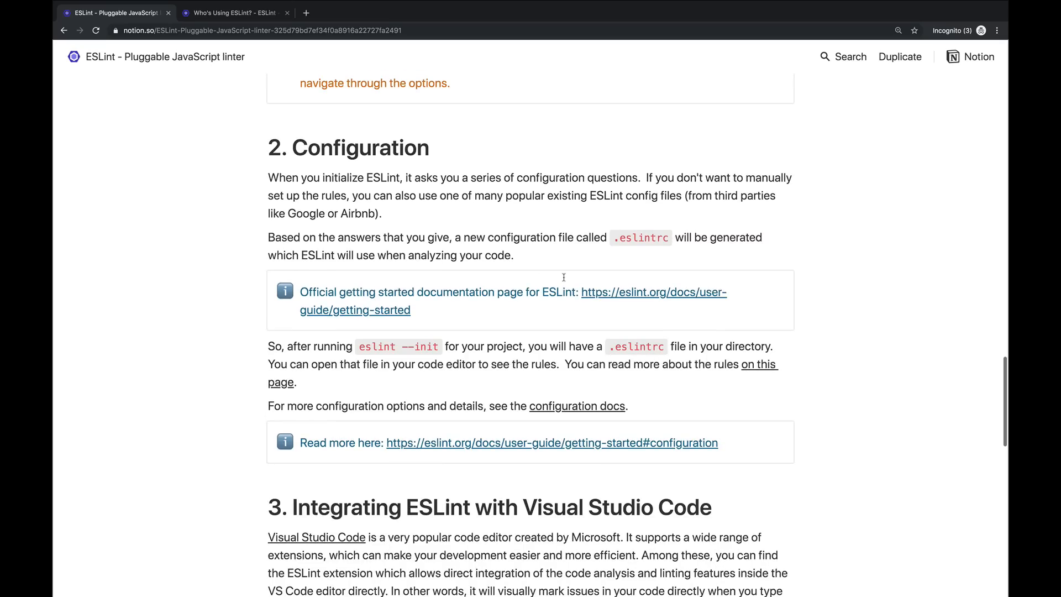
double_click(640, 237)
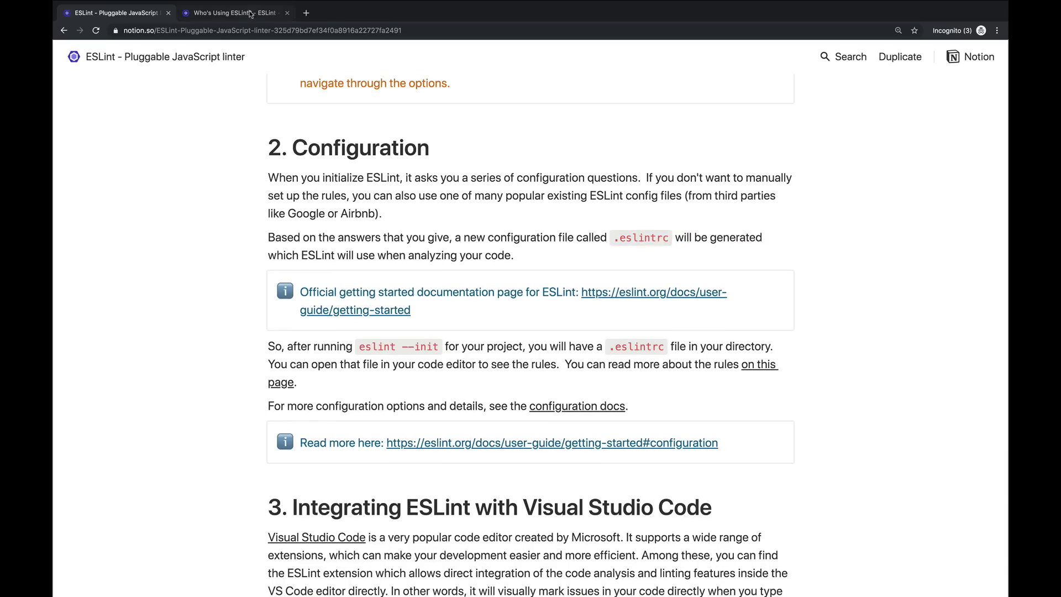
click(233, 13)
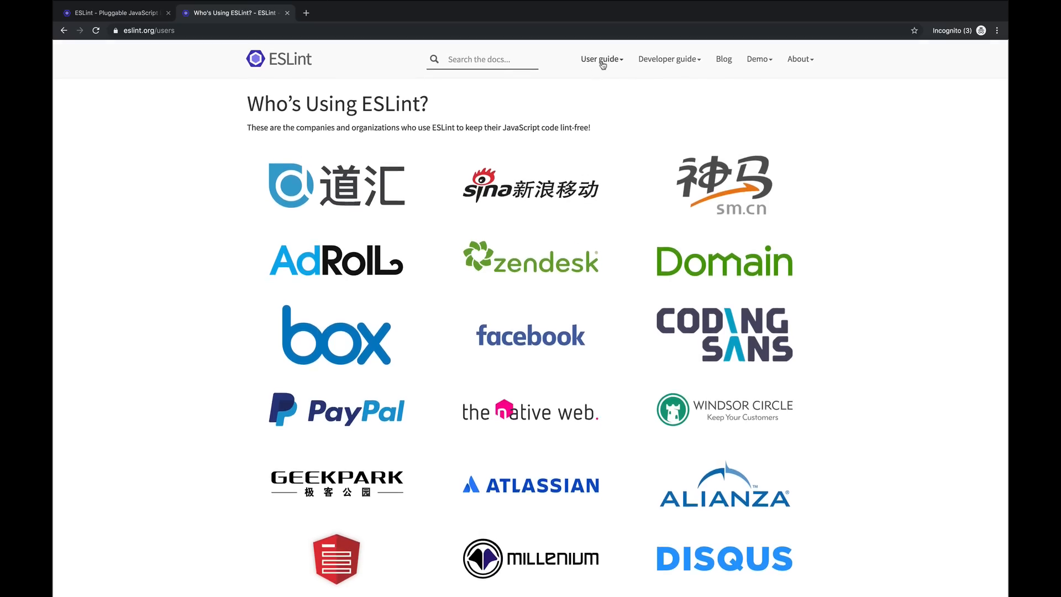
click(599, 60)
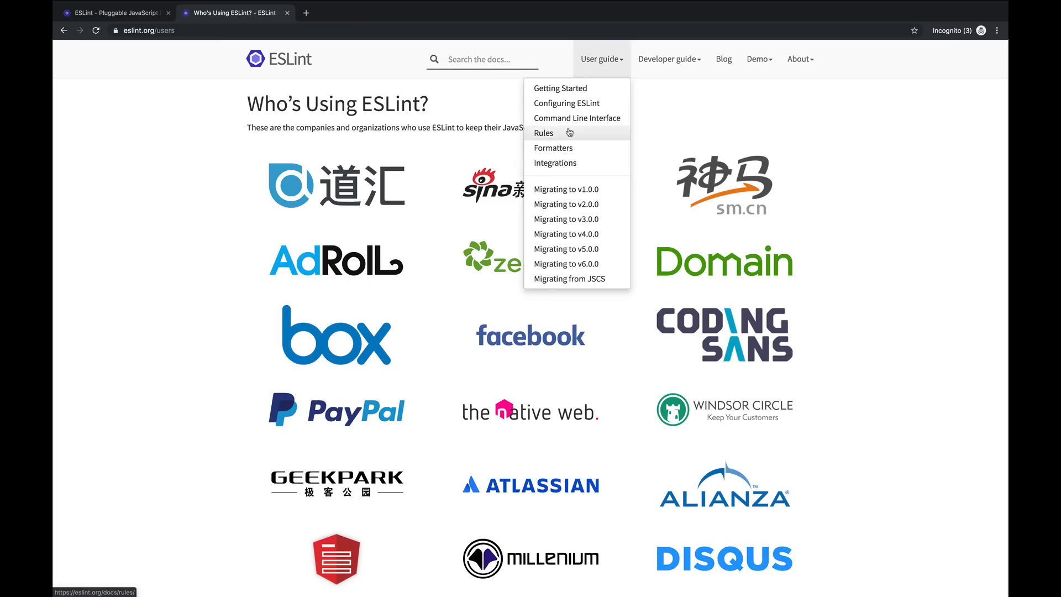
click(543, 133)
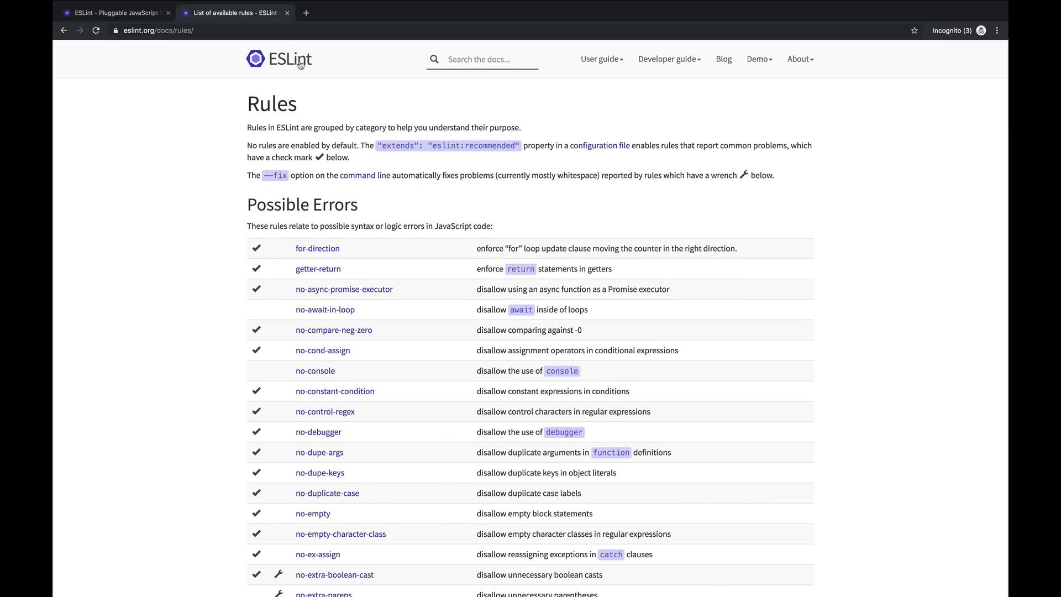
Scroll the rules list and read the quotes rule documentation.
scroll(down, 3)
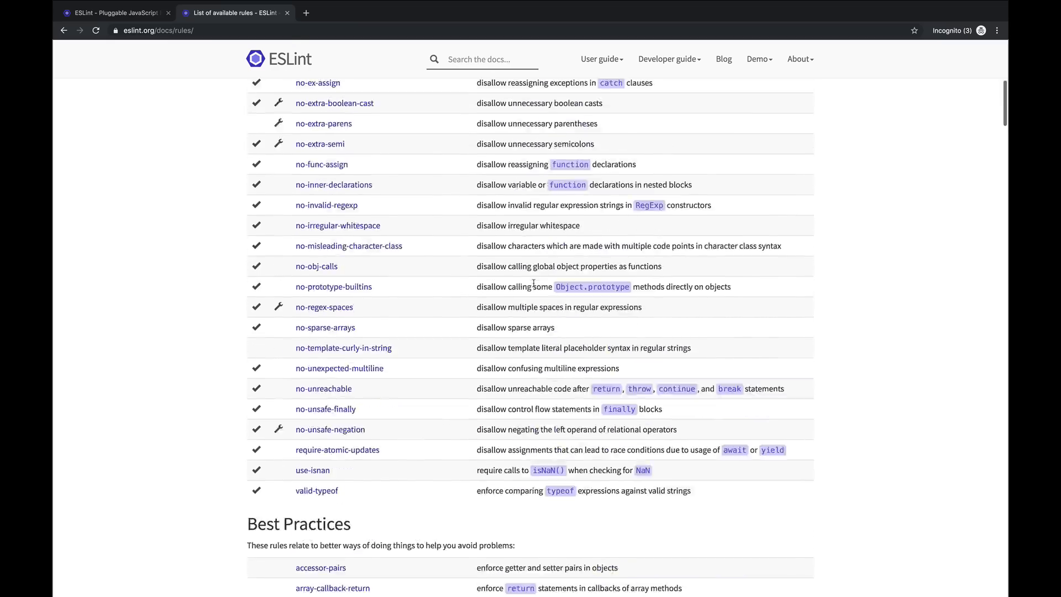
scroll(down, 3)
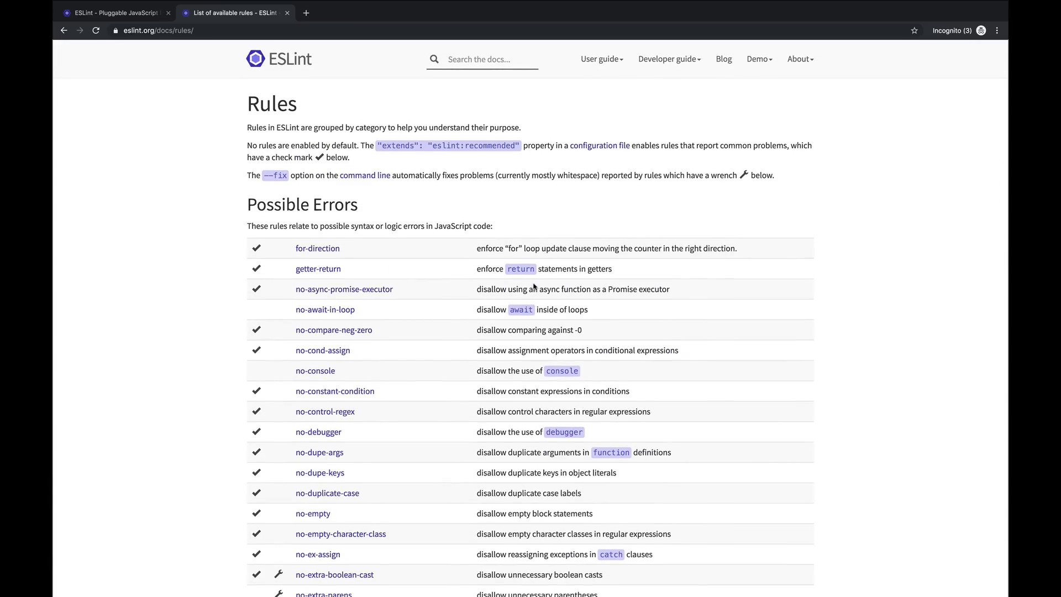
mouse_move(334, 329)
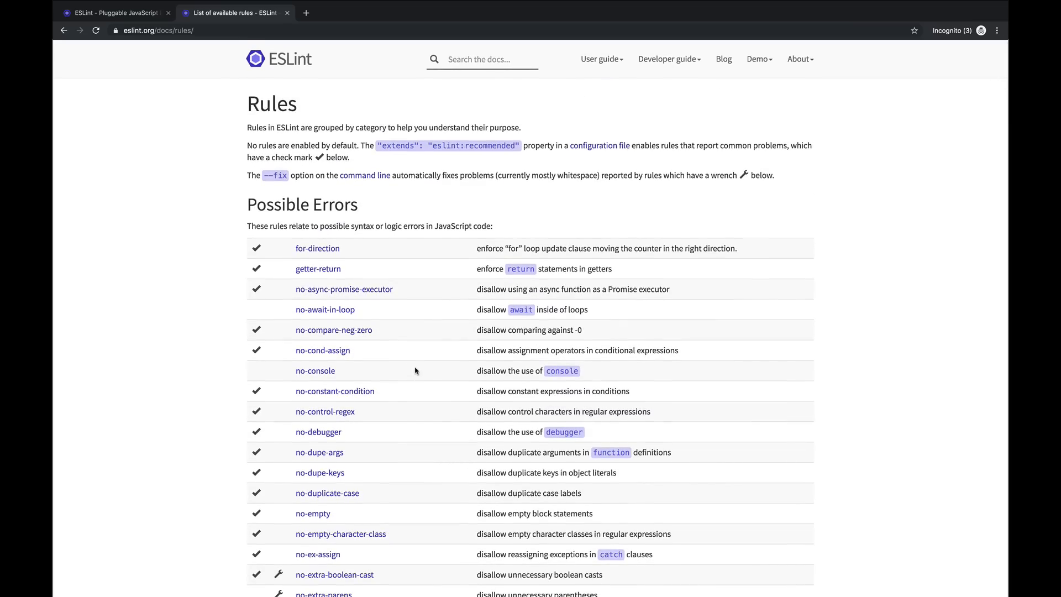
mouse_move(395, 313)
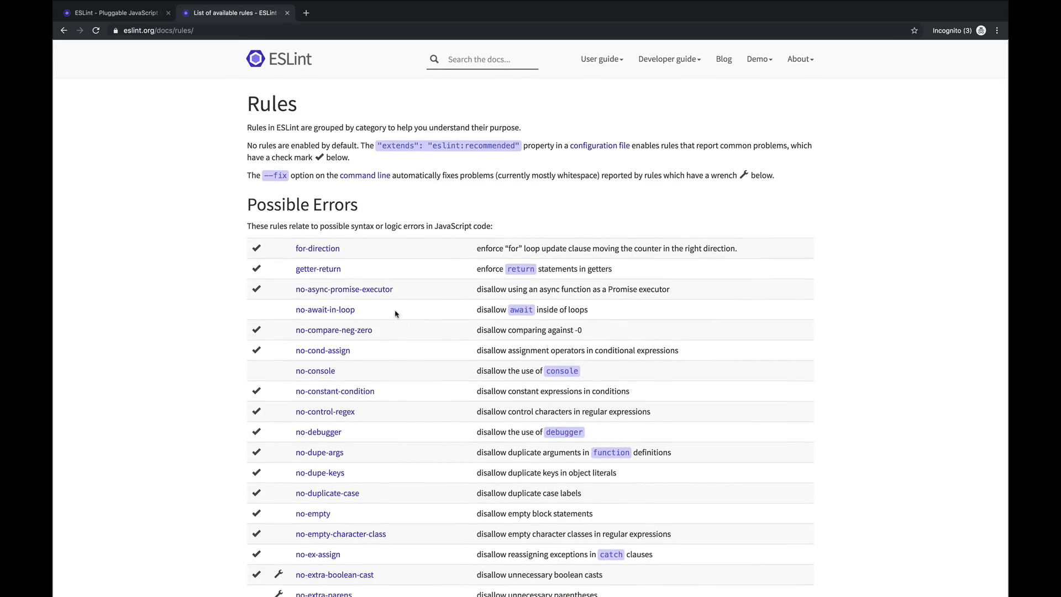
scroll(down, 3)
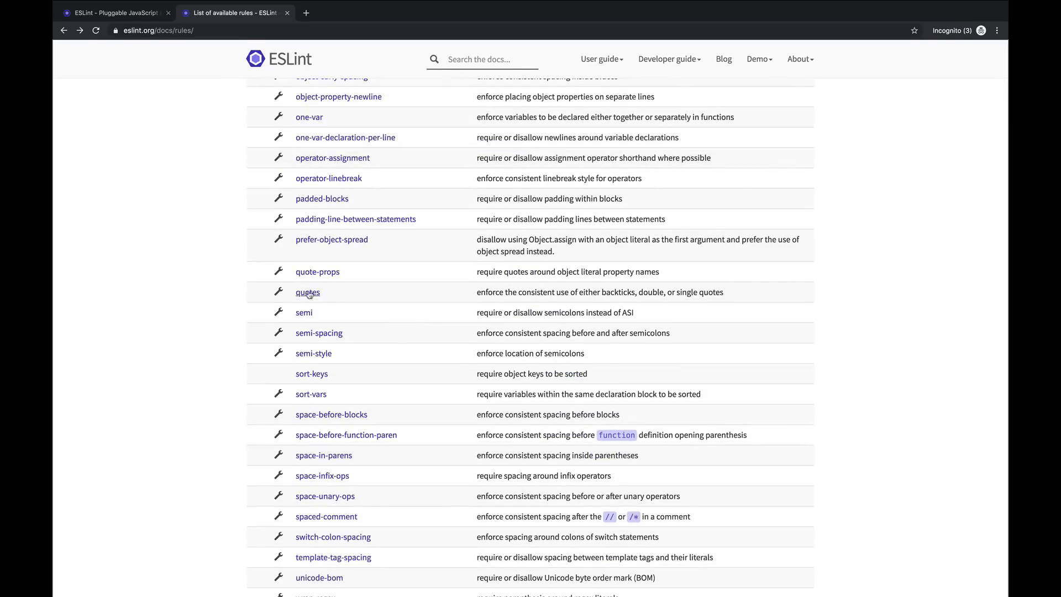
click(308, 292)
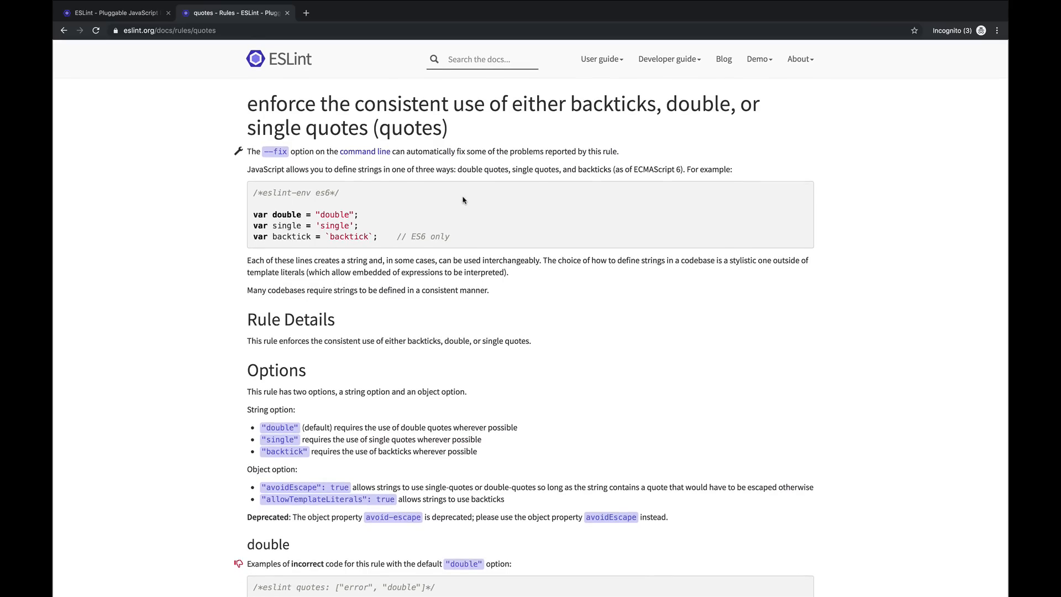
mouse_move(516, 196)
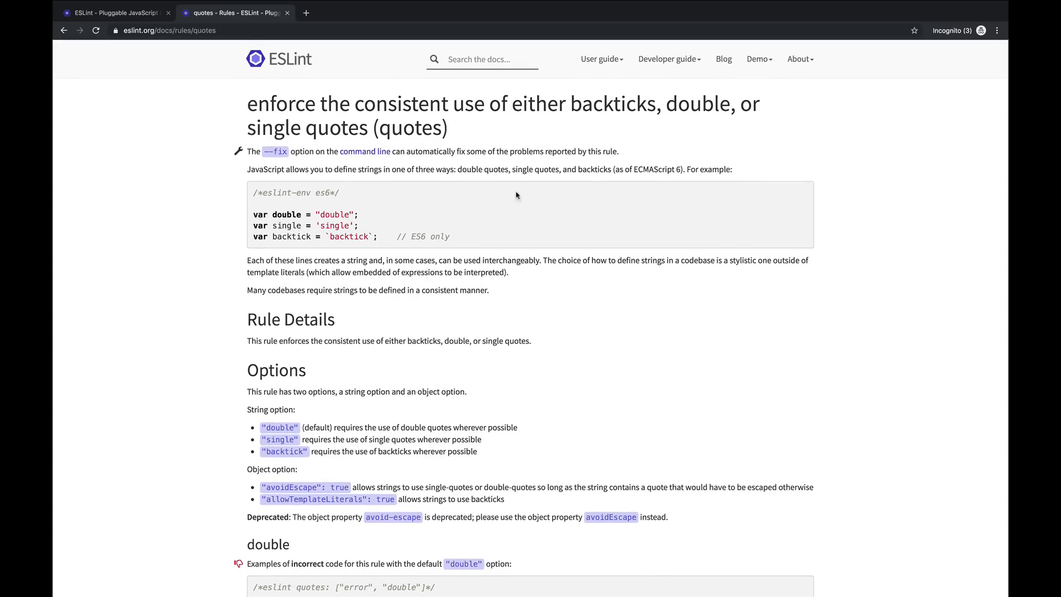
mouse_move(598, 211)
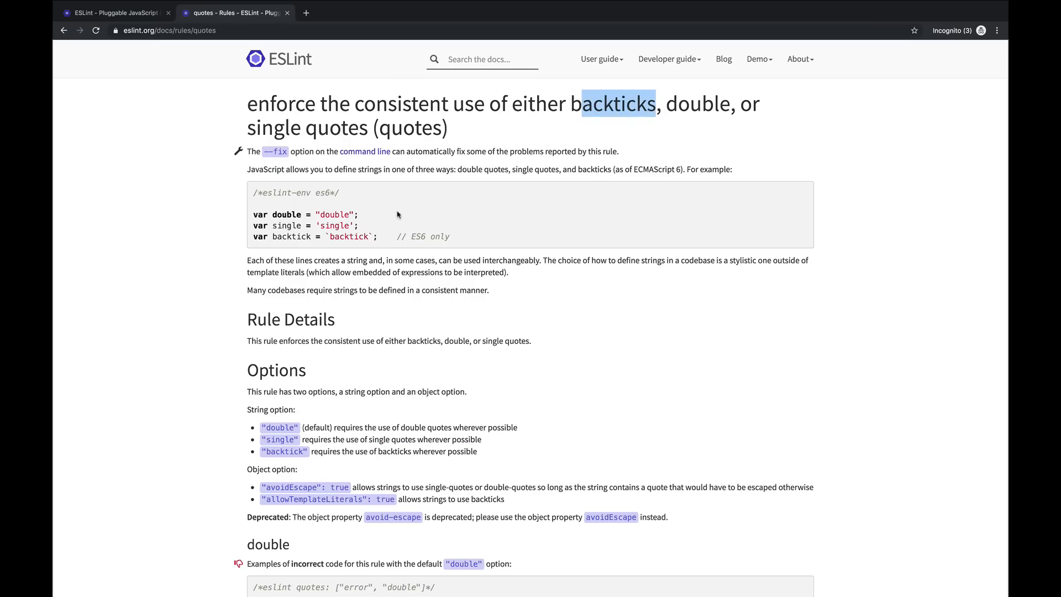
scroll(down, 3)
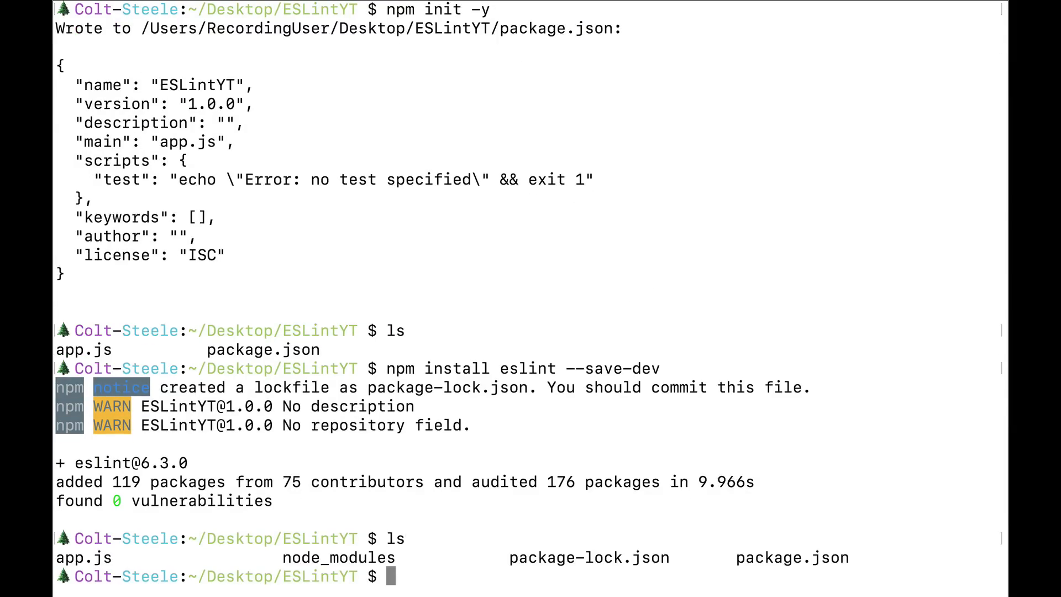
mouse_move(467, 564)
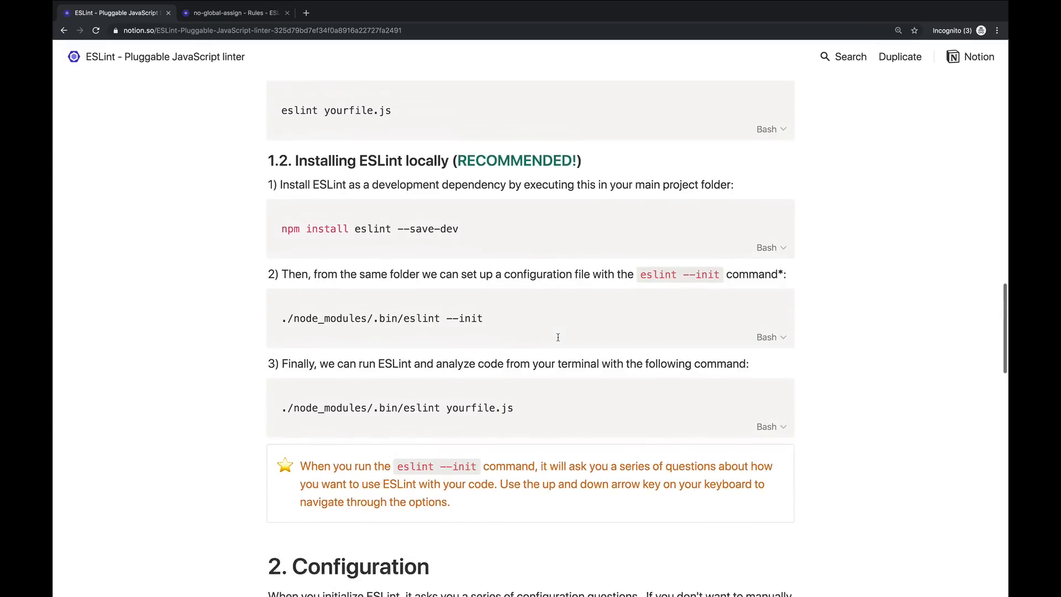
Select the ./node_modules/.bin/eslint --init command in the Notion notes to copy it.
scroll(down, 3)
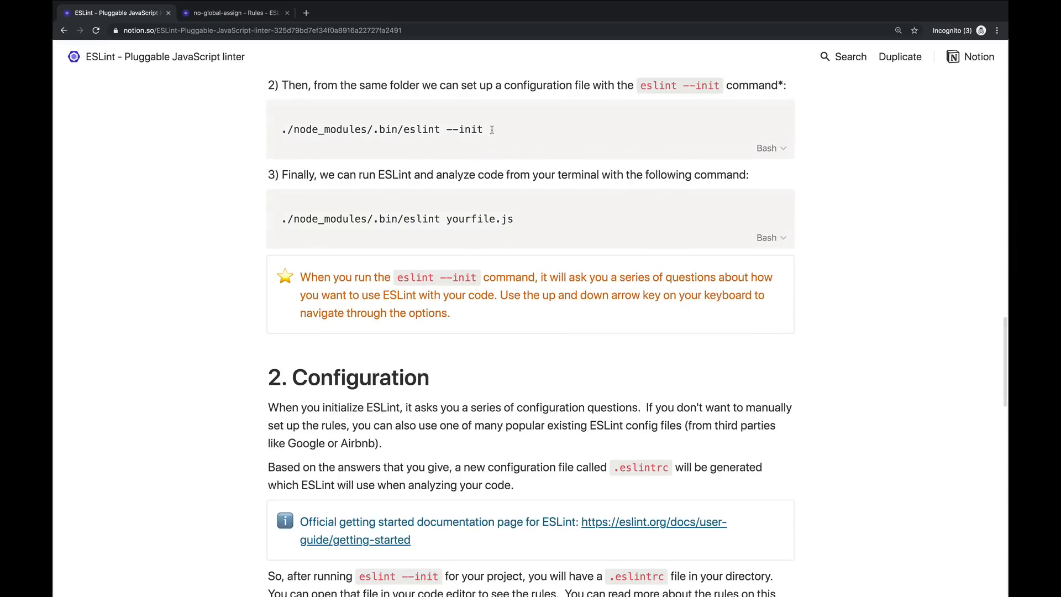
drag(280, 129, 482, 130)
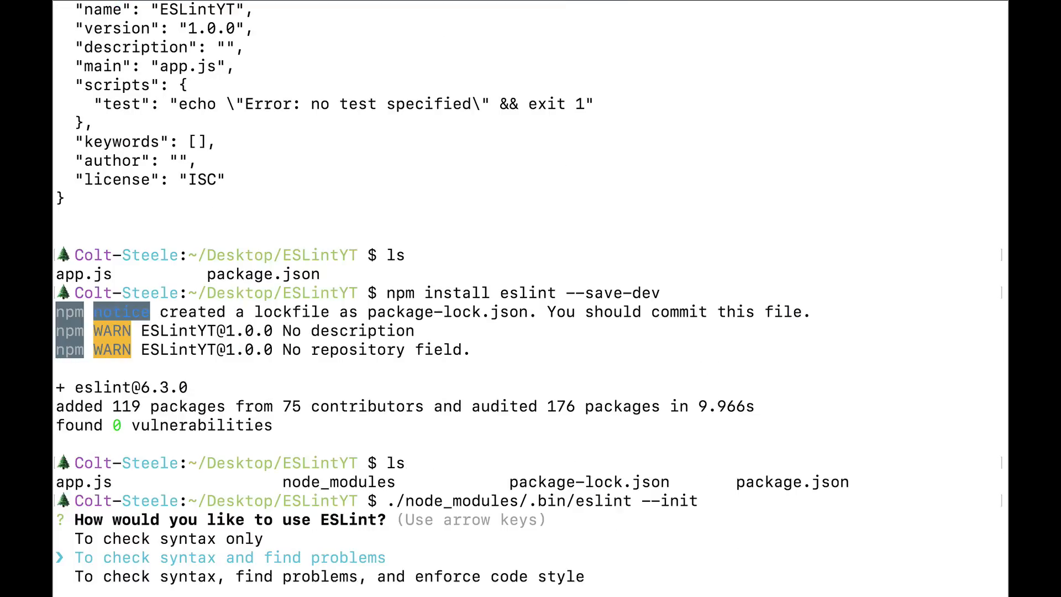
Answer init prompts: enforce code style, JavaScript modules, no framework, no TypeScript, browser.
key(up)
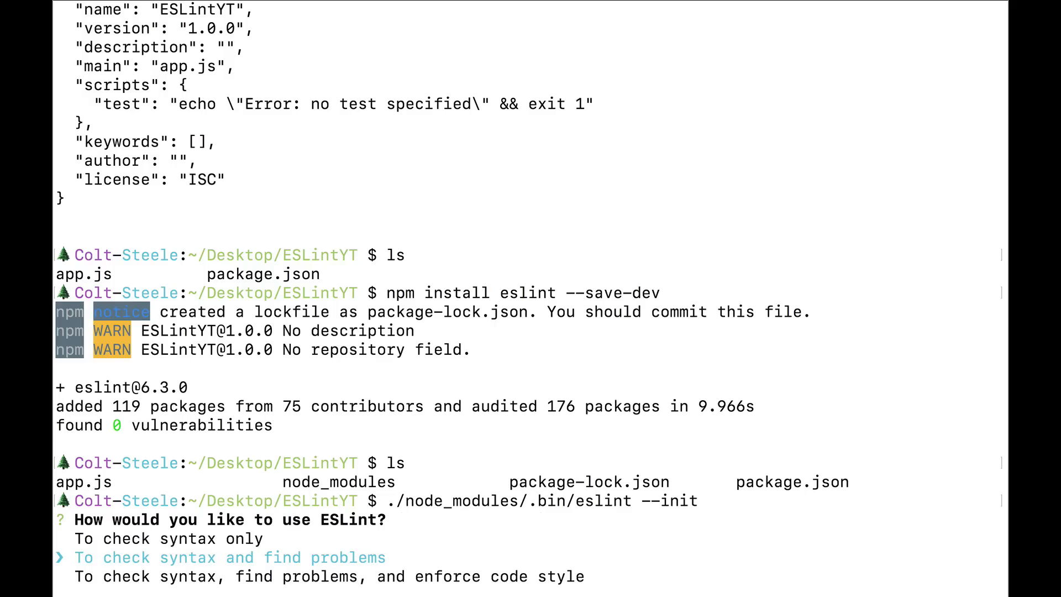
key(Down)
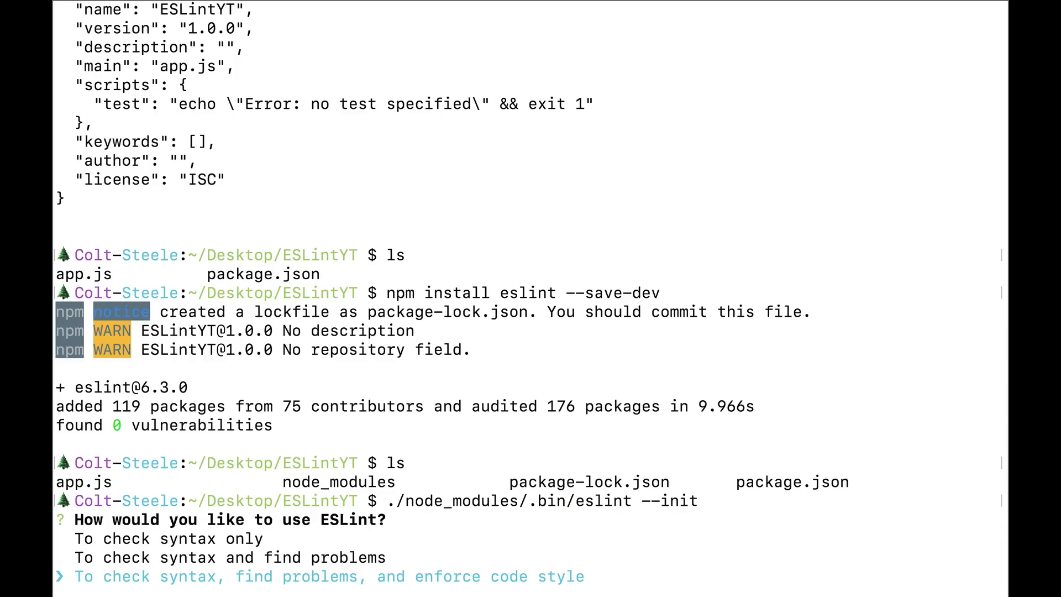
key(enter)
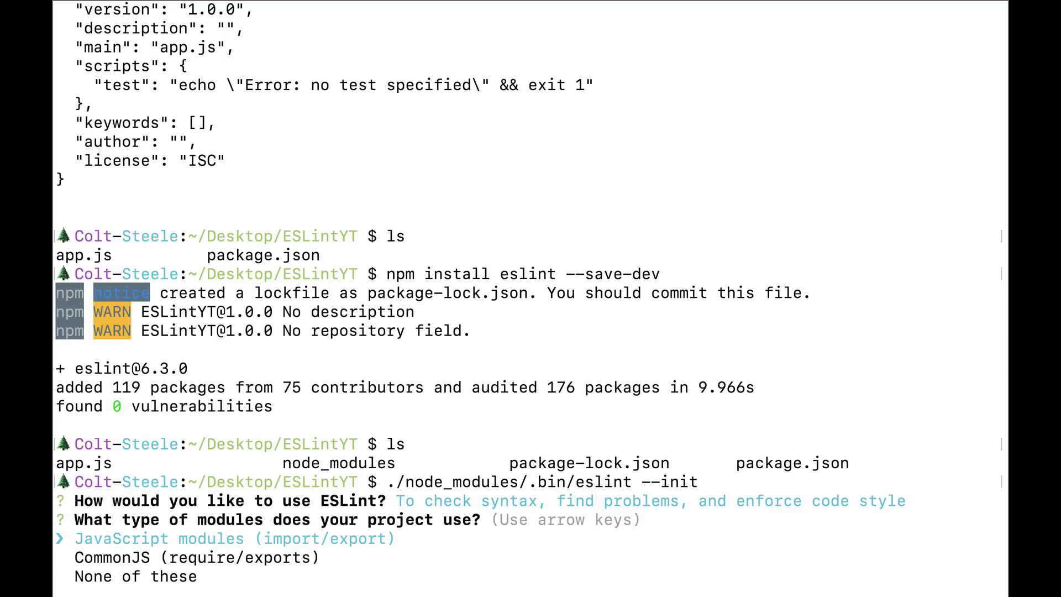
key(enter)
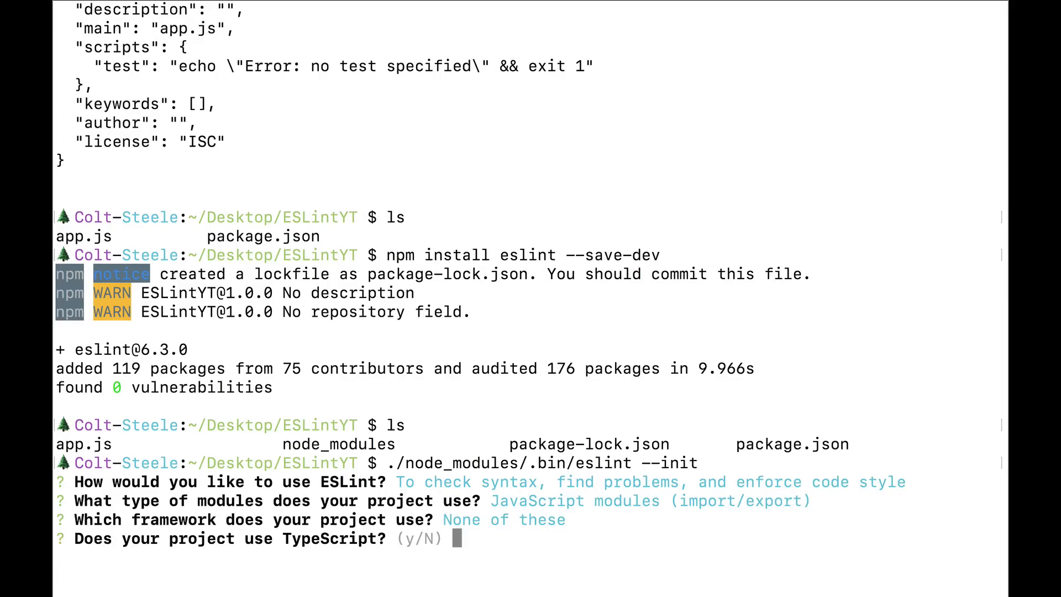
text(n)
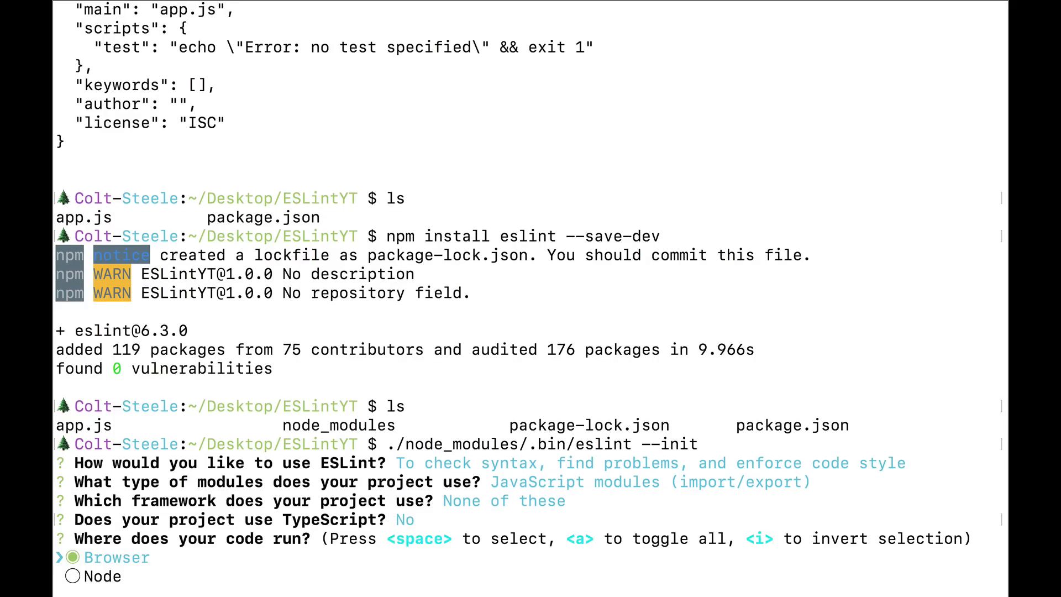
key(enter)
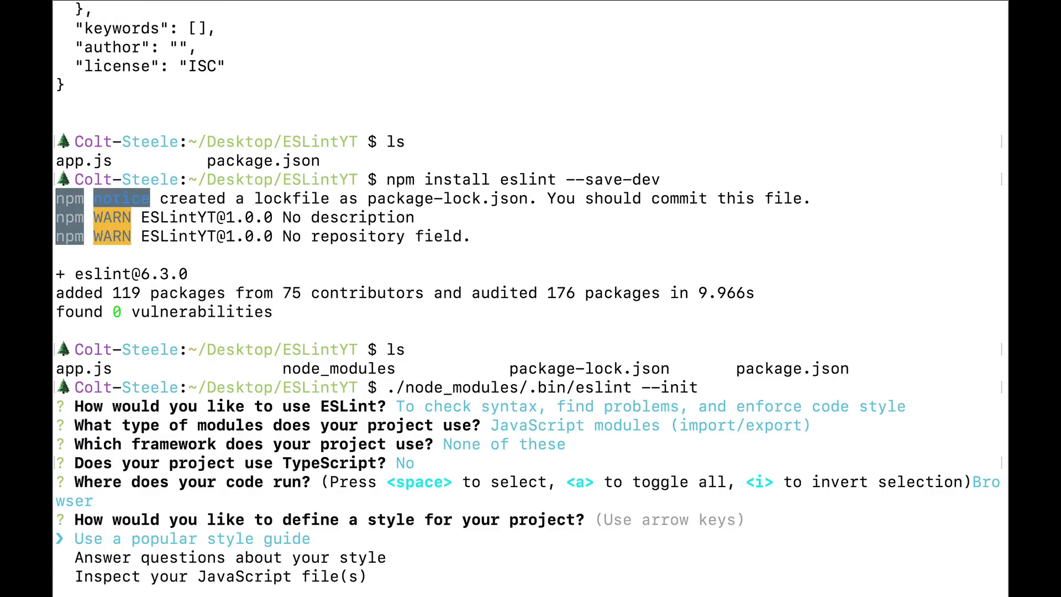
Choose 'Use a popular style guide', pick Airbnb, and look over the config format options.
key(down)
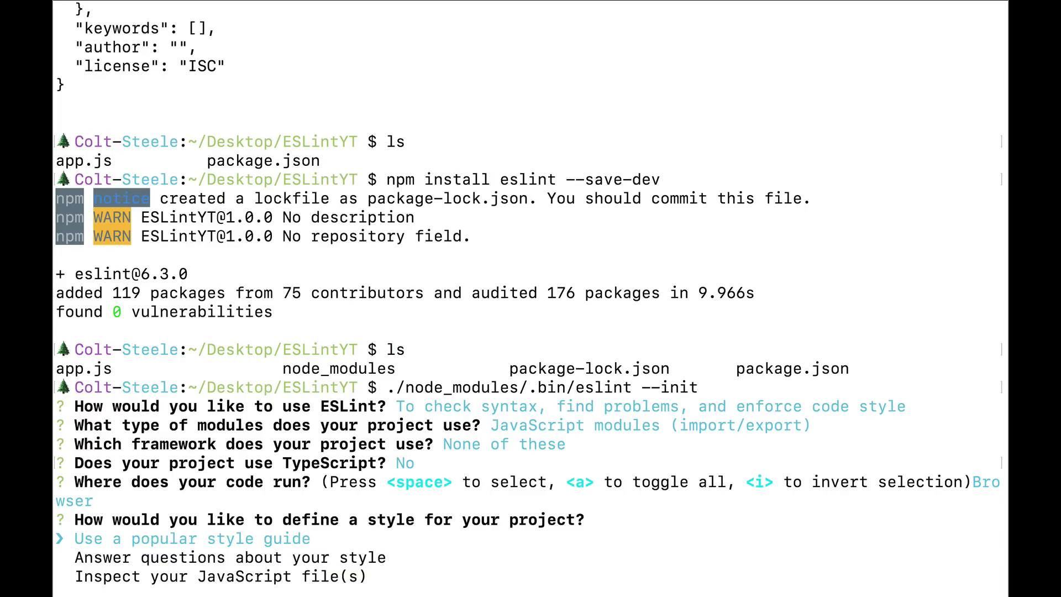
key(Down)
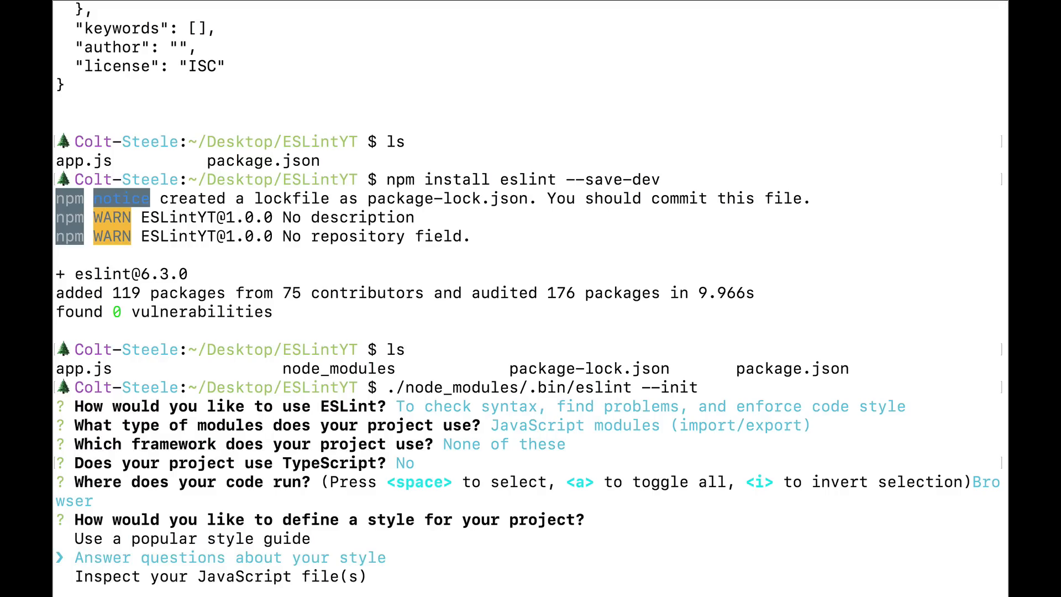
key(Down)
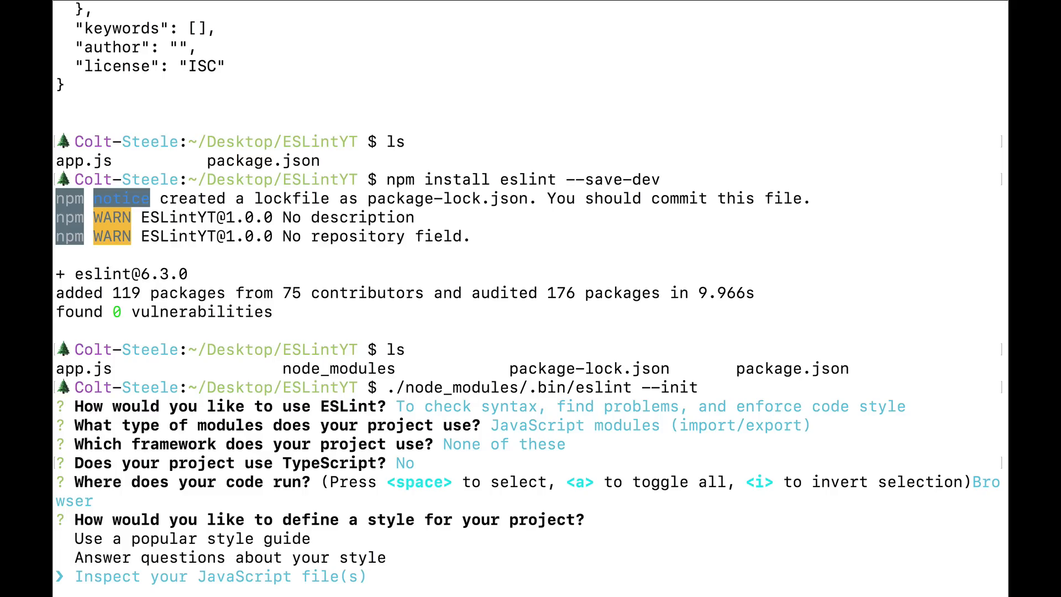
key(Up)
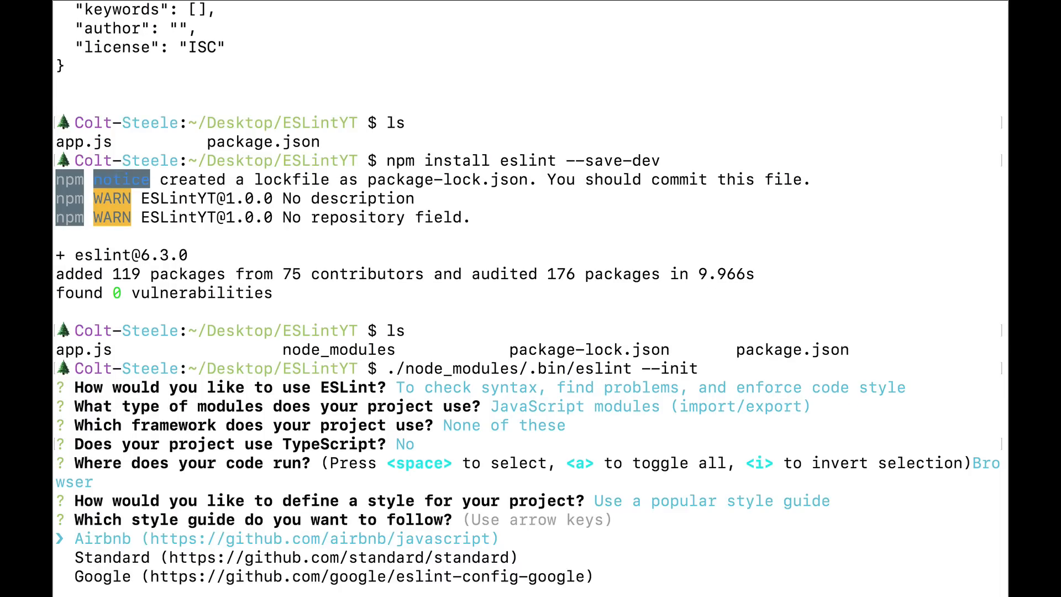
key(down)
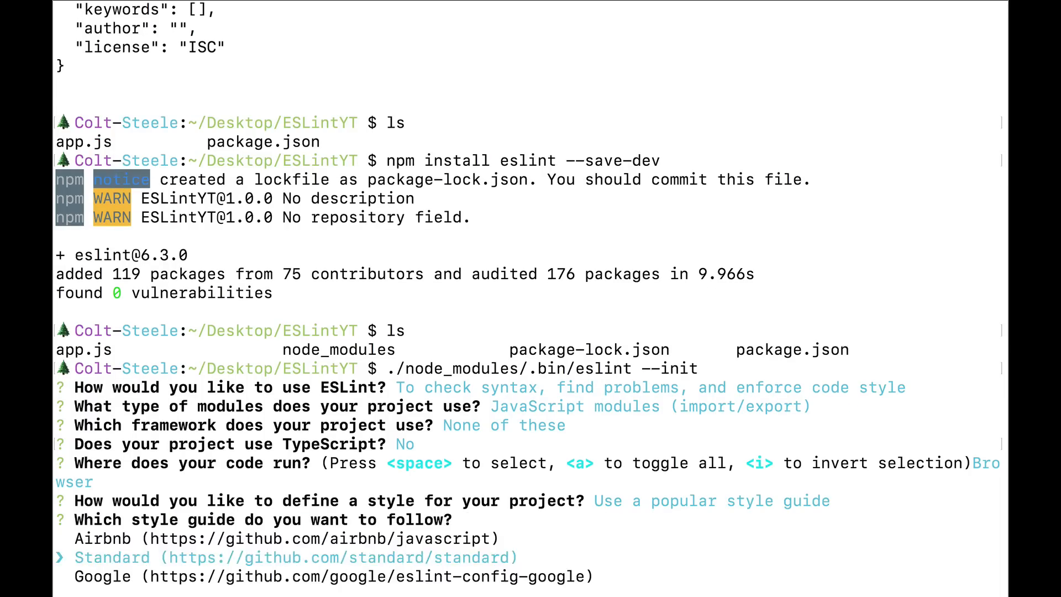
key(up)
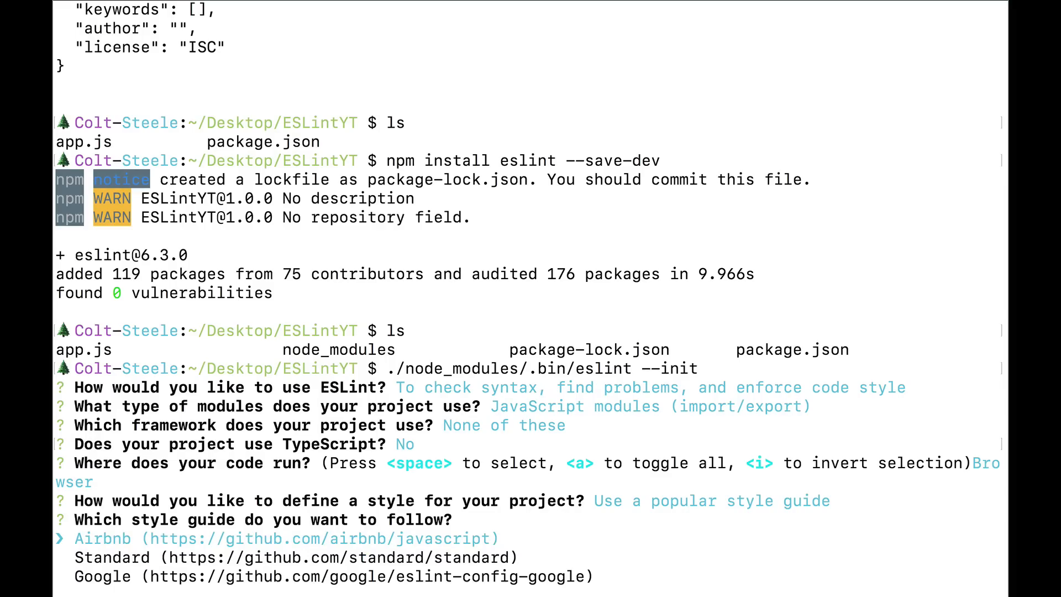
key(enter)
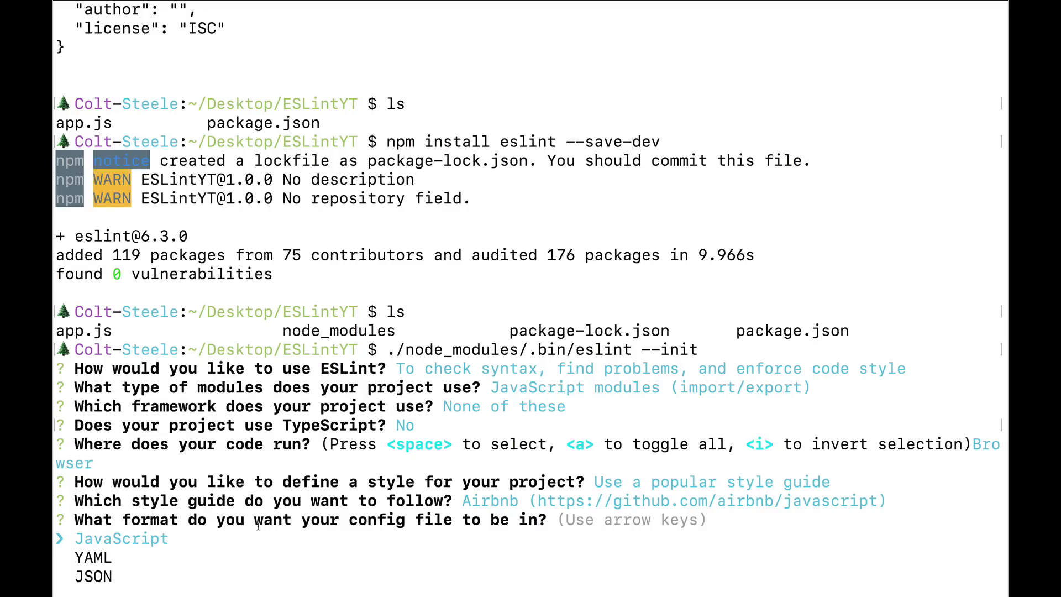
key(Down)
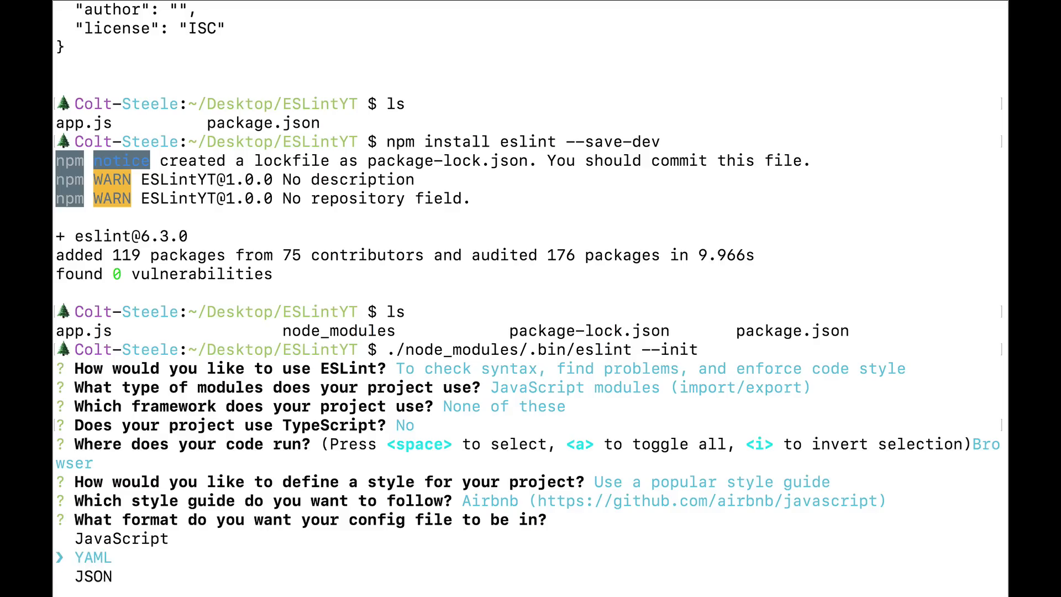
key(up)
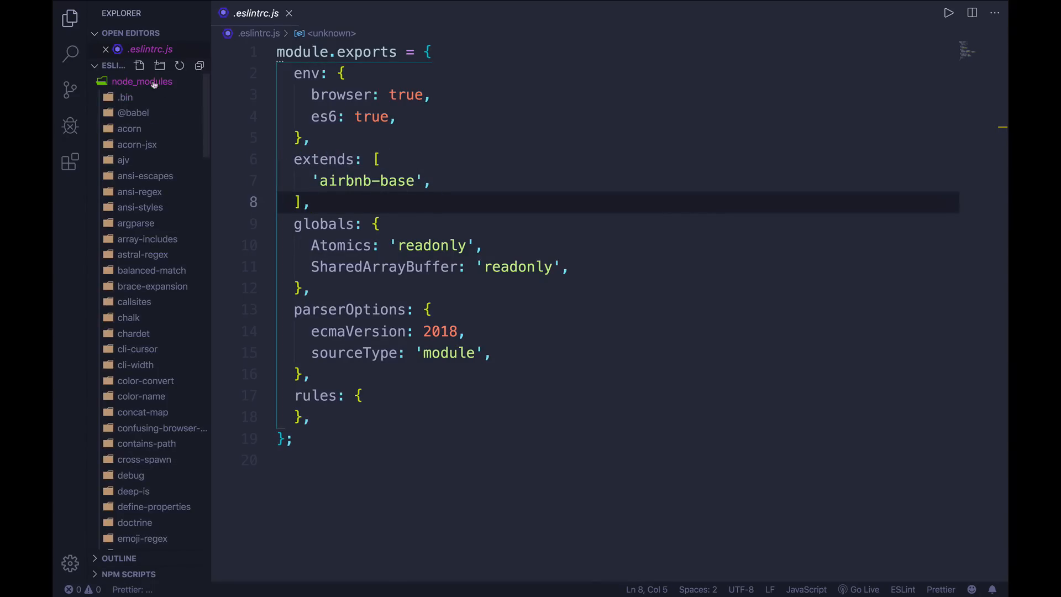
mouse_move(139, 224)
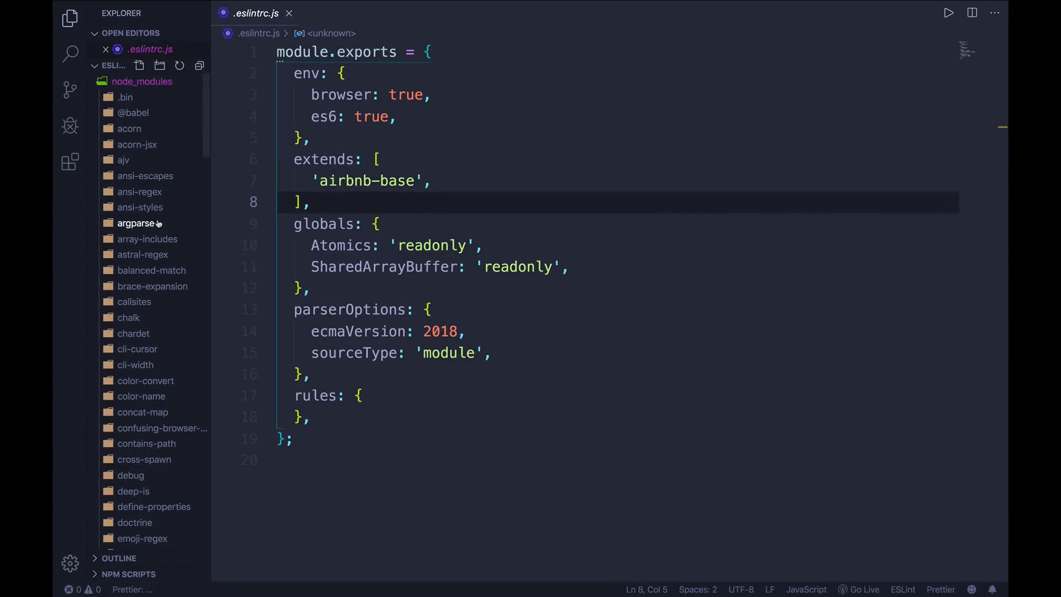
Expand the airbnb-base rules folder and open best-practices.js and style.js.
scroll(down, 3)
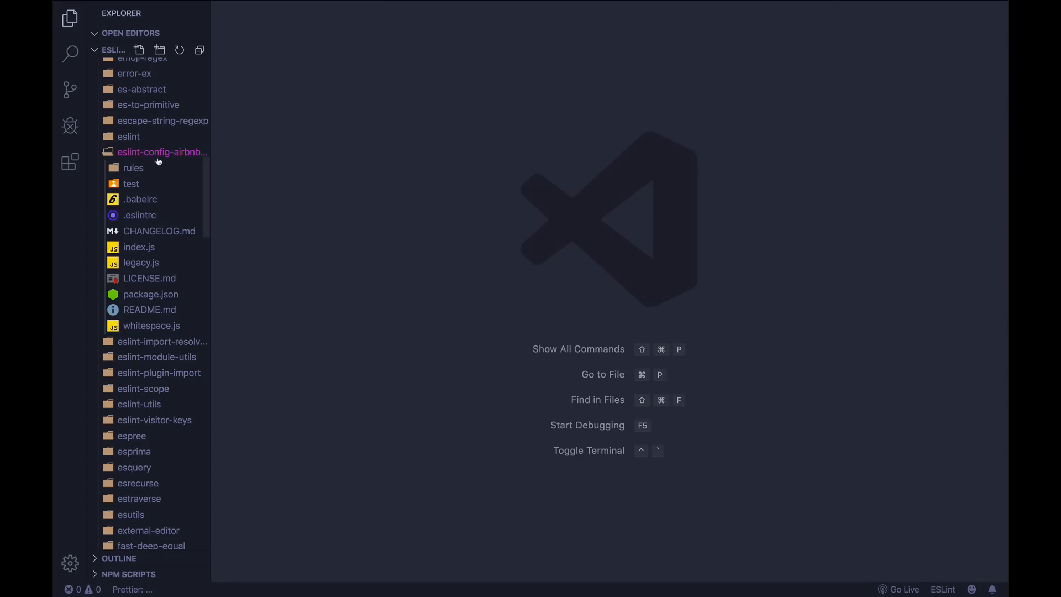
click(133, 168)
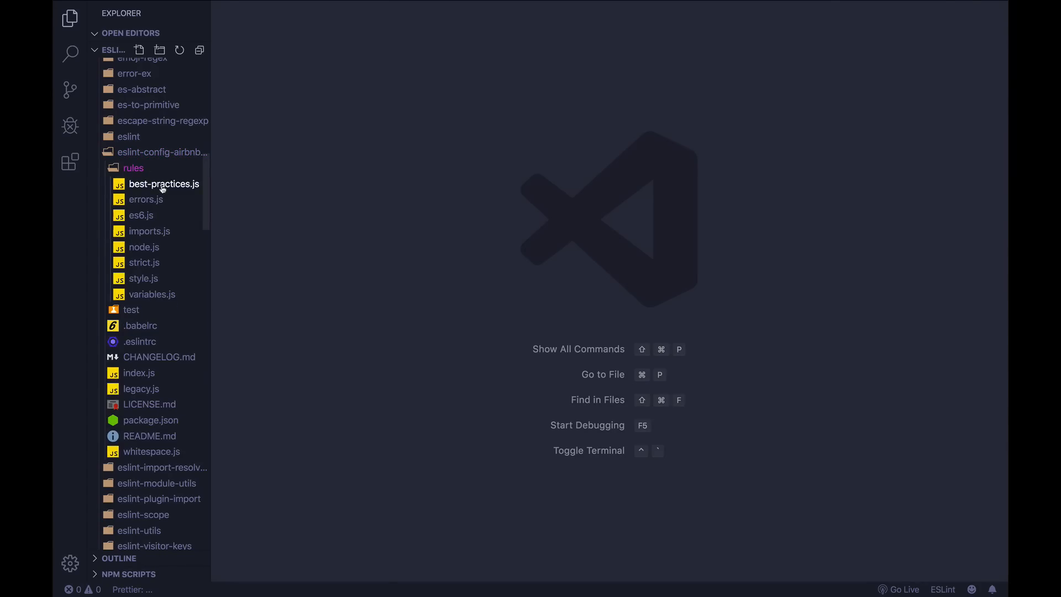
click(164, 183)
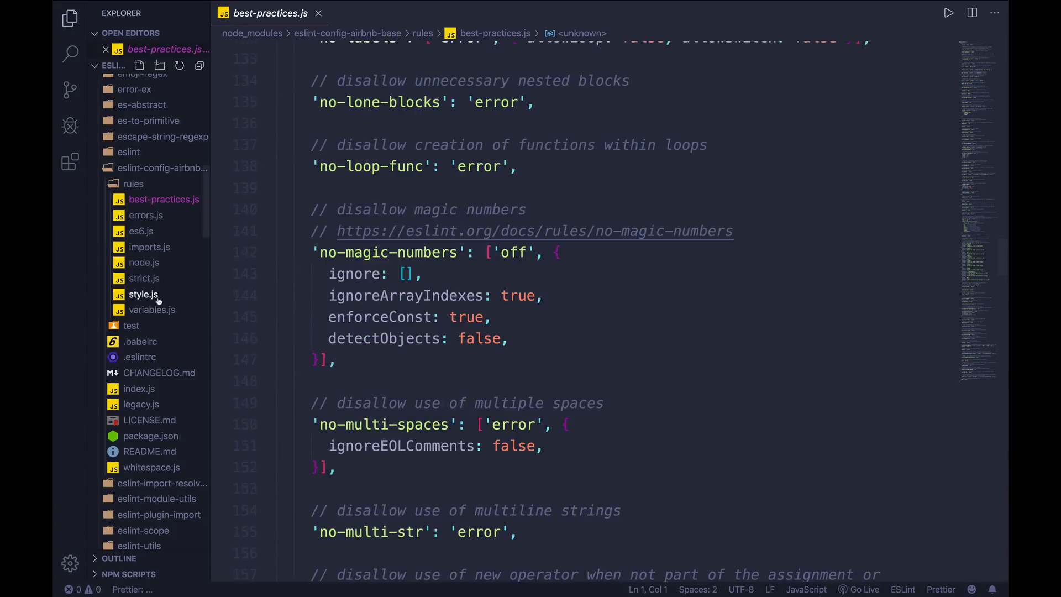
click(143, 293)
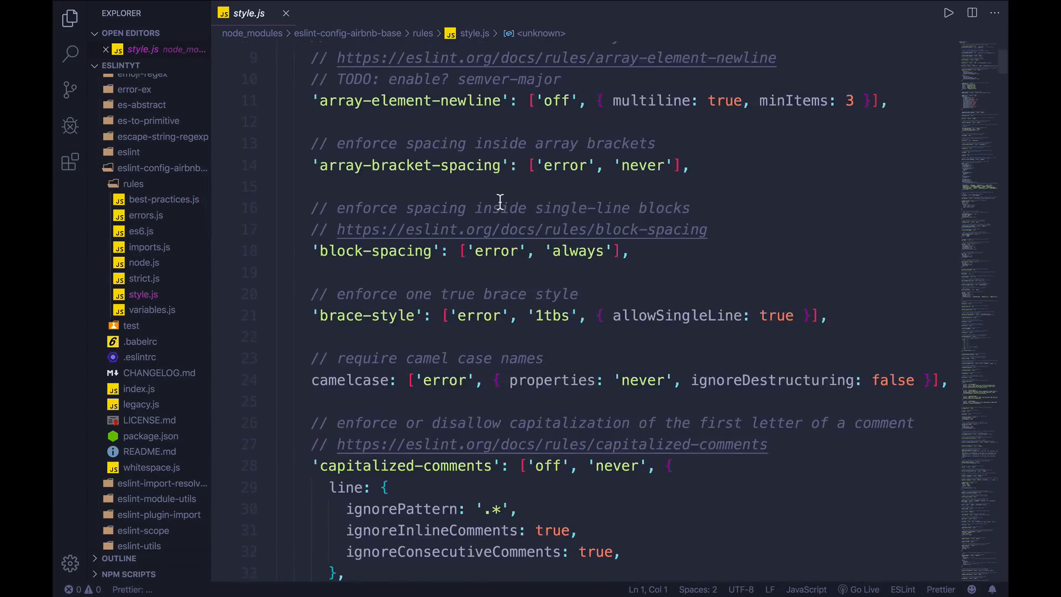
Scroll through style.js, then view node.js and es6.js.
scroll(down, 3)
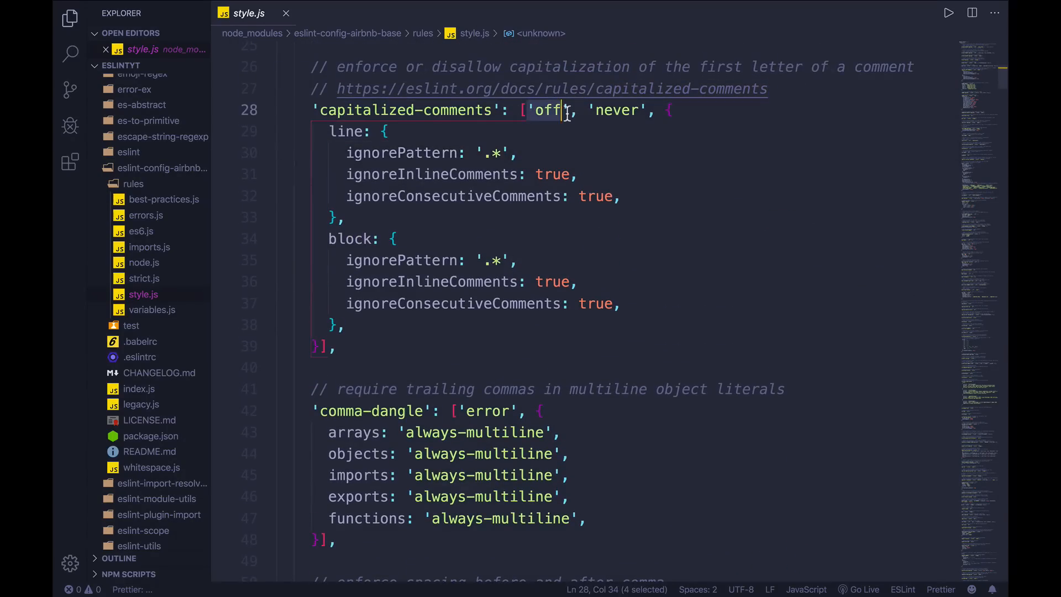
scroll(down, 3)
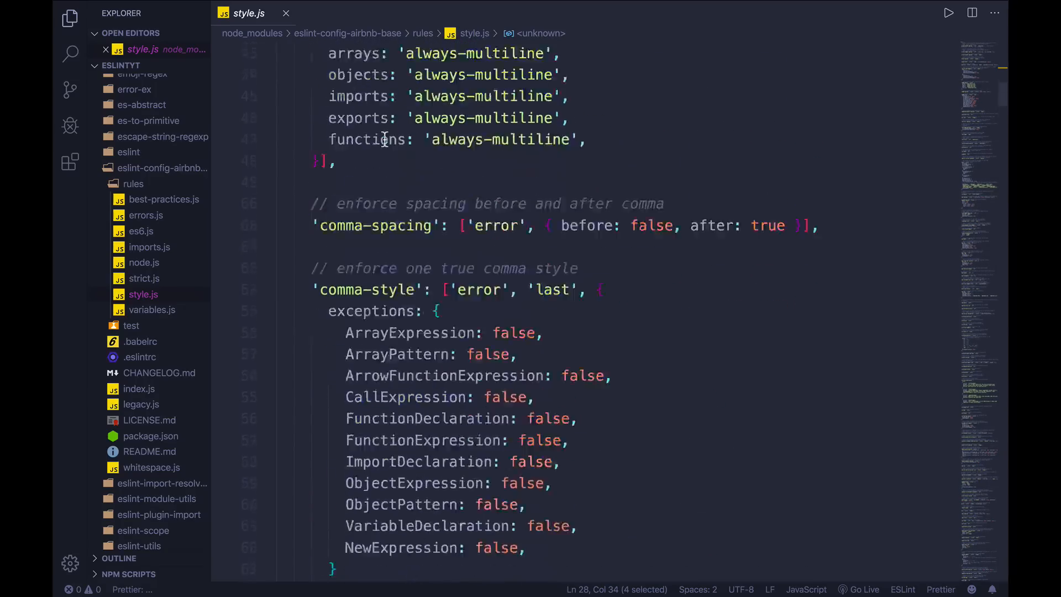
scroll(down, 3)
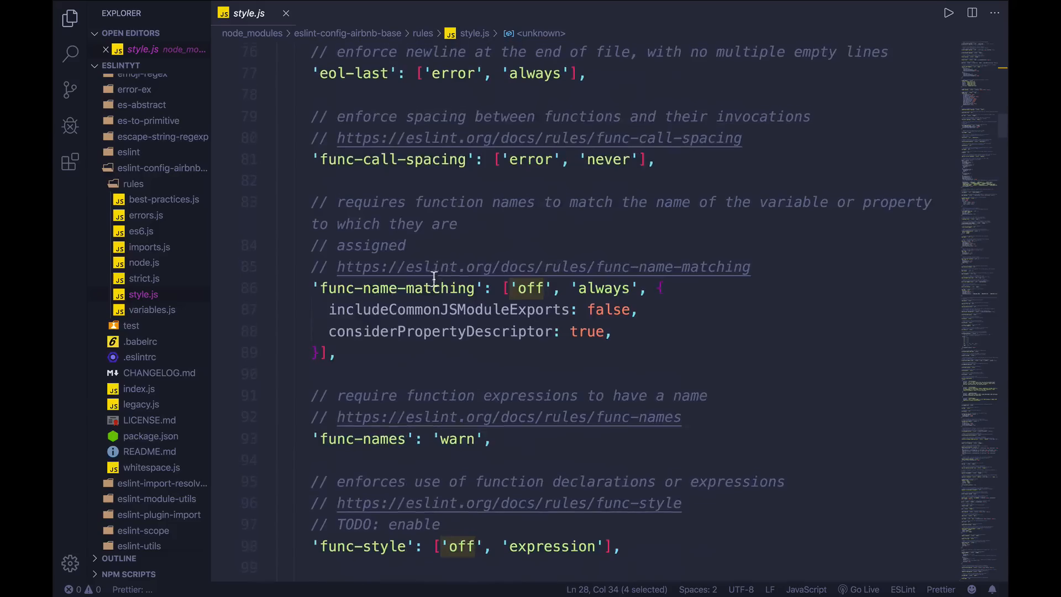
scroll(down, 3)
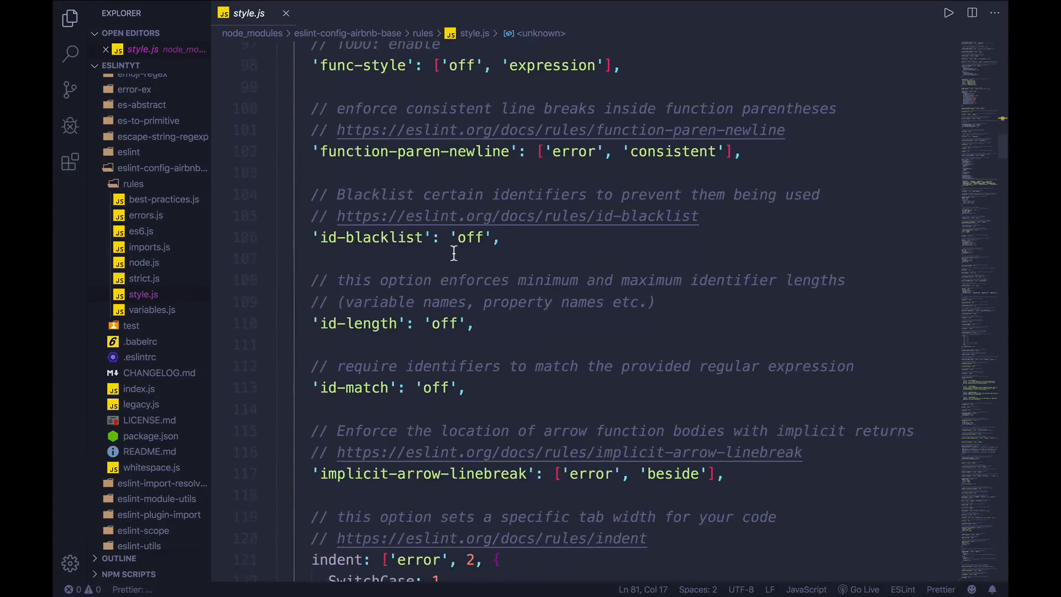
scroll(down, 3)
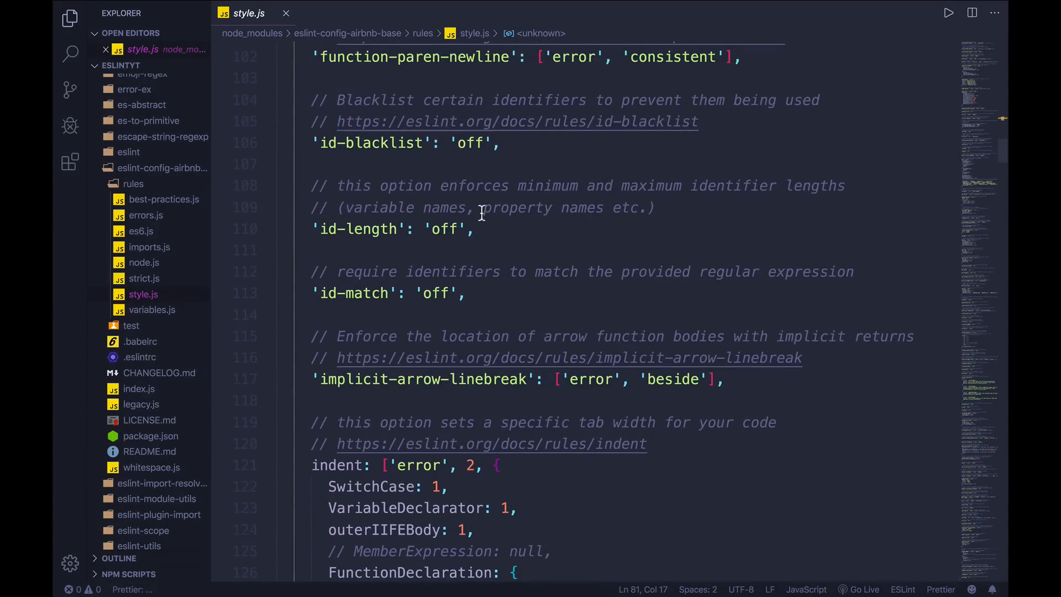
scroll(down, 3)
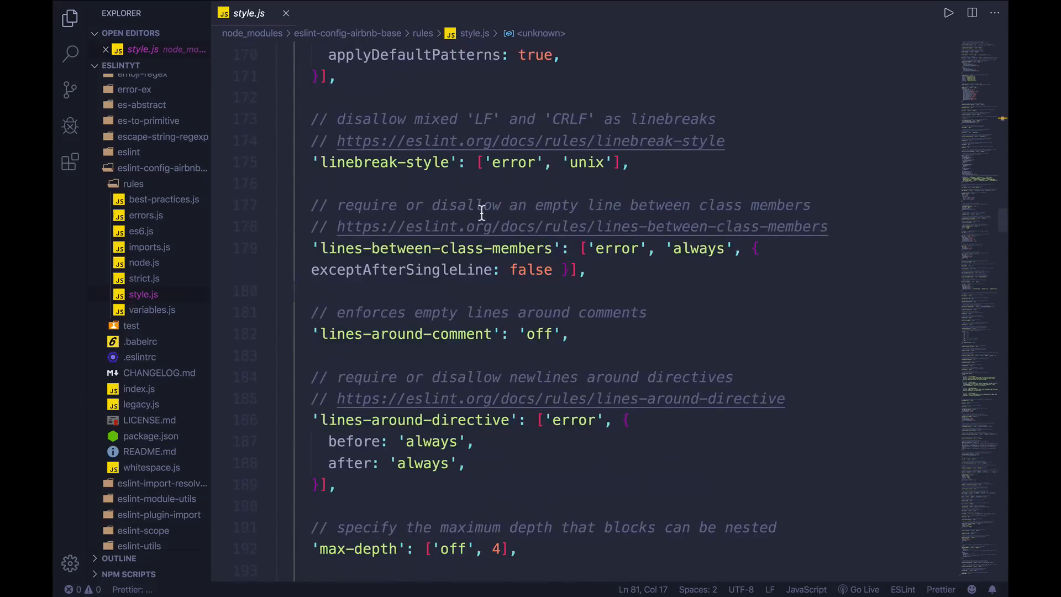
scroll(down, 3)
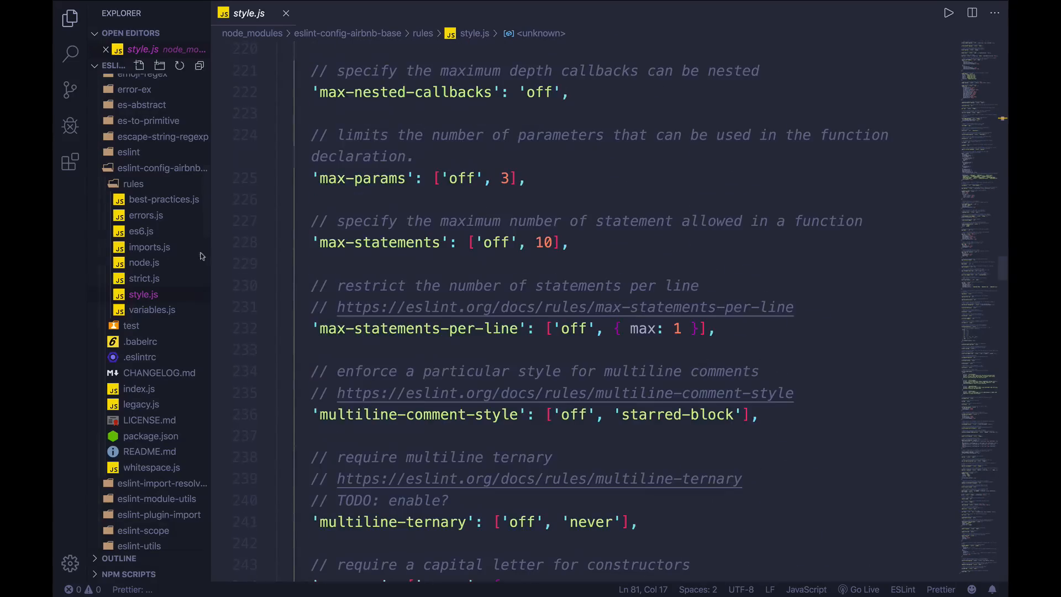
click(143, 262)
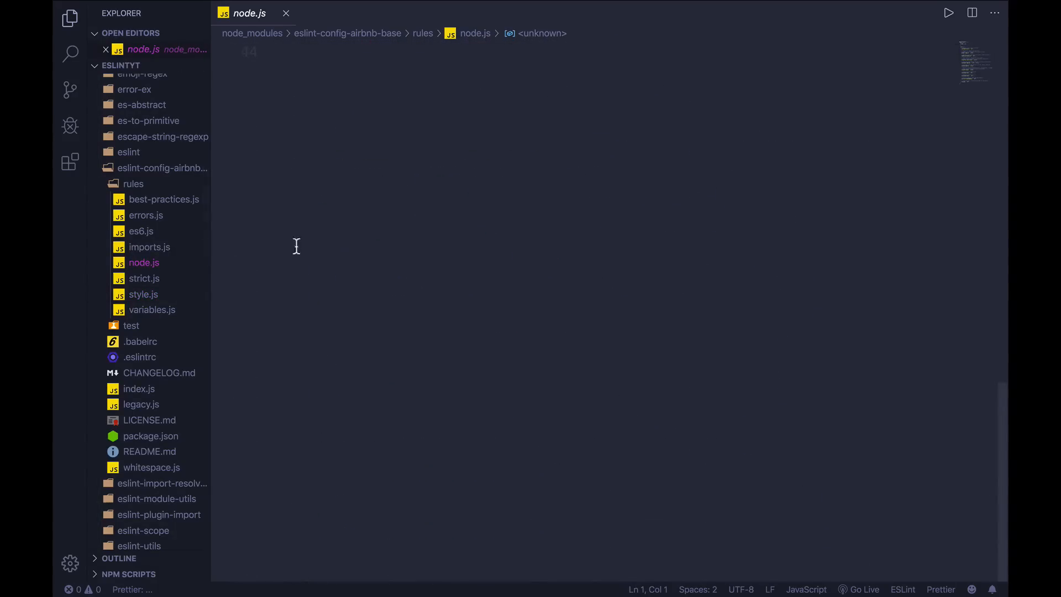
click(141, 231)
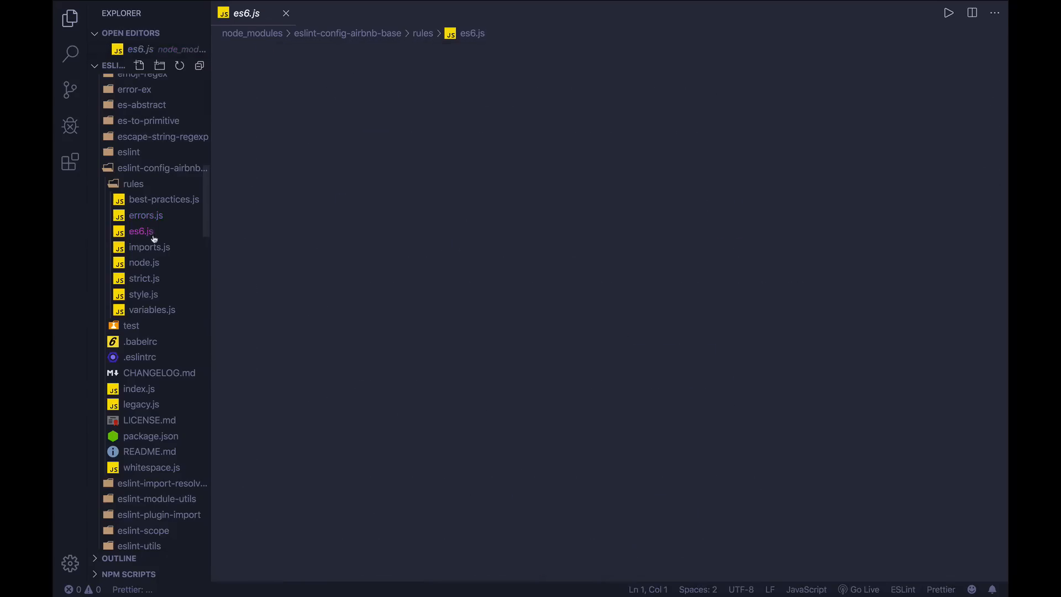
click(286, 13)
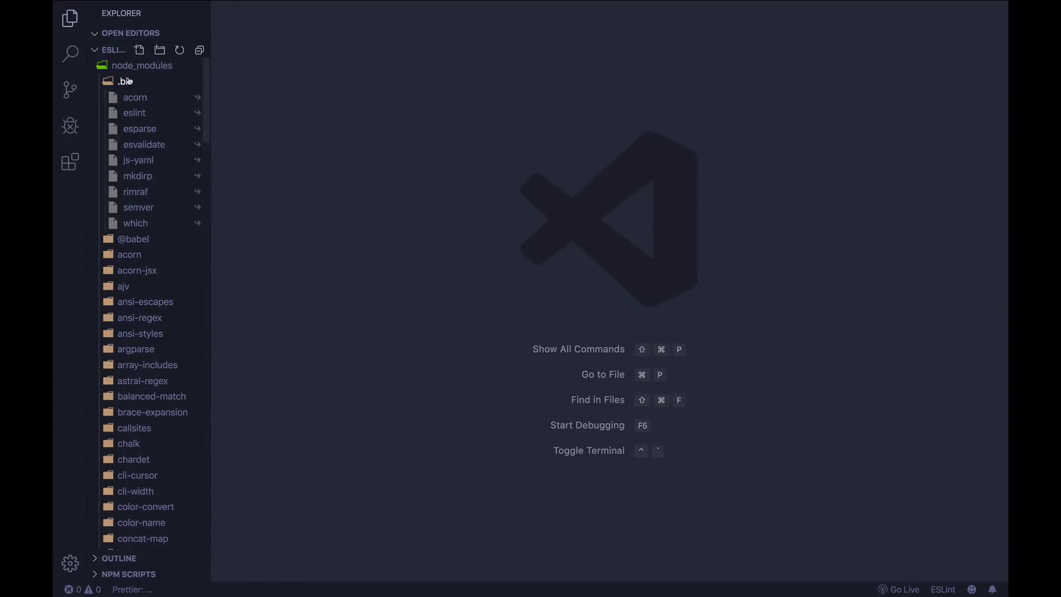
Collapse the .bin folder and then node_modules in the Explorer tree.
click(123, 81)
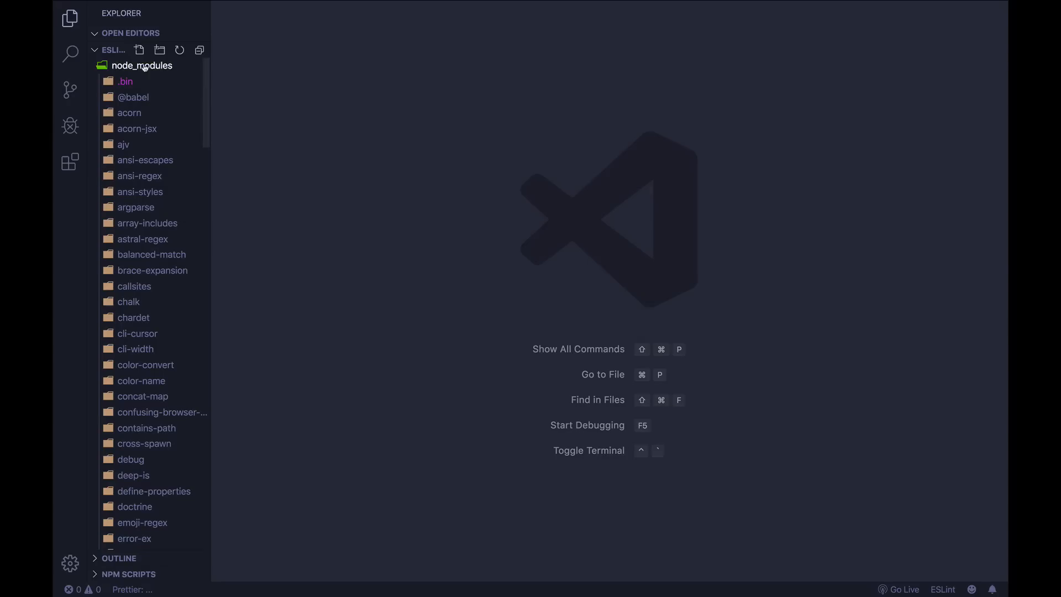
mouse_move(142, 66)
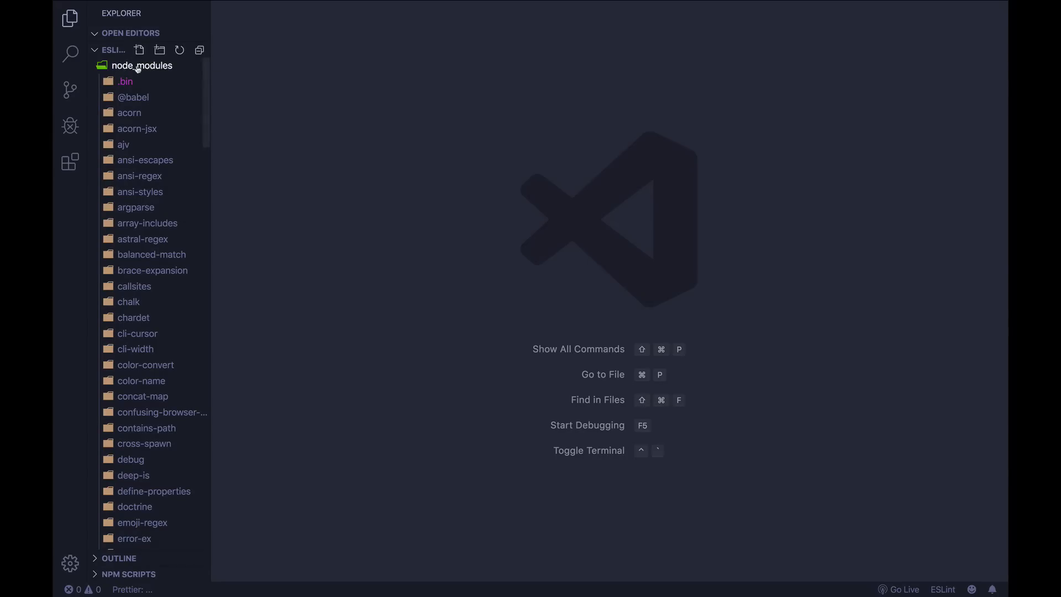
mouse_move(142, 66)
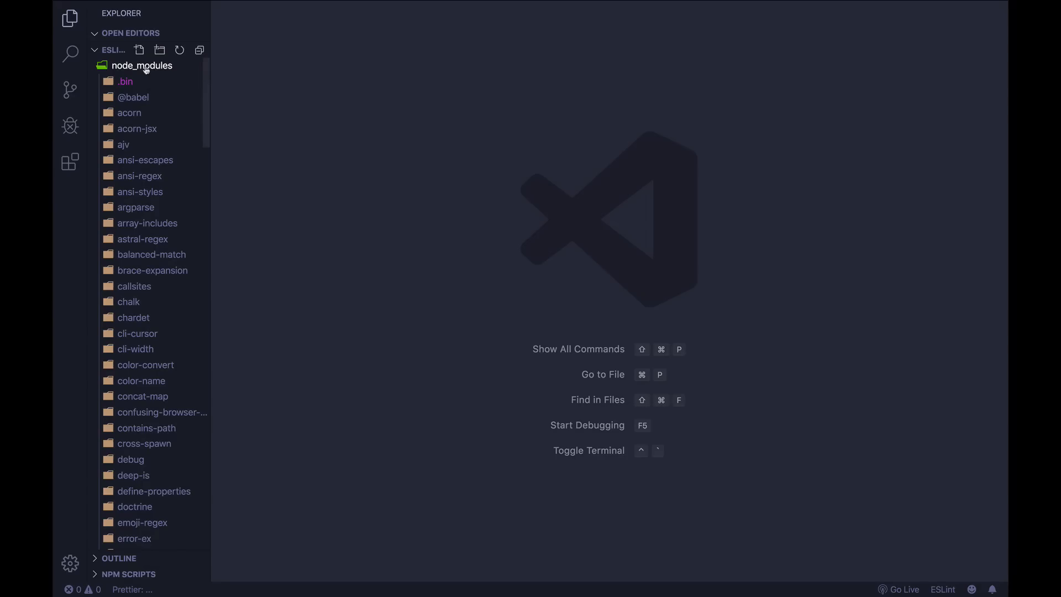
click(141, 65)
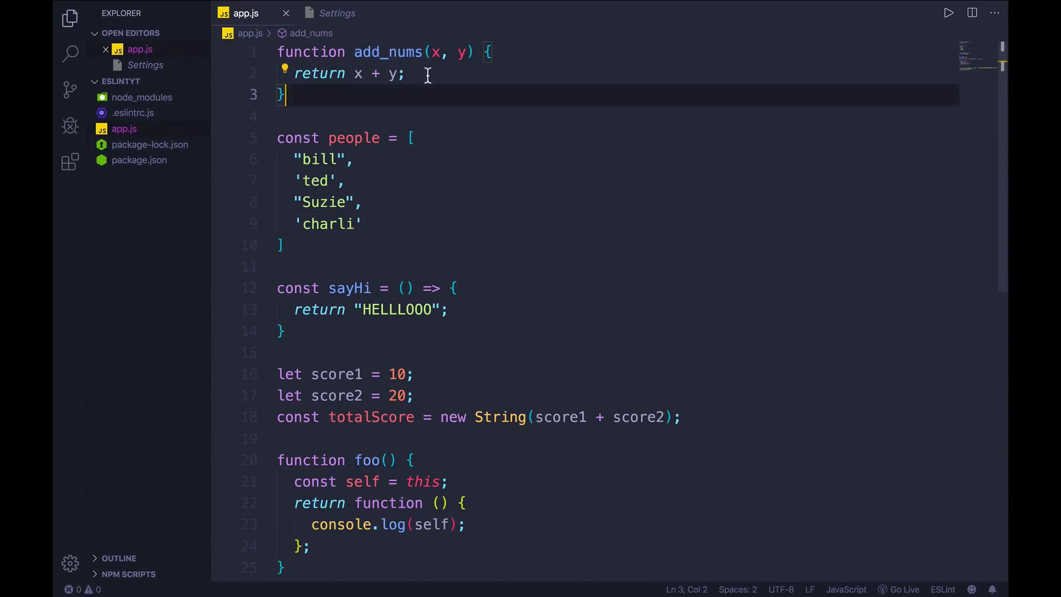
Scroll down through the code in app.js.
scroll(down, 3)
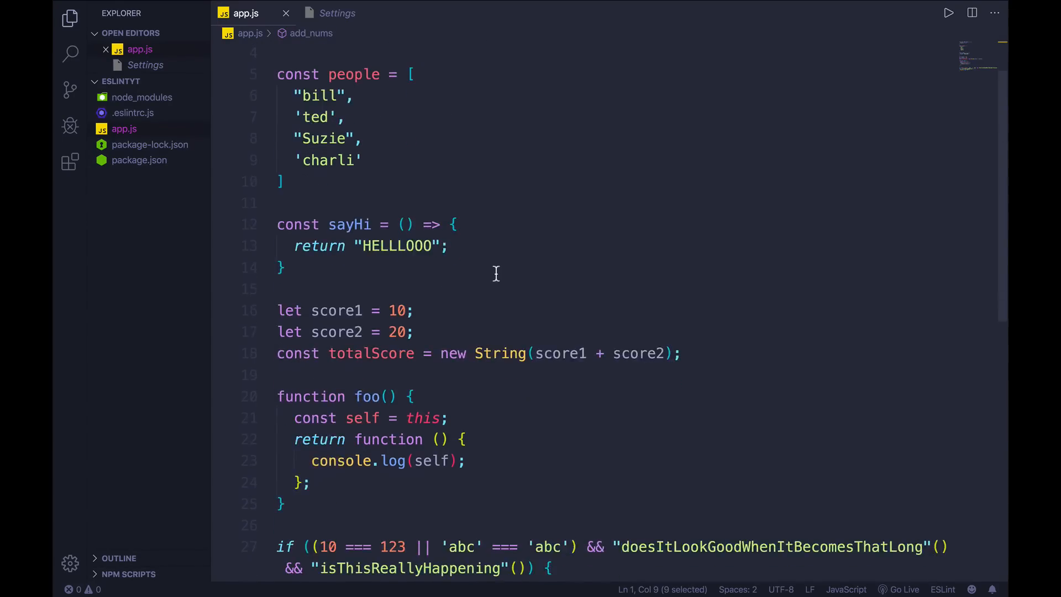
scroll(down, 3)
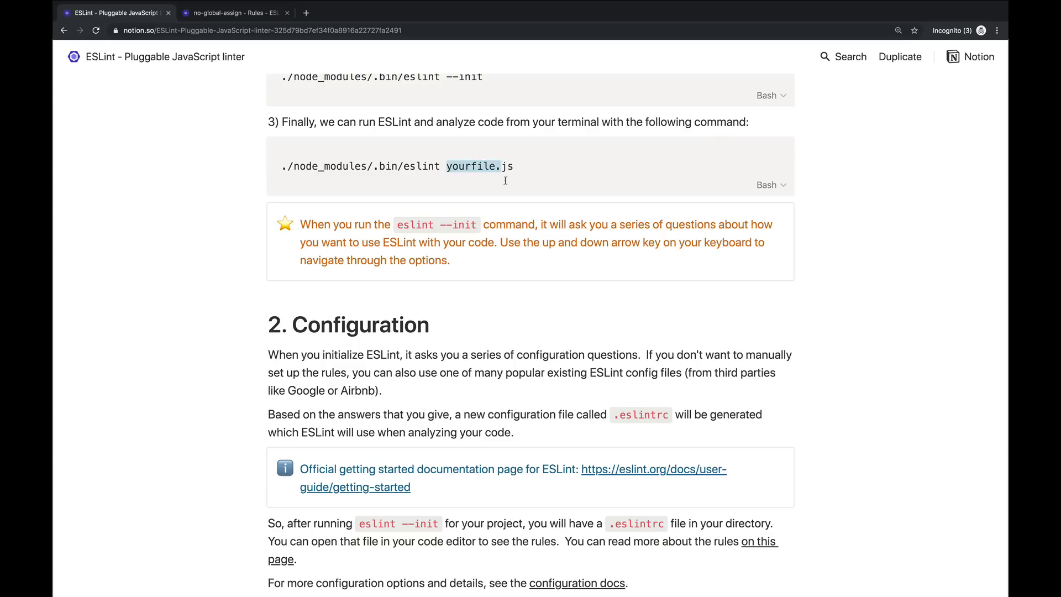
Paste the Notion eslint command into package.json as a "lint" script targeting app.js.
triple_click(362, 166)
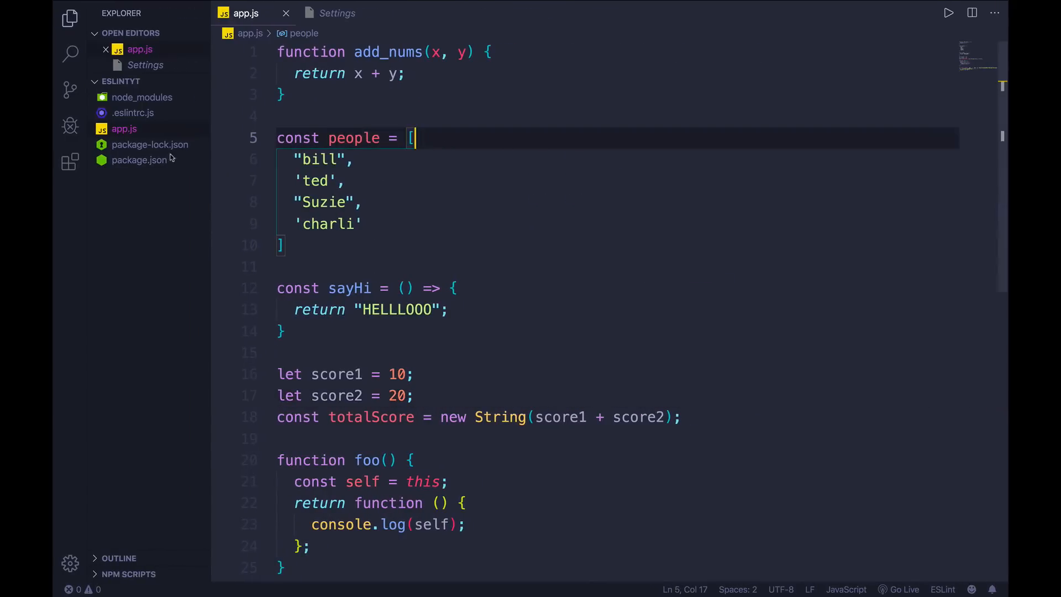
click(139, 160)
text("lint": ./node_modules/.bin/eslint yourfile.js)
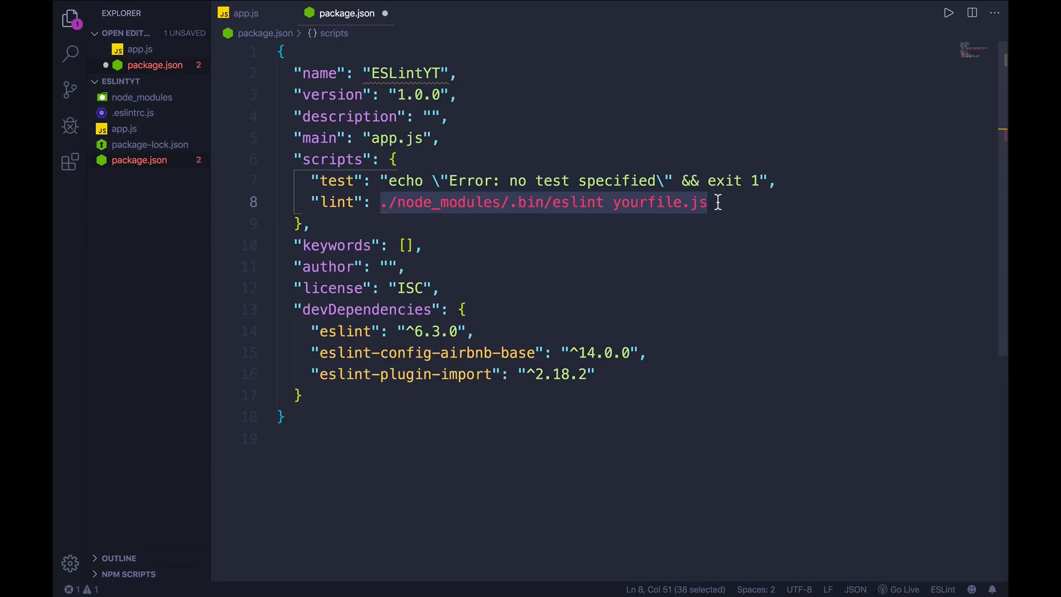
text(app)
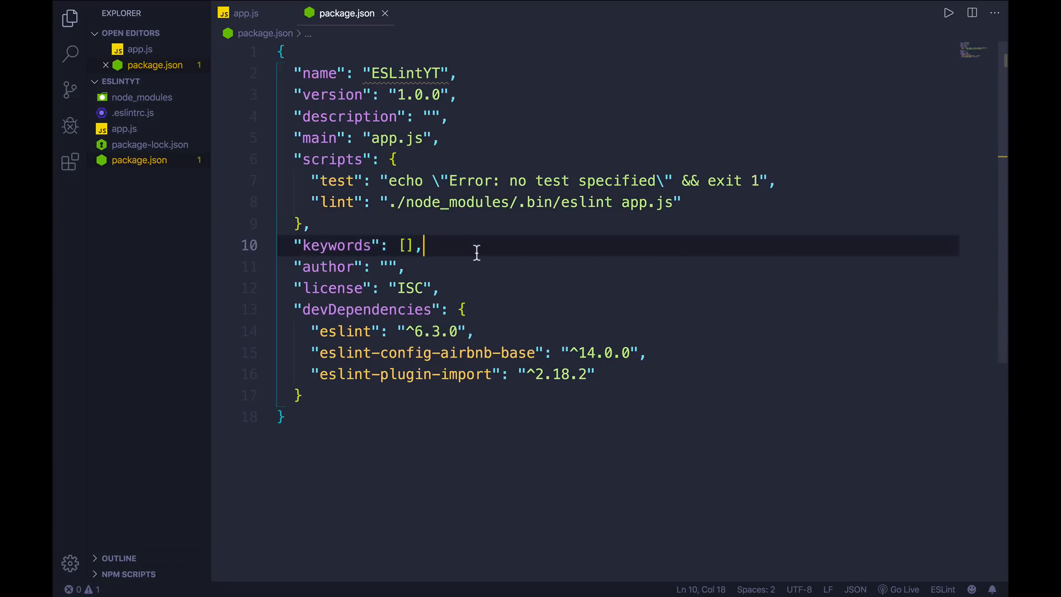
double_click(335, 202)
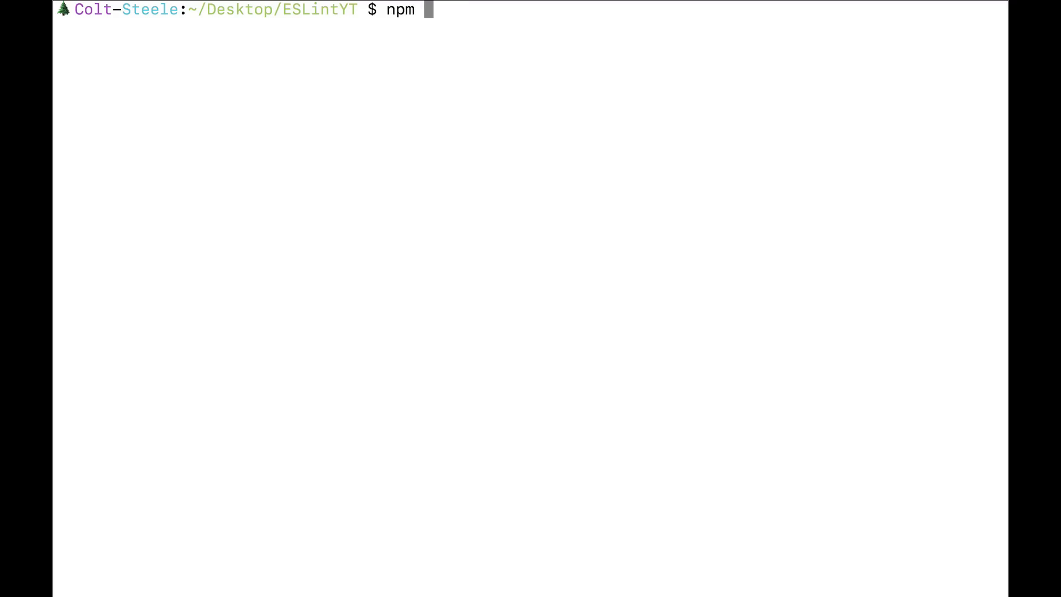
Run npm run lint and scroll through ESLint's errors and warnings for app.js.
text(run lint)
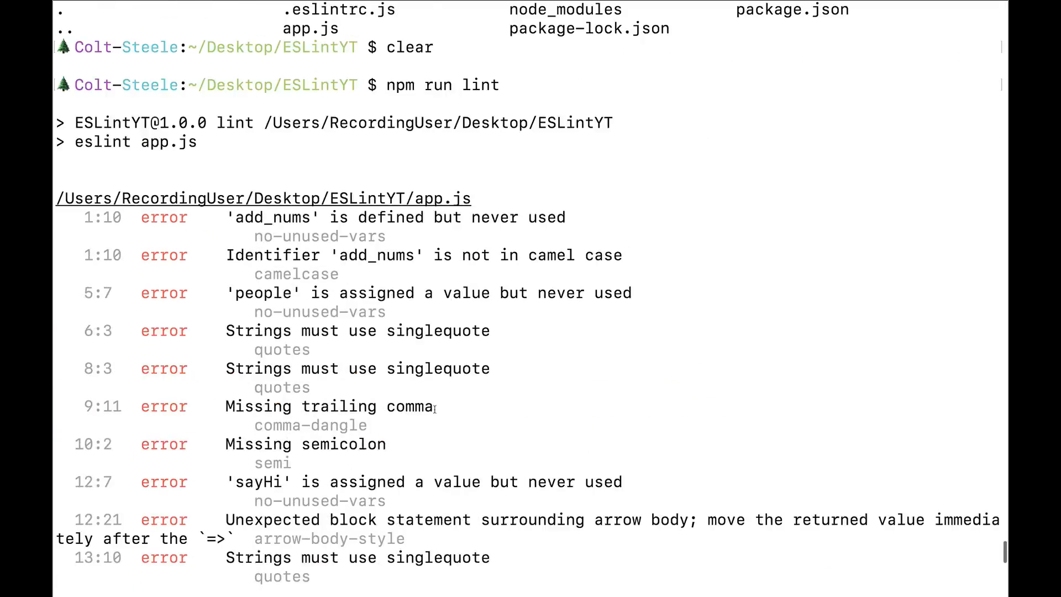
scroll(down, 3)
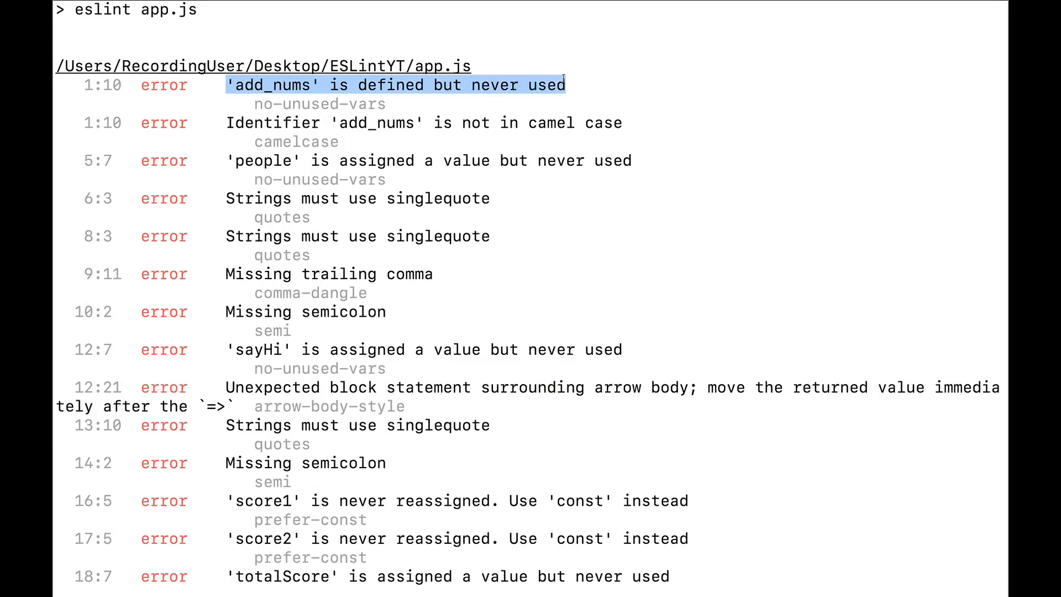
scroll(down, 3)
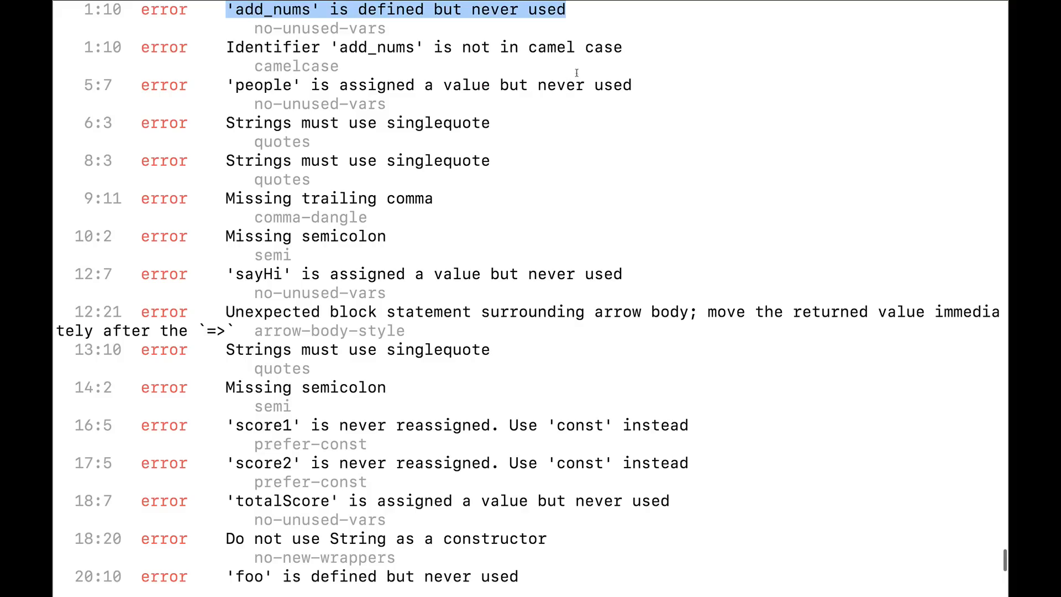
scroll(down, 3)
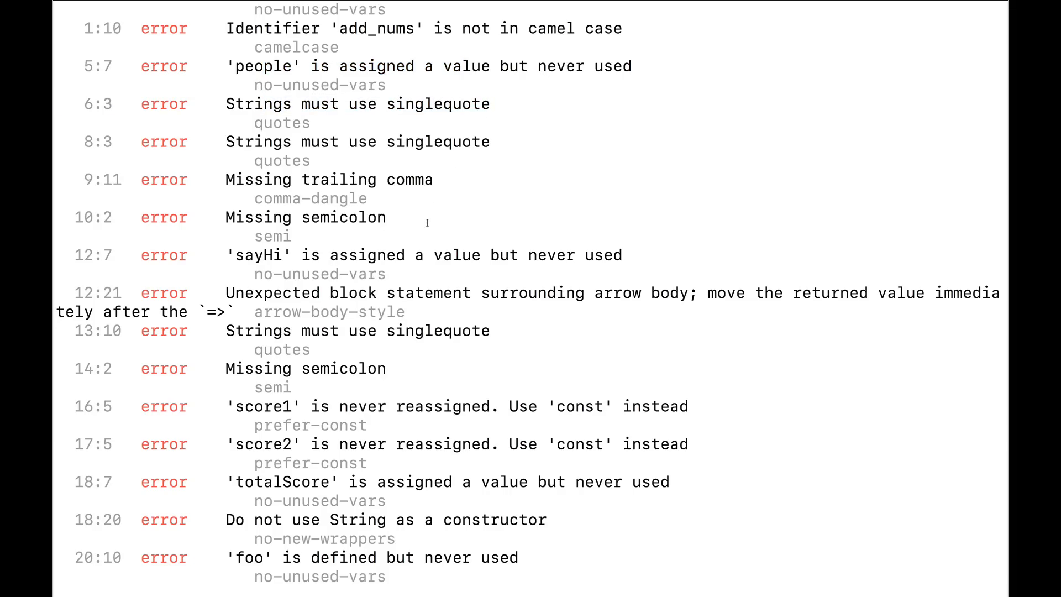
scroll(down, 3)
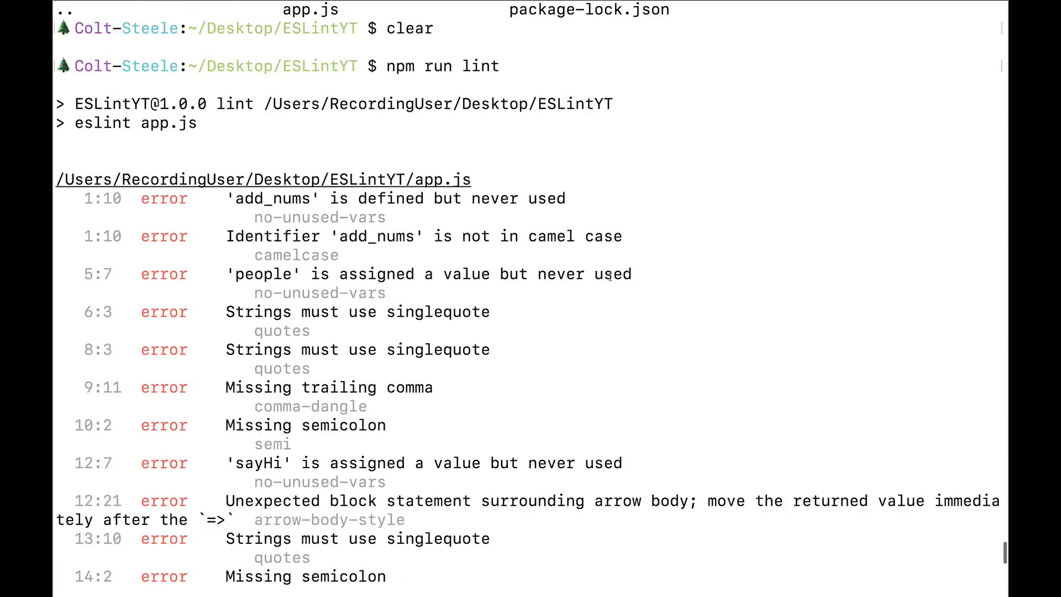
scroll(down, 3)
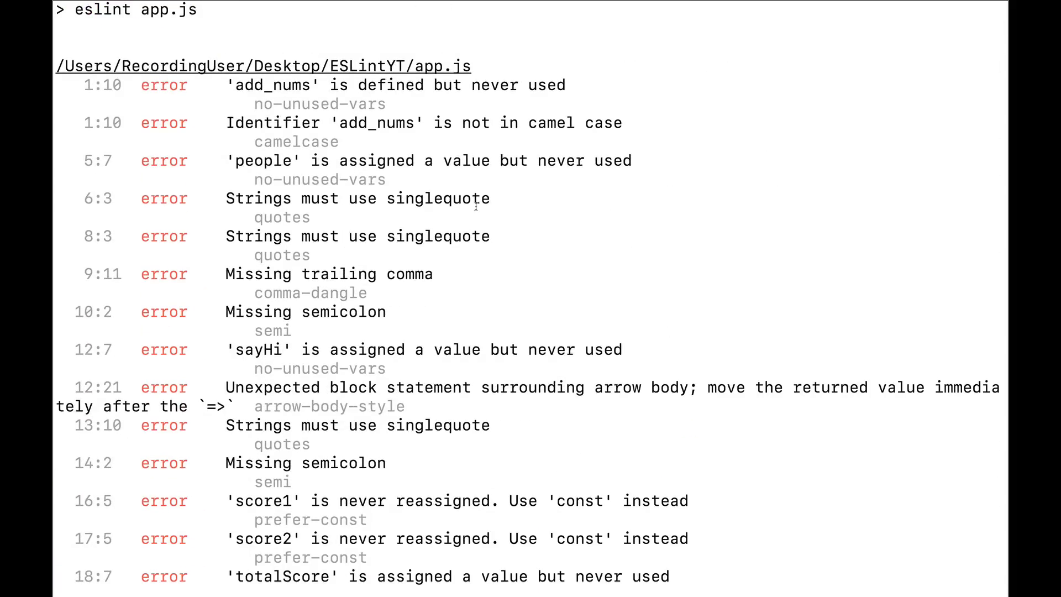
mouse_move(503, 253)
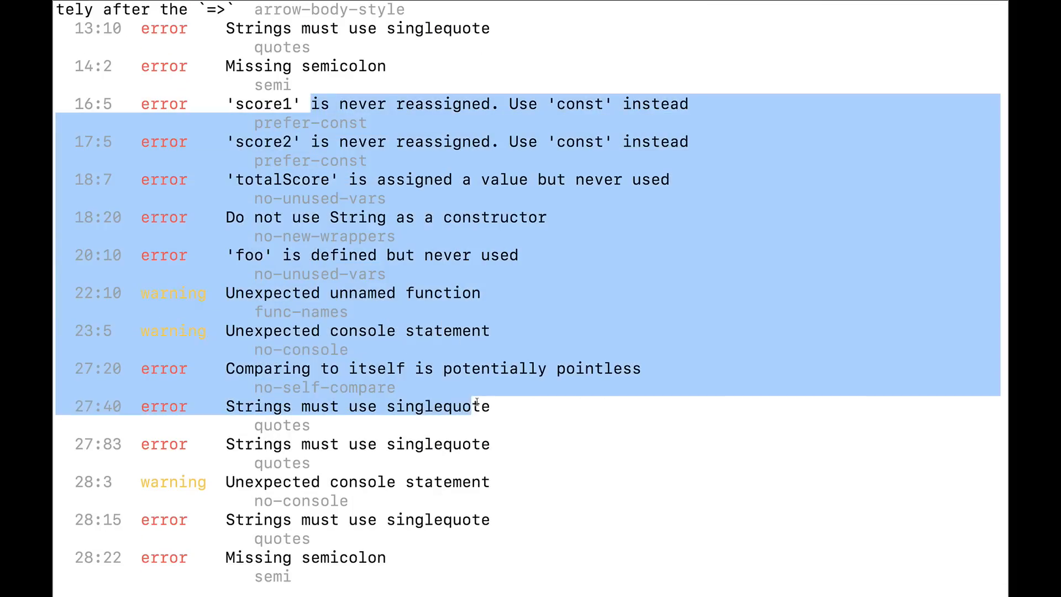
click(487, 418)
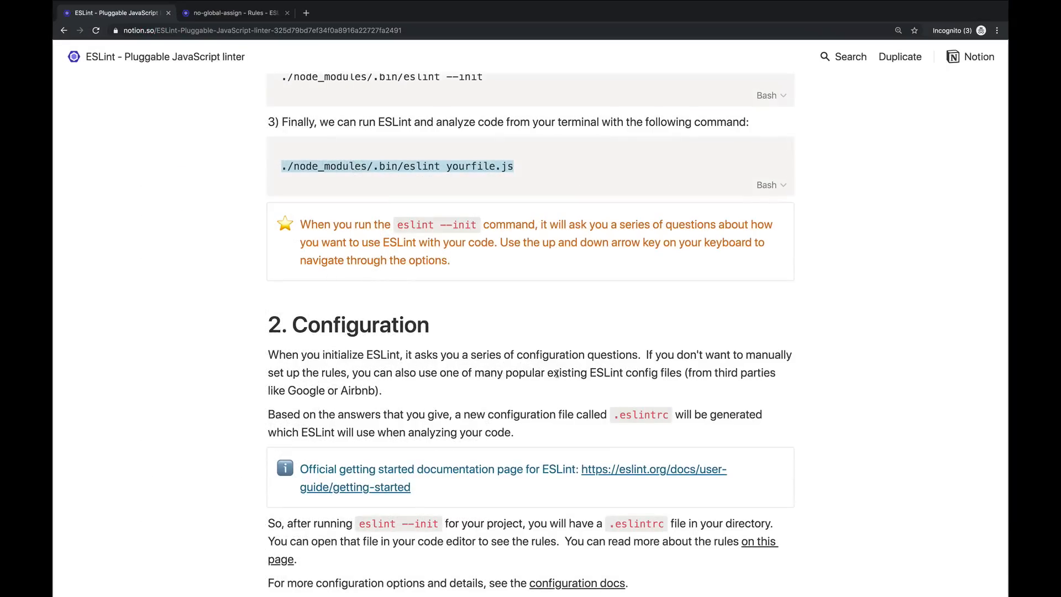
Search installed extensions for eslint and open the ESLint extension's settings.
scroll(down, 3)
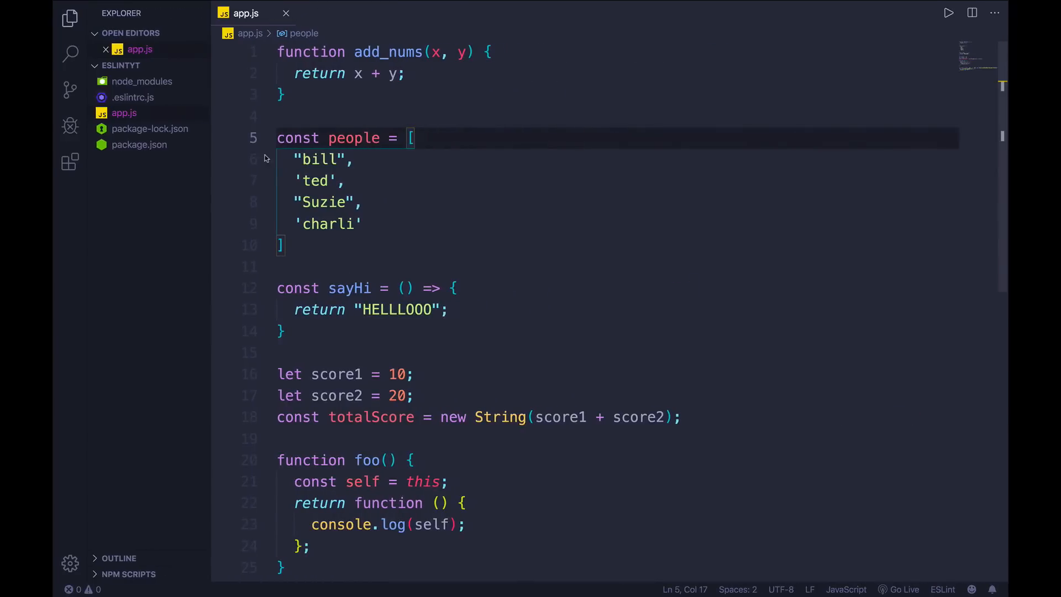
click(70, 161)
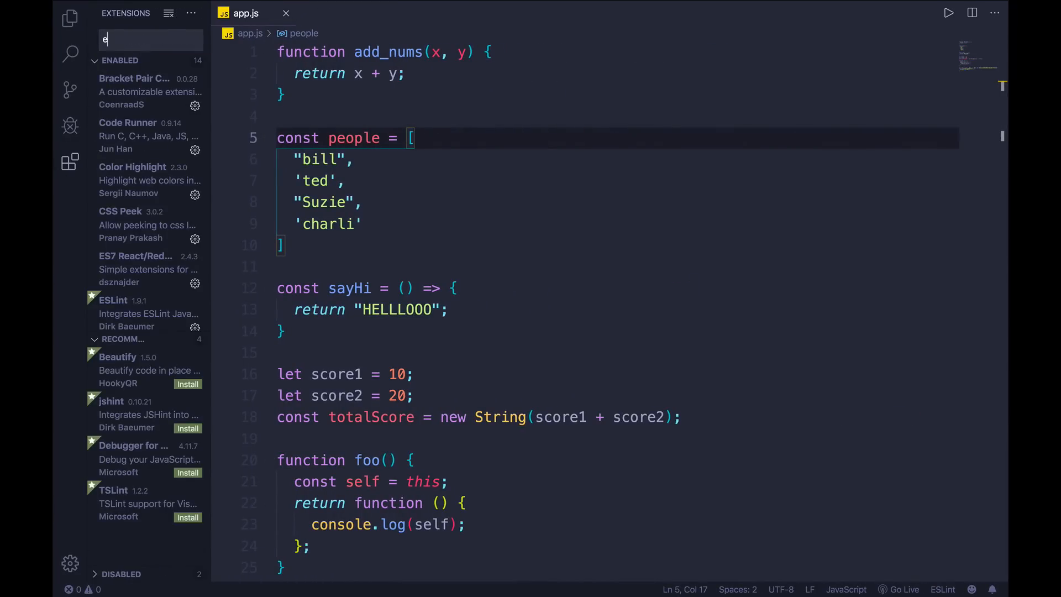
text(slint)
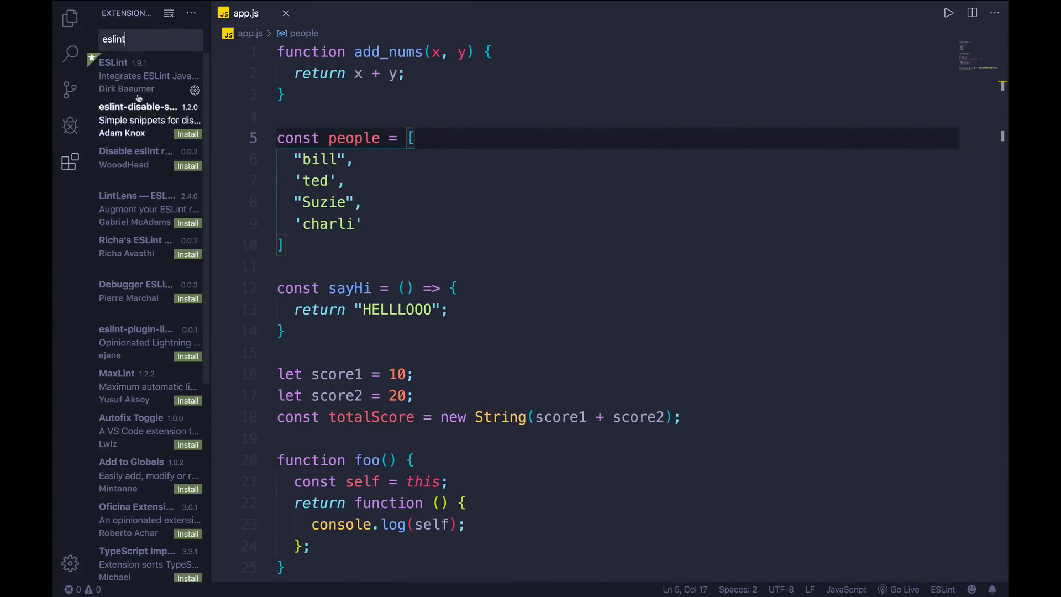
click(195, 90)
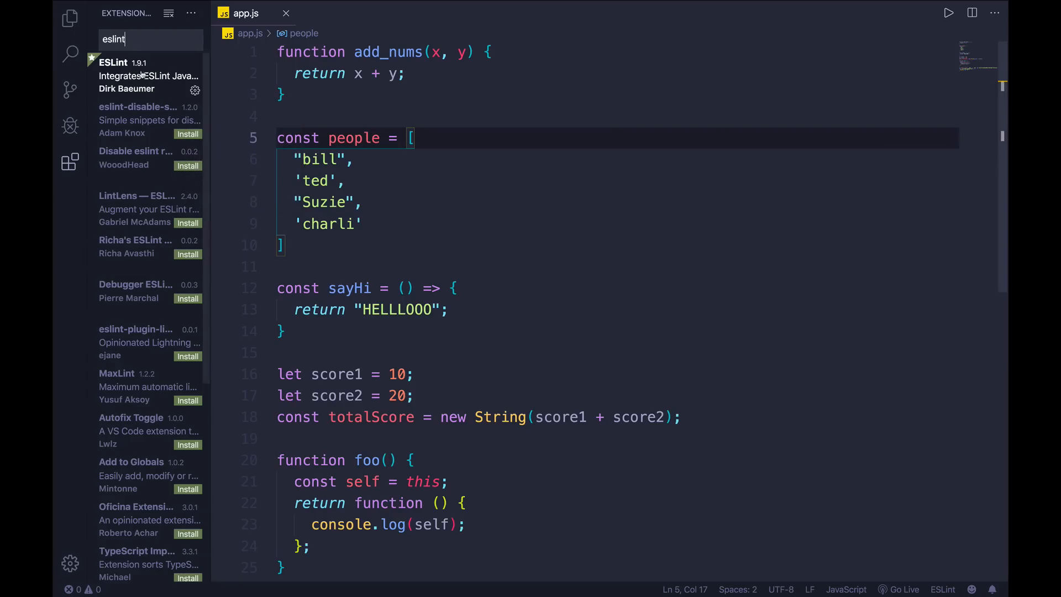
click(69, 19)
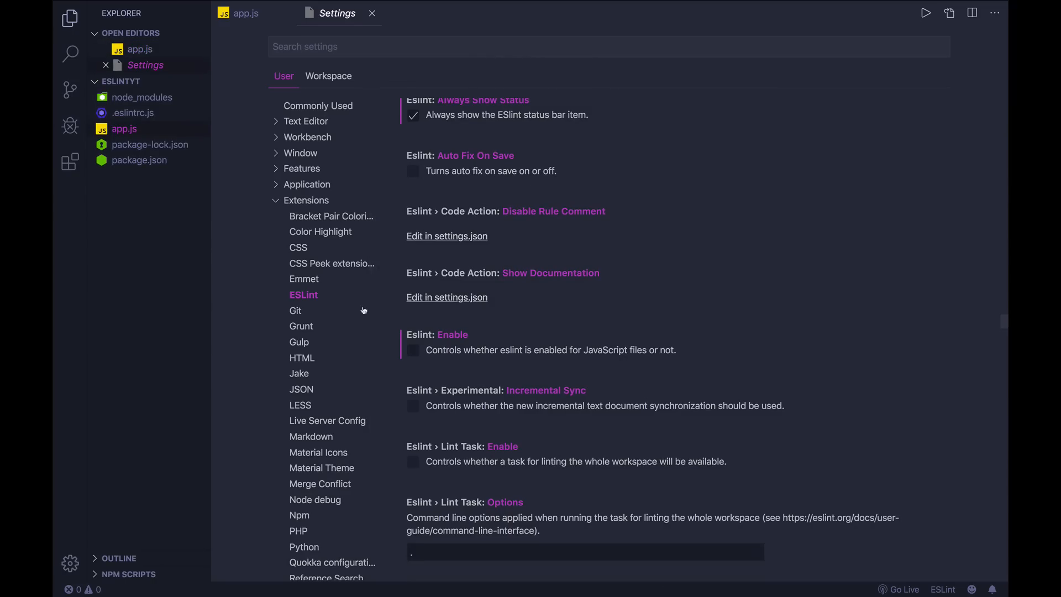
mouse_move(402, 175)
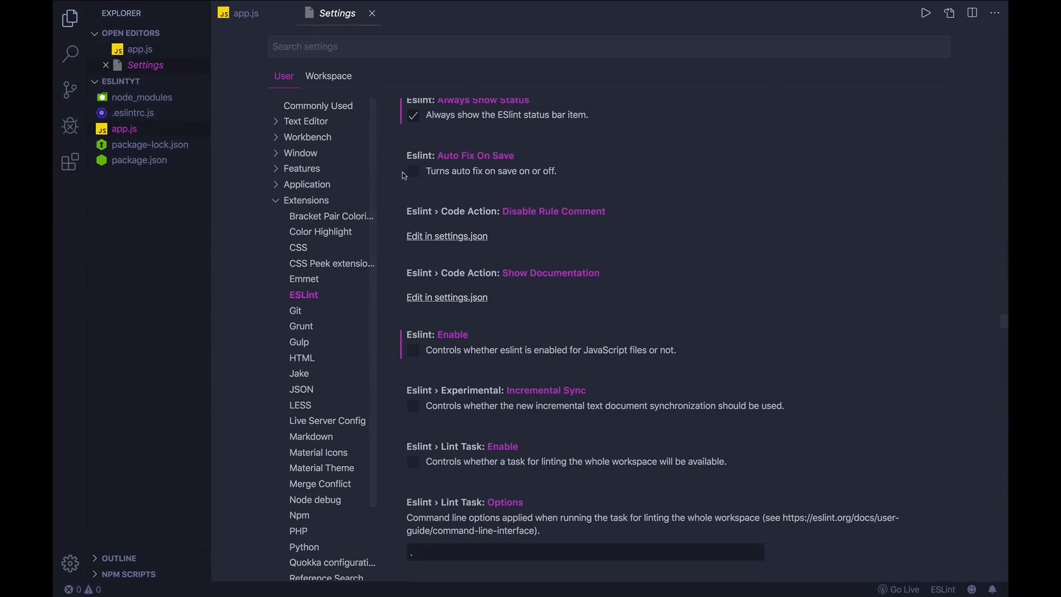
scroll(down, 3)
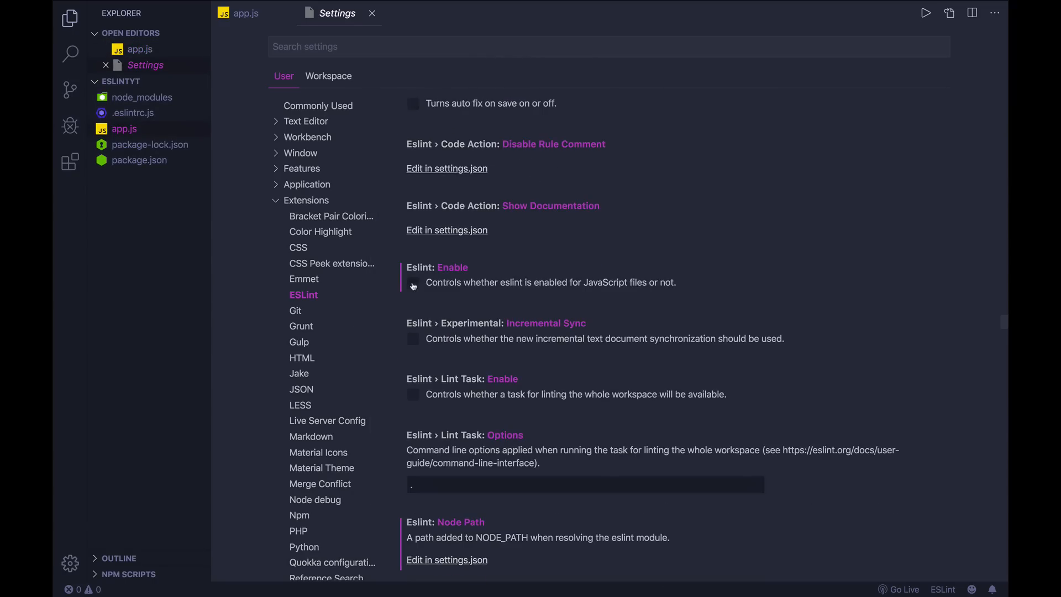
click(413, 282)
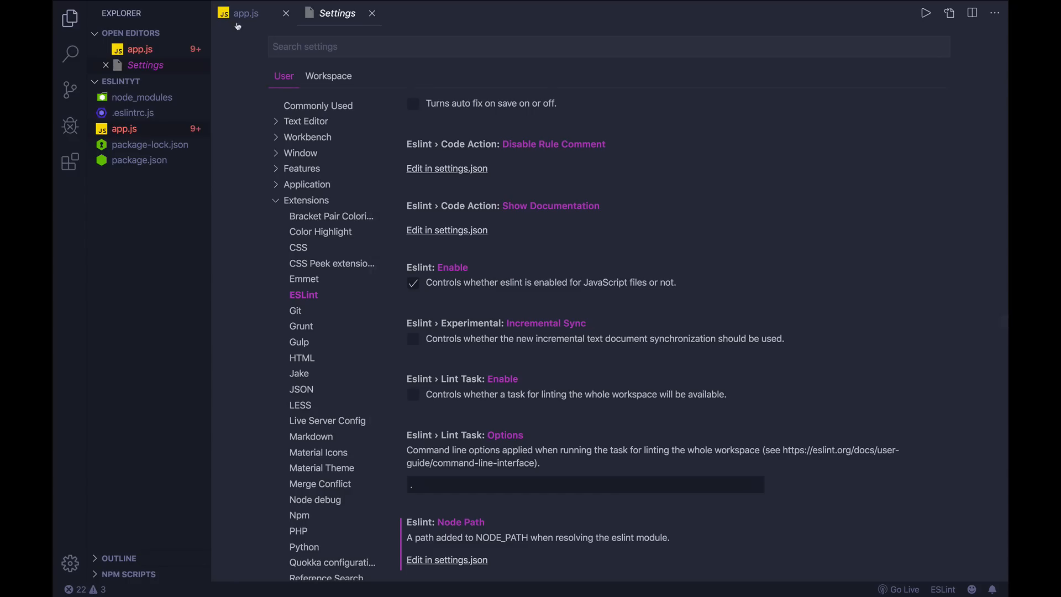
click(244, 12)
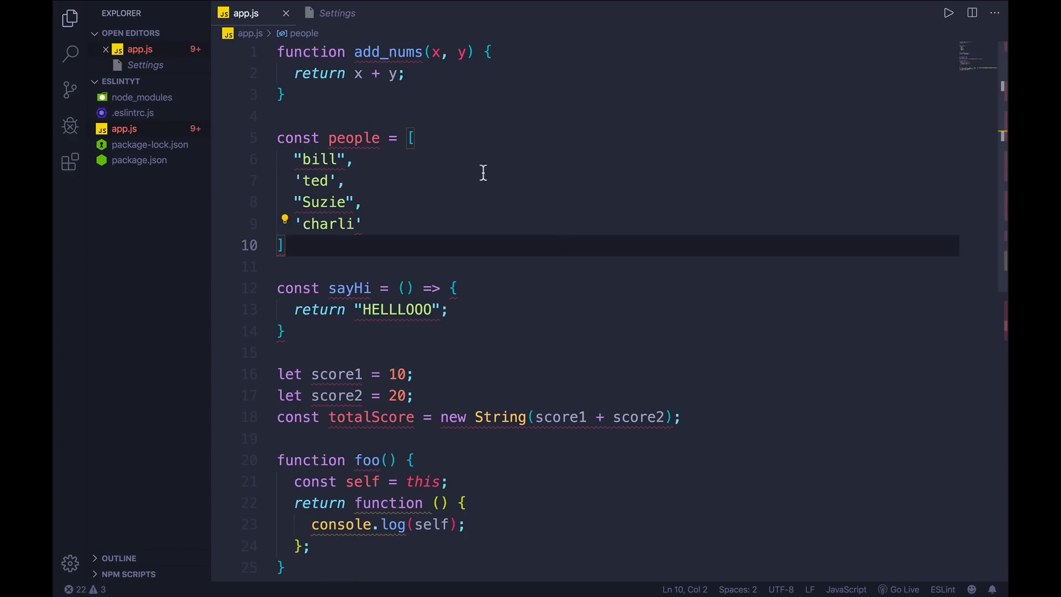
scroll(down, 3)
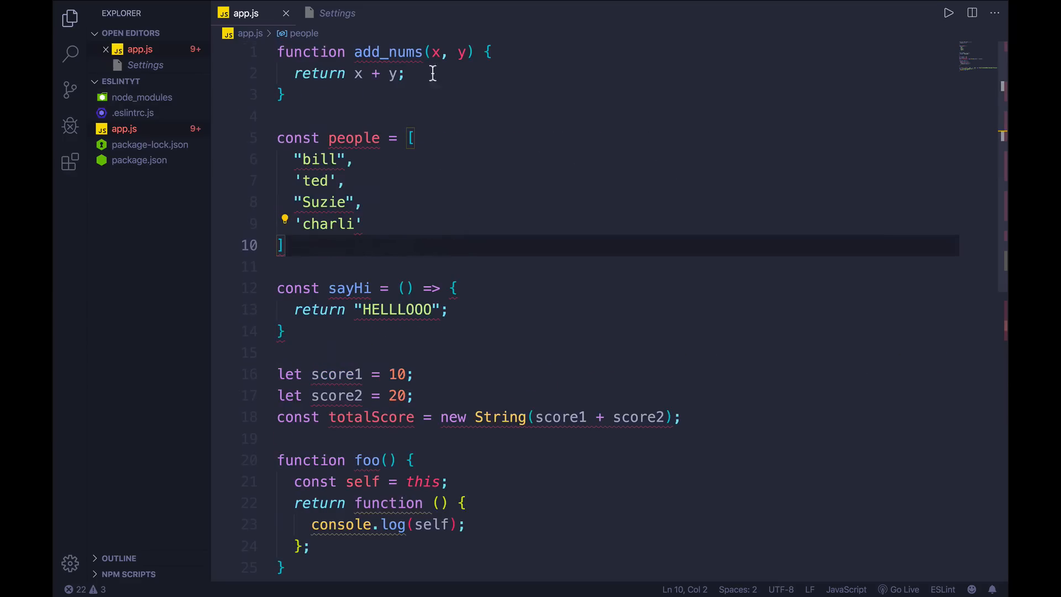
mouse_move(388, 52)
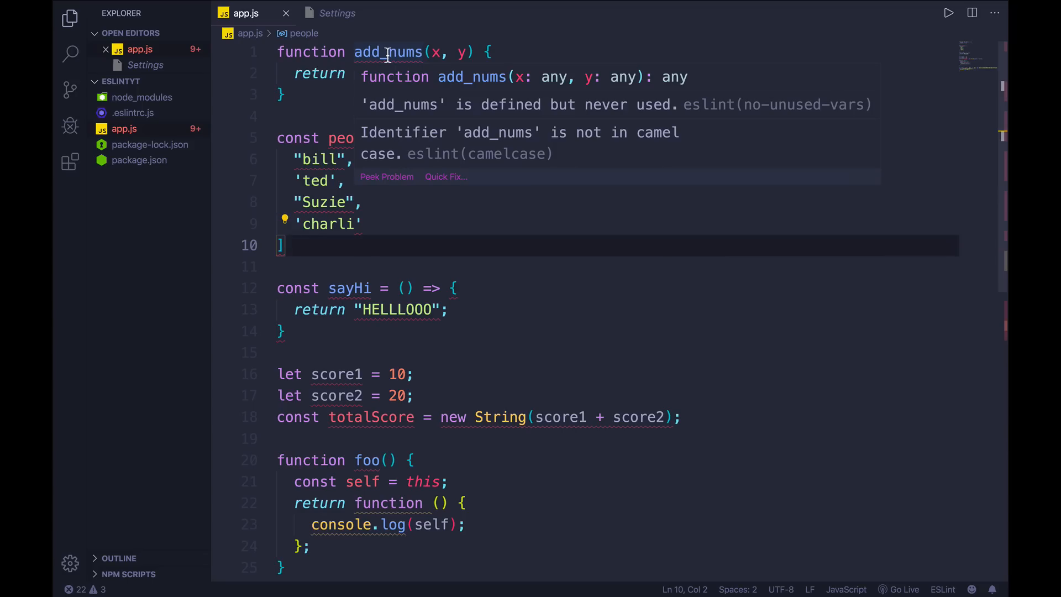
mouse_move(419, 51)
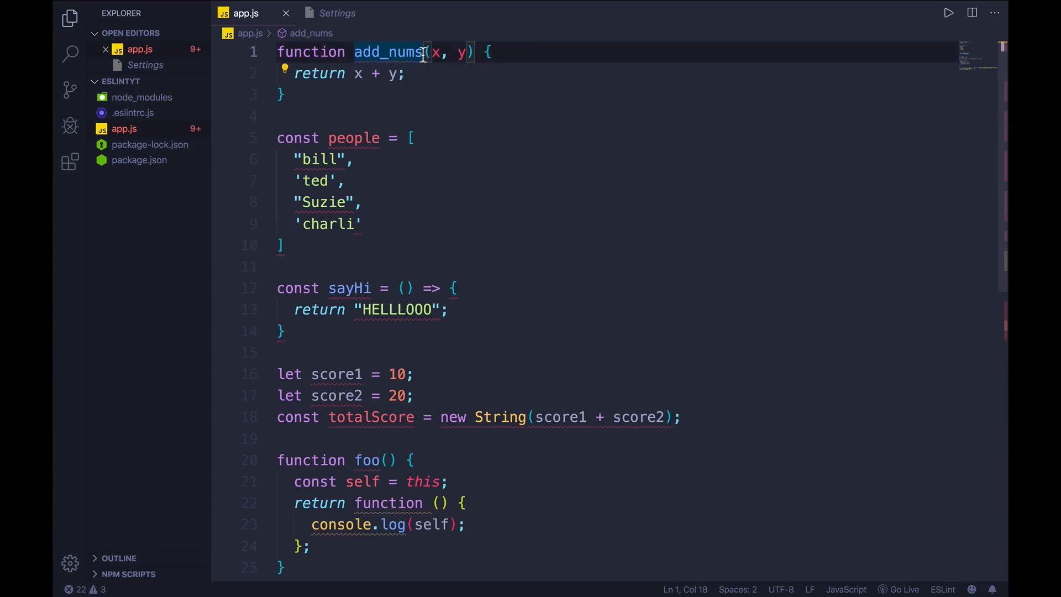
Rename add_nums to addNums and add addNums(10, 20); below the function.
text(addN)
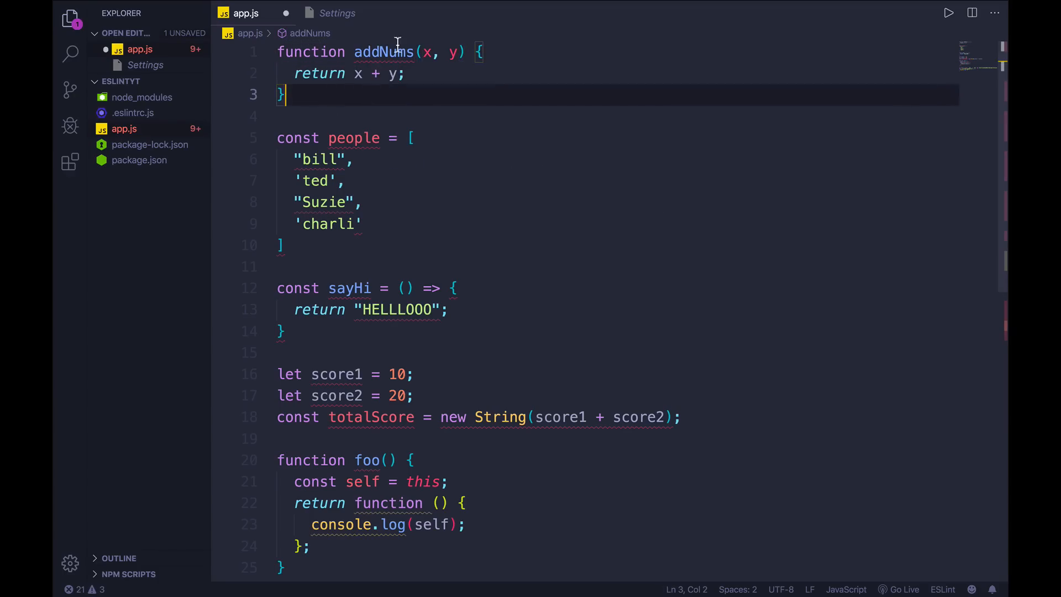
text(asd)
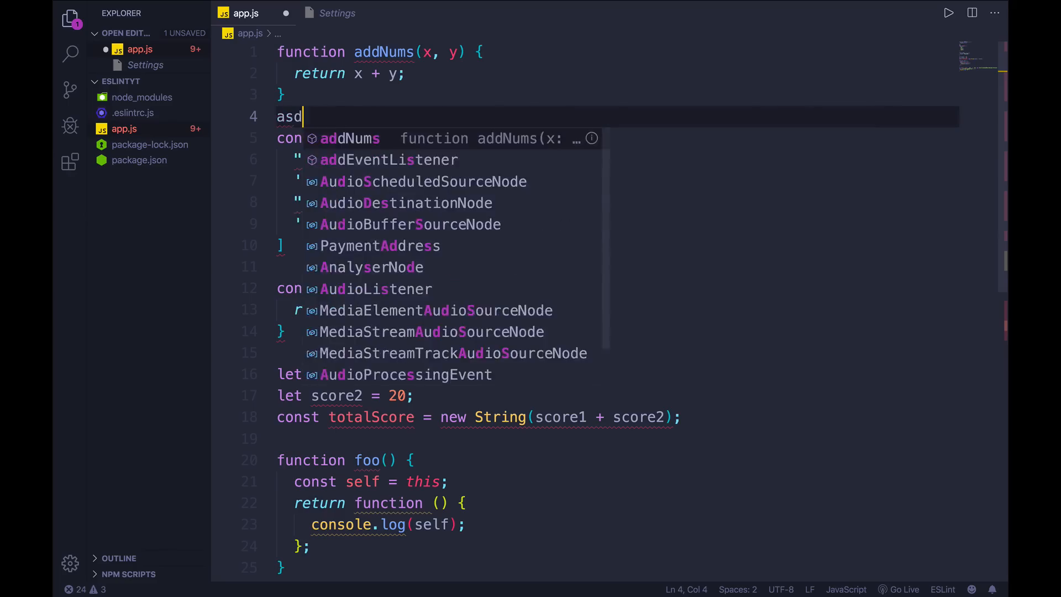
text(addNums(10))
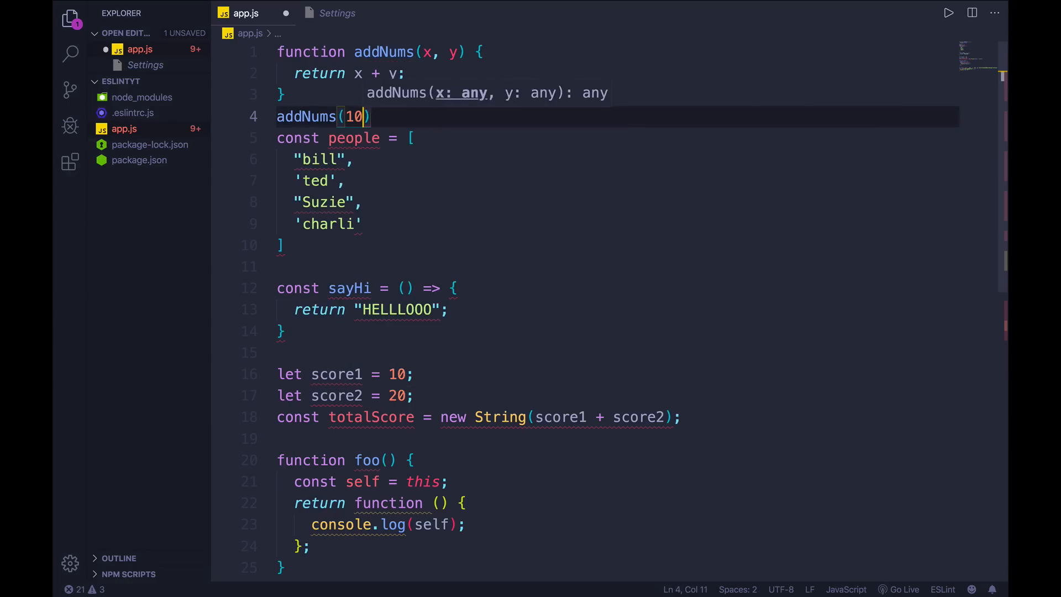
text(,20)
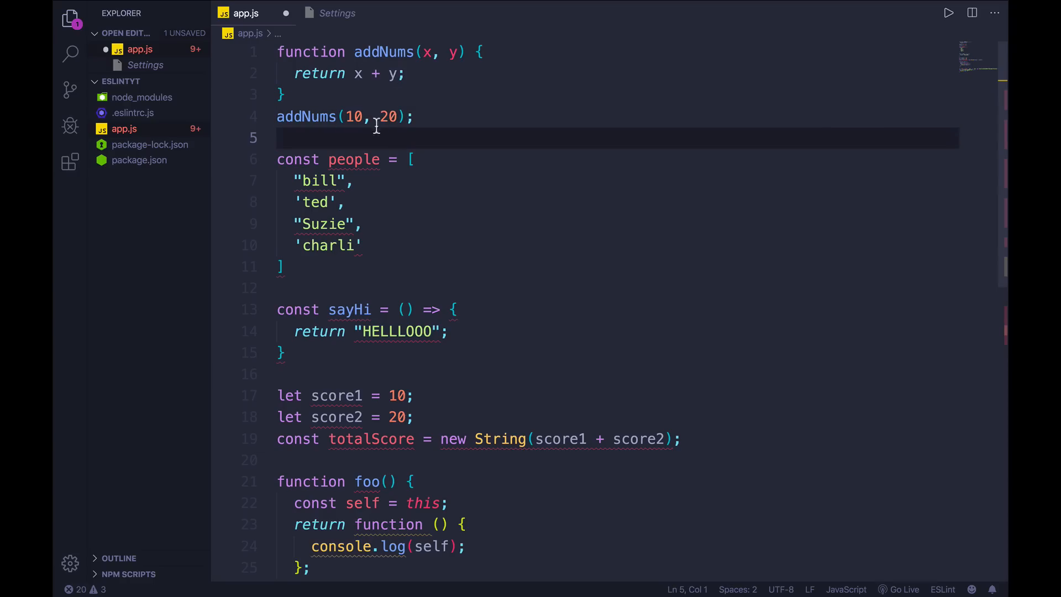
scroll(down, 3)
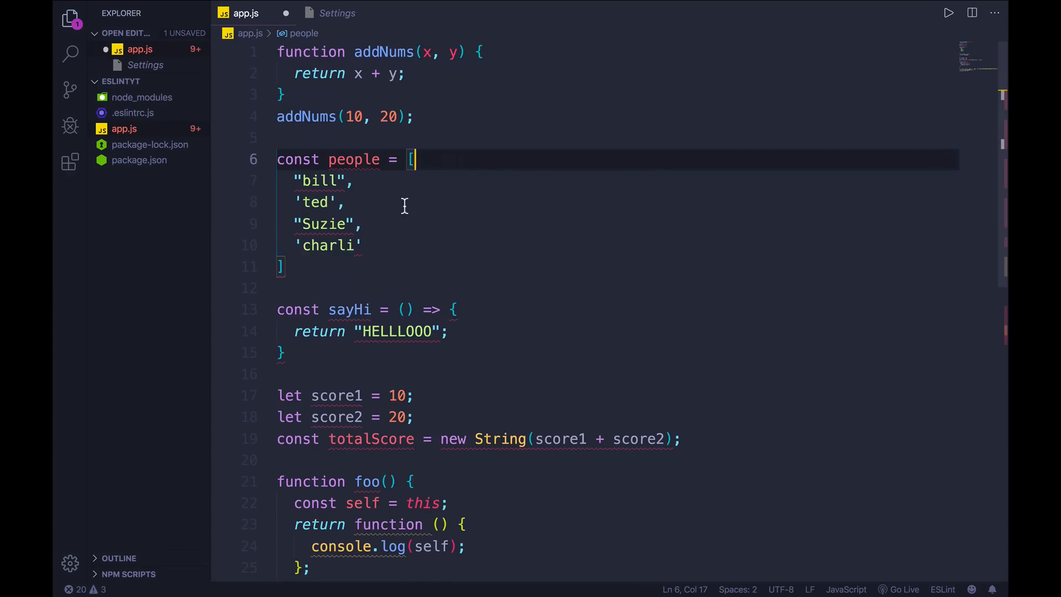
Enable the ESLint Auto Fix On Save setting.
click(335, 13)
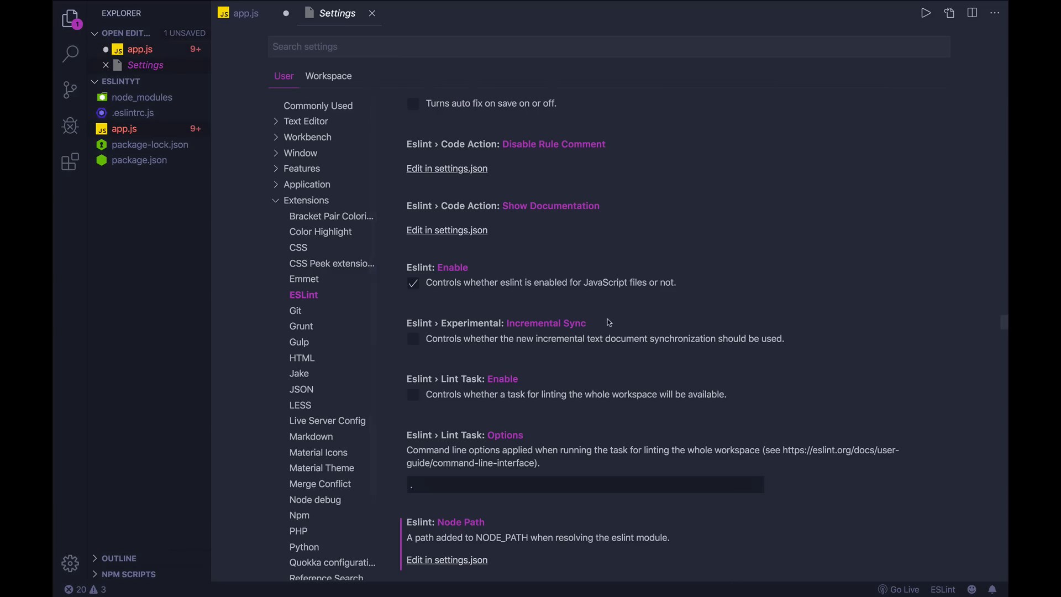
scroll(down, 3)
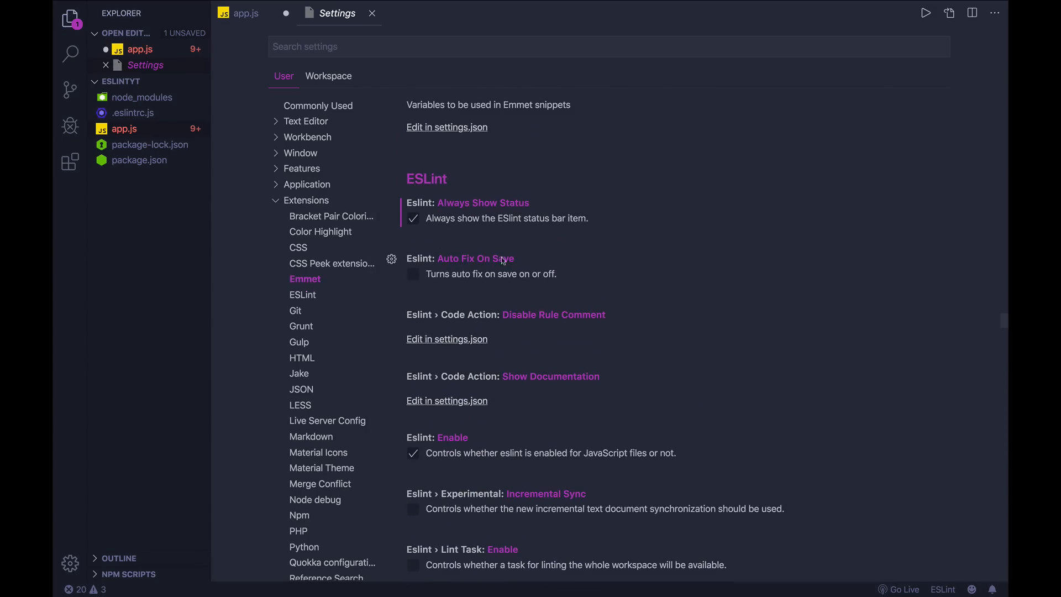
click(245, 12)
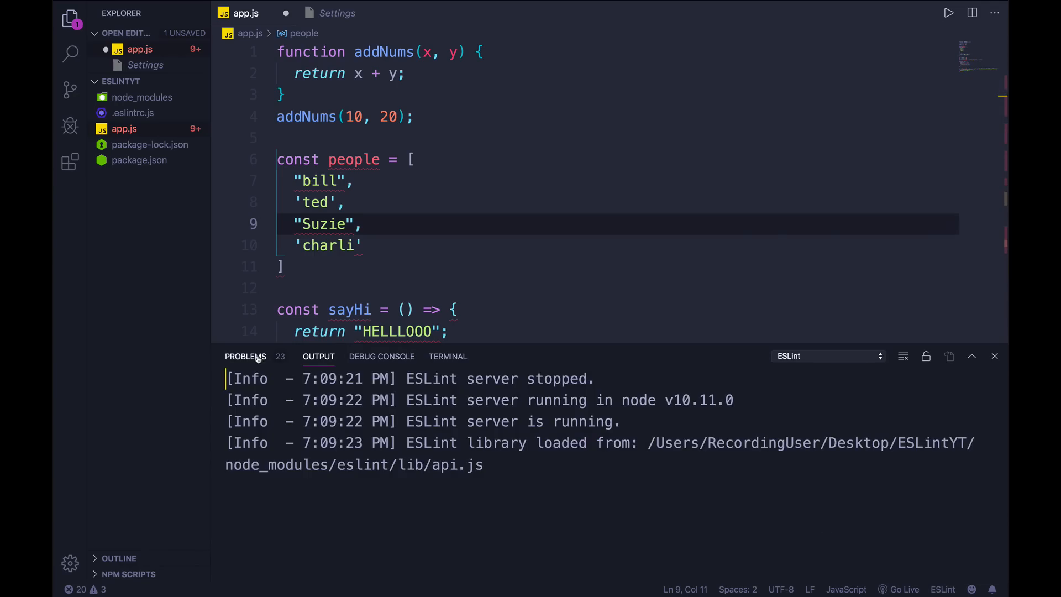
Review the ten remaining lint problems for app.js in the Problems panel.
click(245, 355)
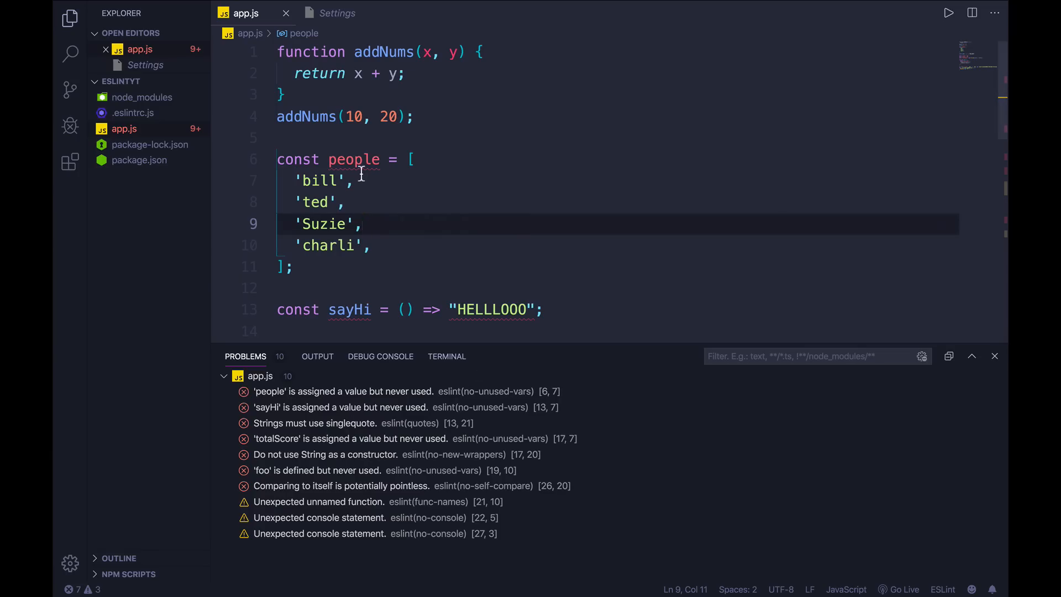
click(325, 180)
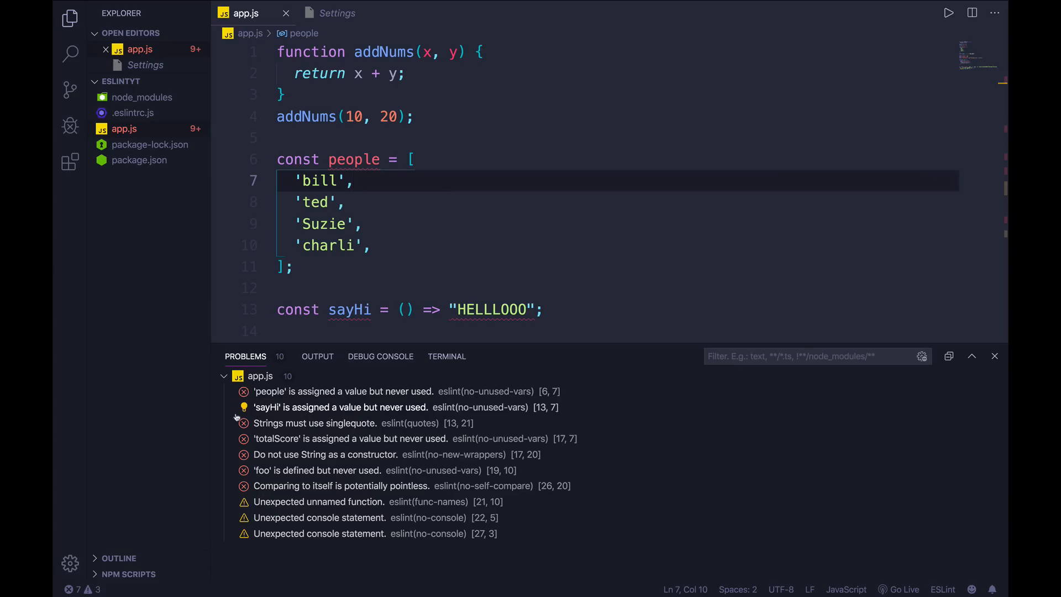
mouse_move(318, 518)
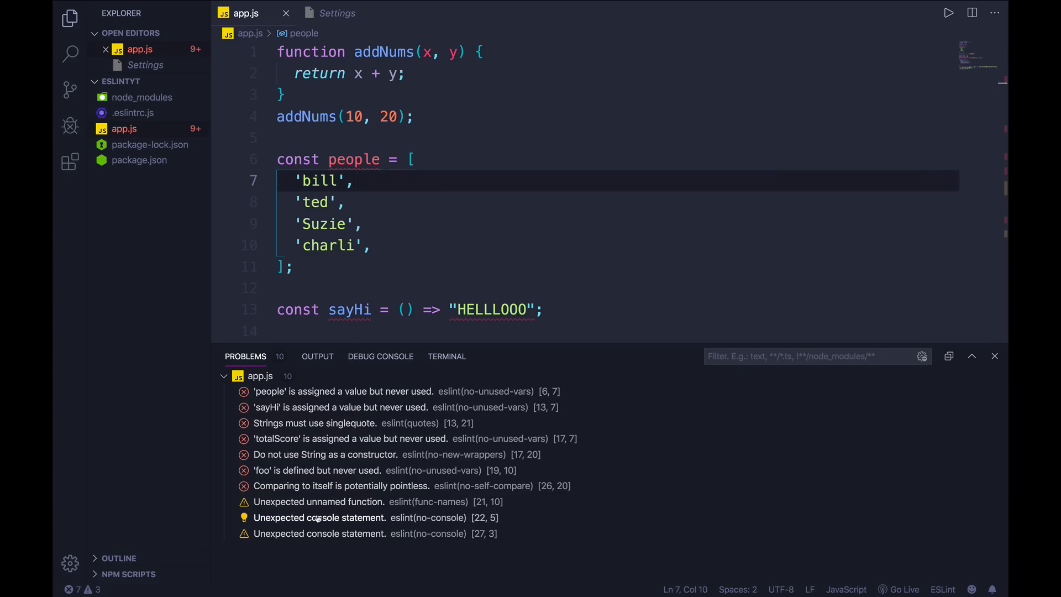
scroll(down, 3)
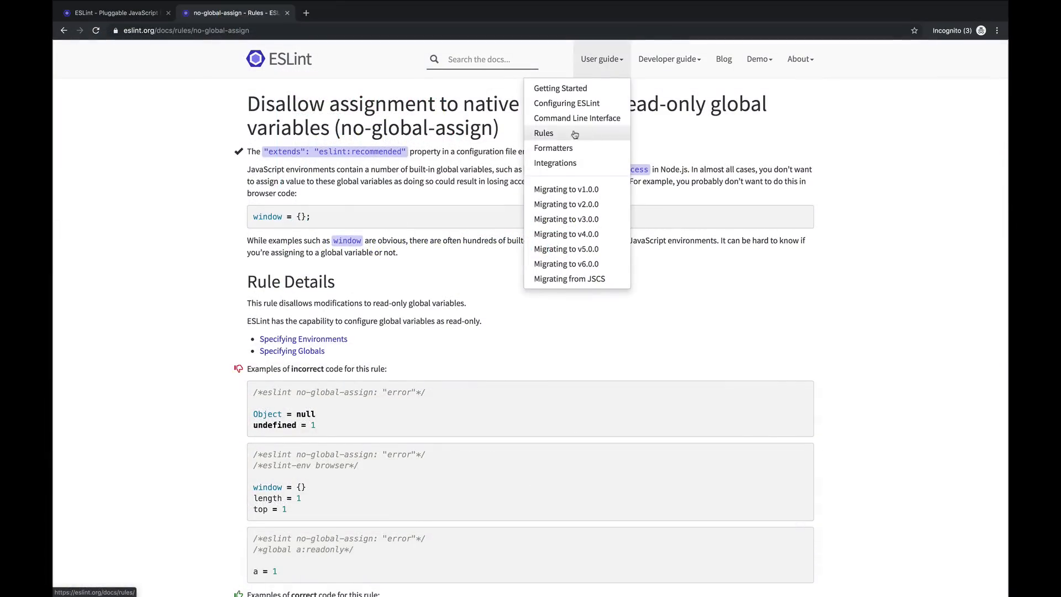
Find the no-console rule's example config in the ESLint rules docs and select "off".
click(543, 133)
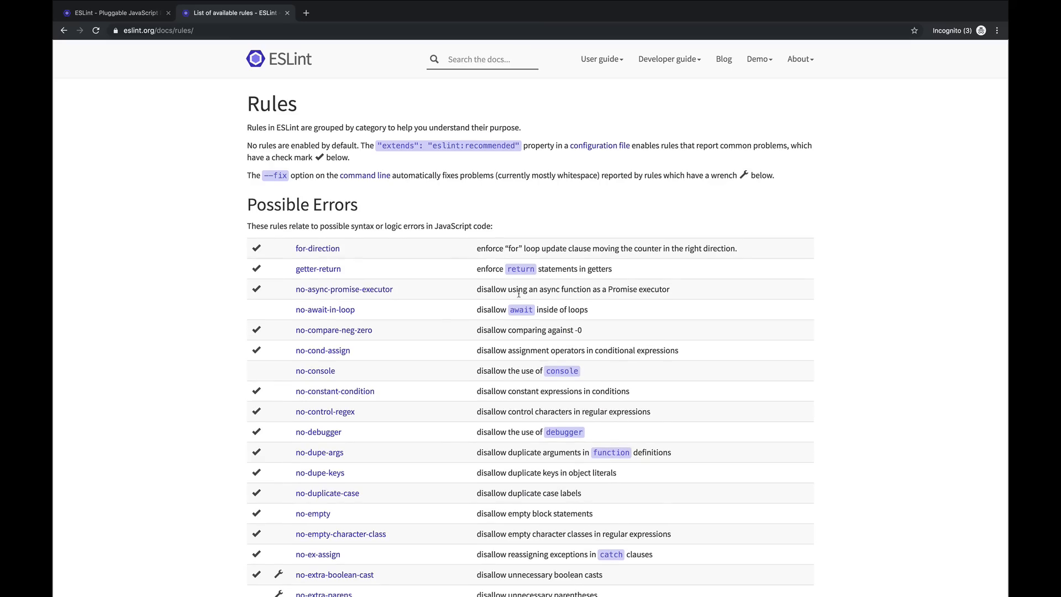
mouse_move(381, 431)
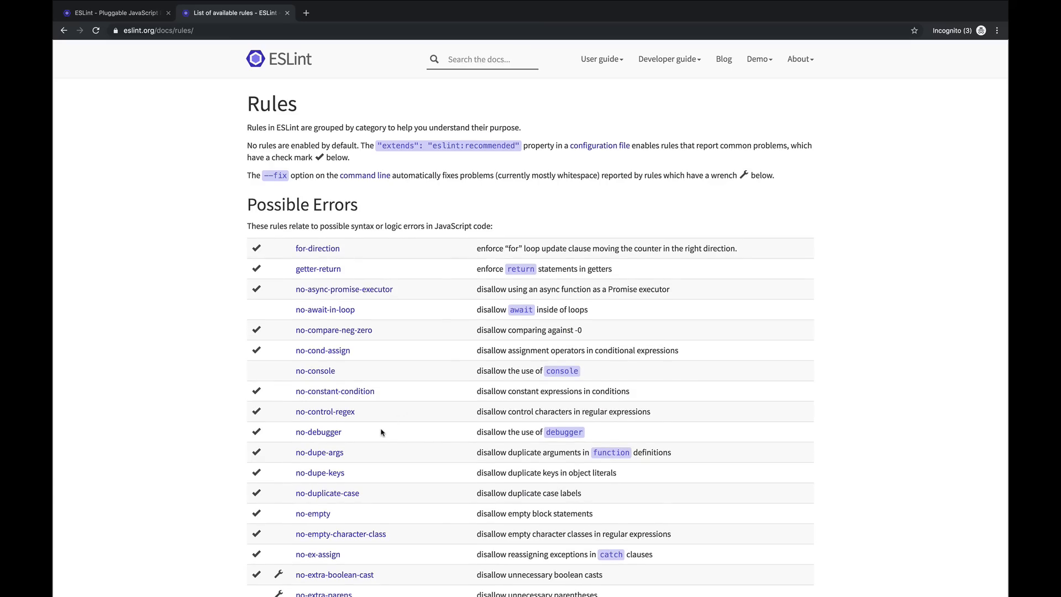
scroll(down, 3)
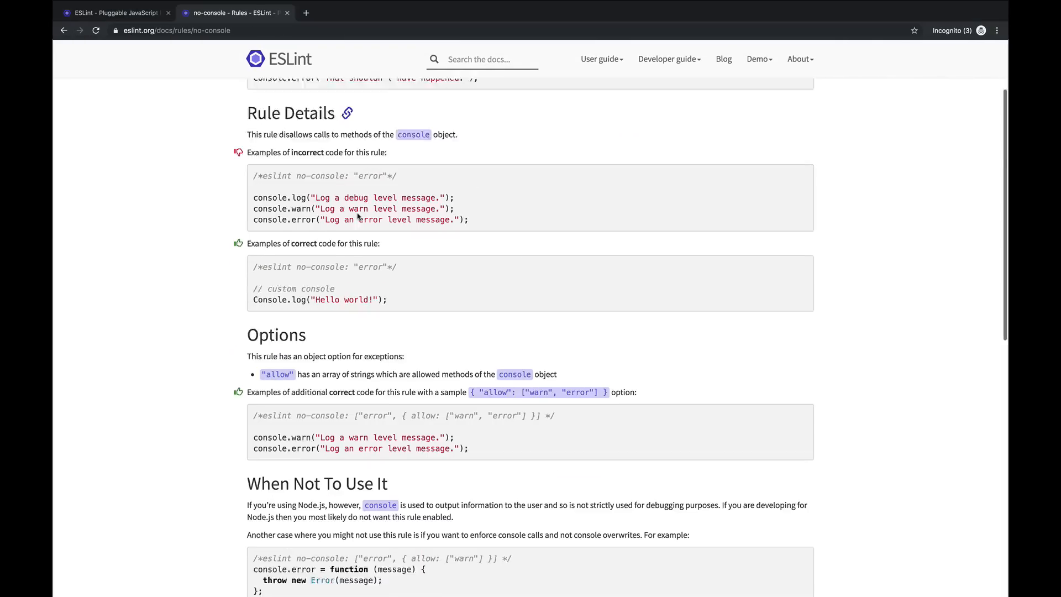
scroll(down, 3)
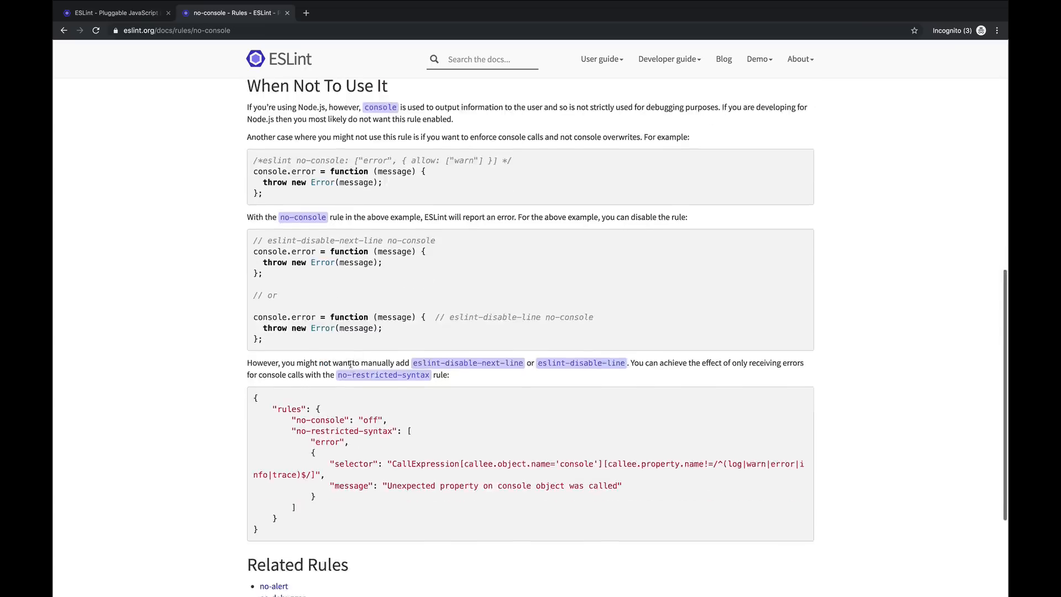
scroll(down, 3)
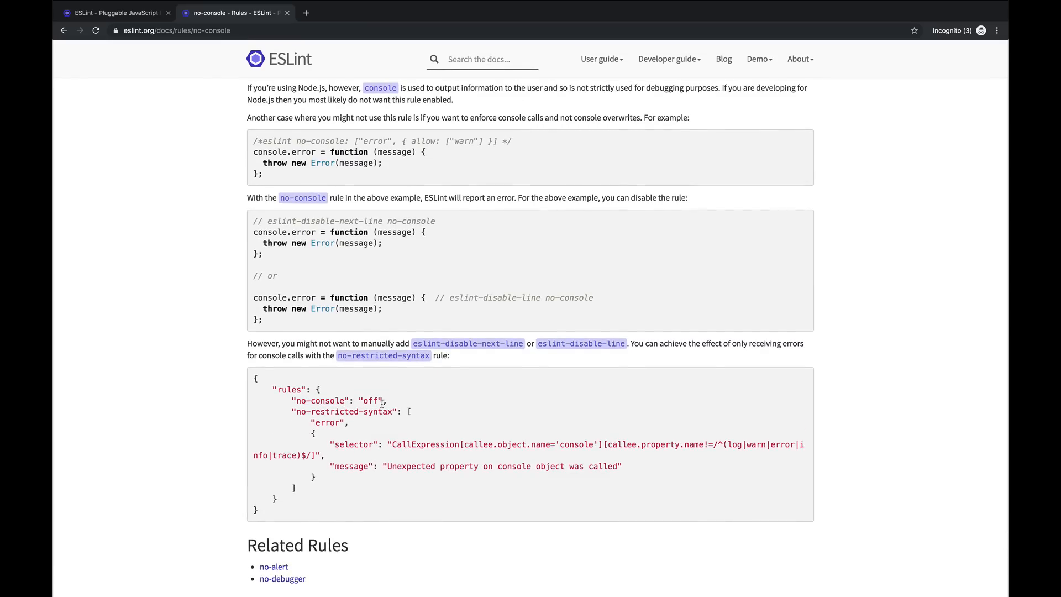
double_click(368, 400)
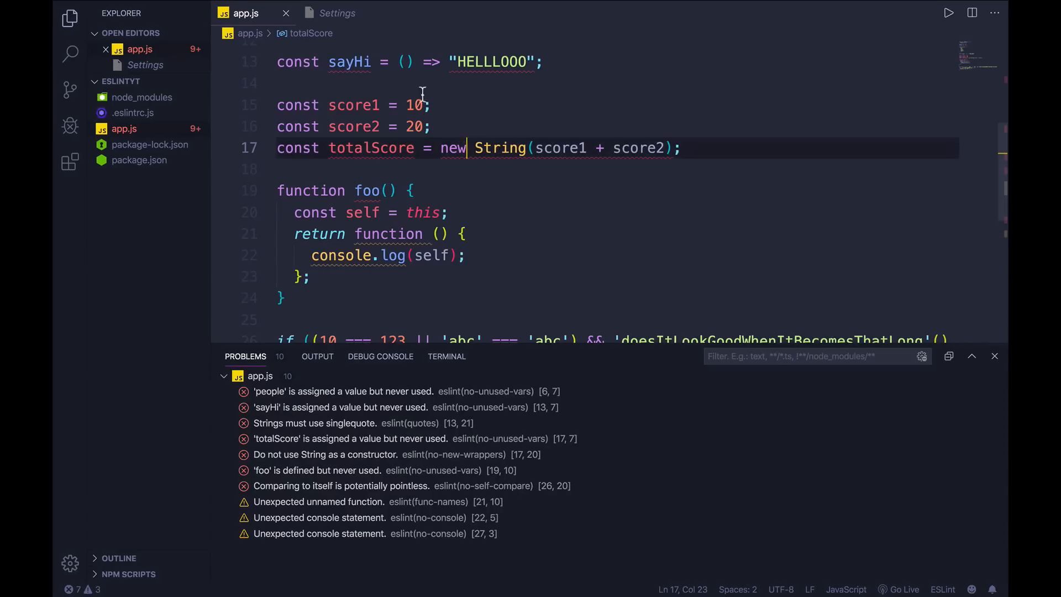
Add "no-console": "off" to the rules object in .eslintrc.js.
click(134, 112)
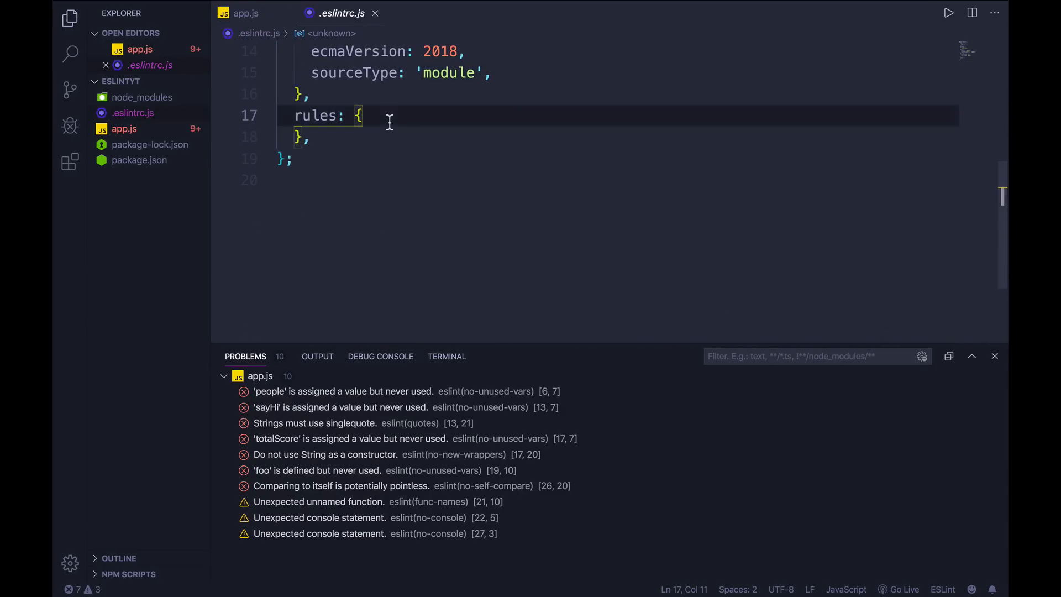
text(r)
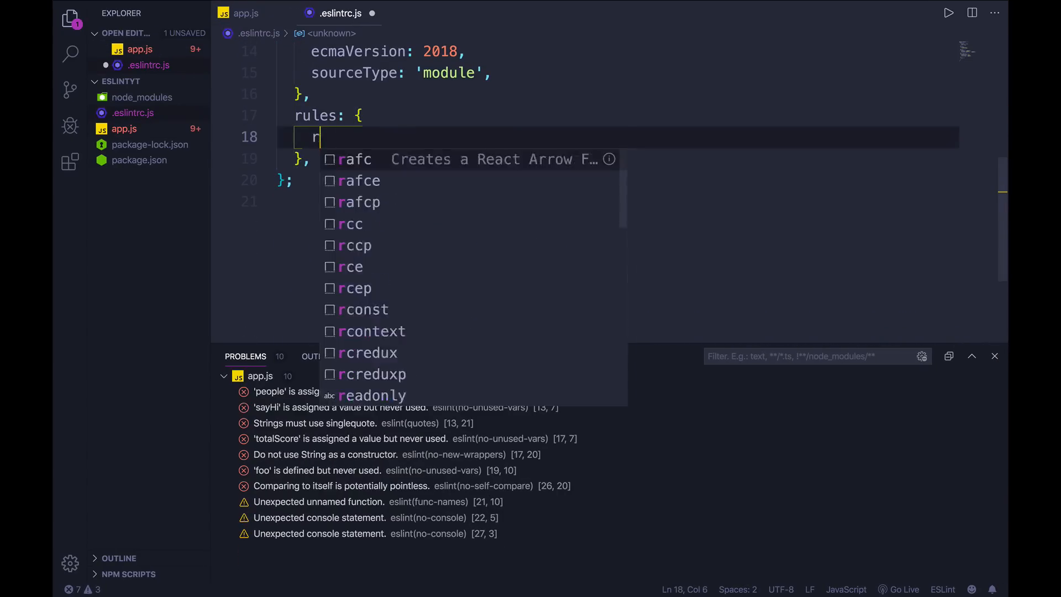
text("no-co)
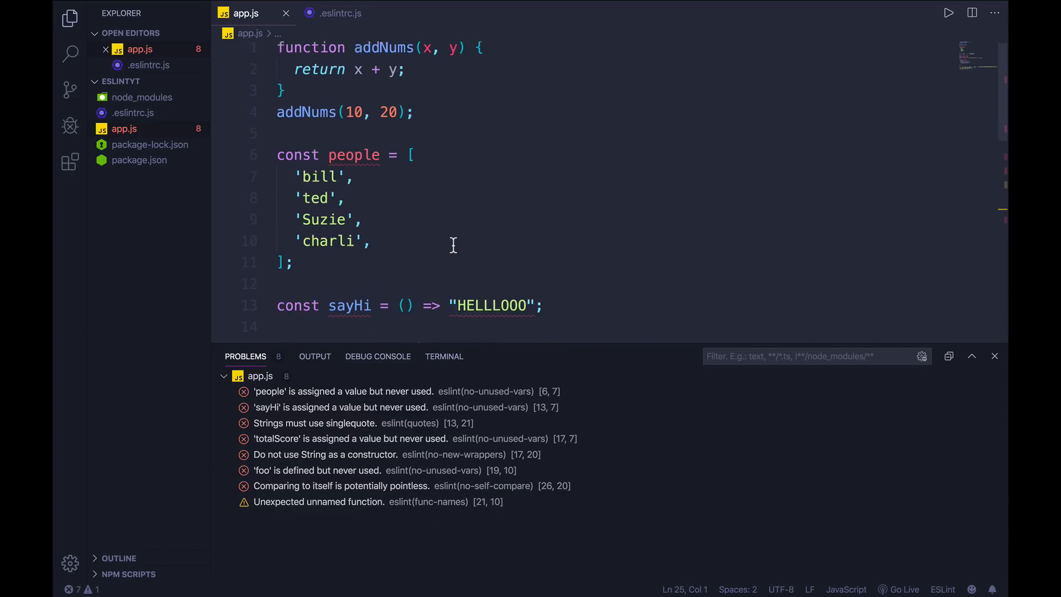
scroll(down, 3)
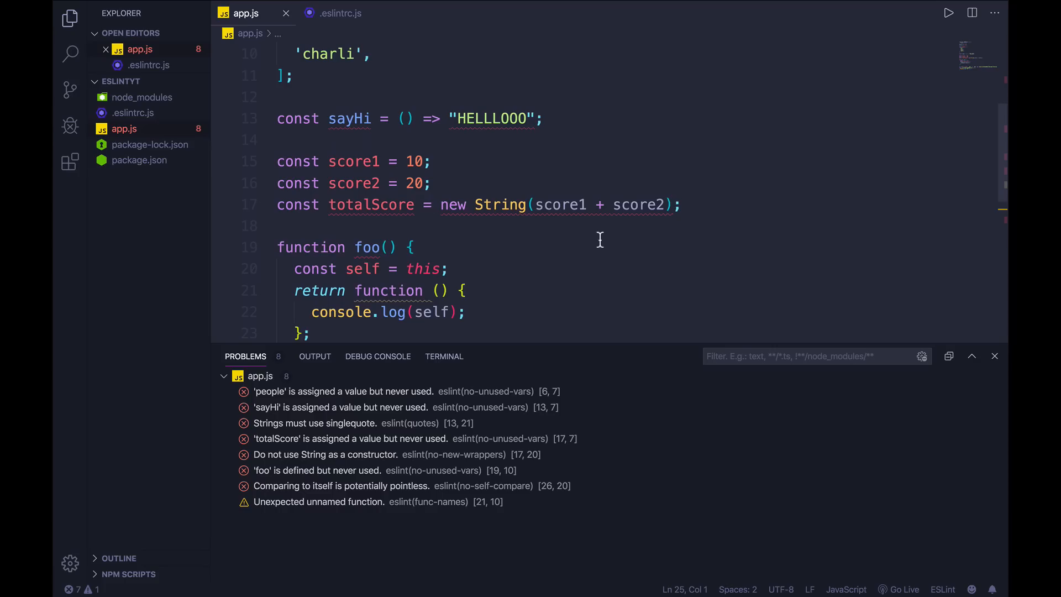
mouse_move(608, 241)
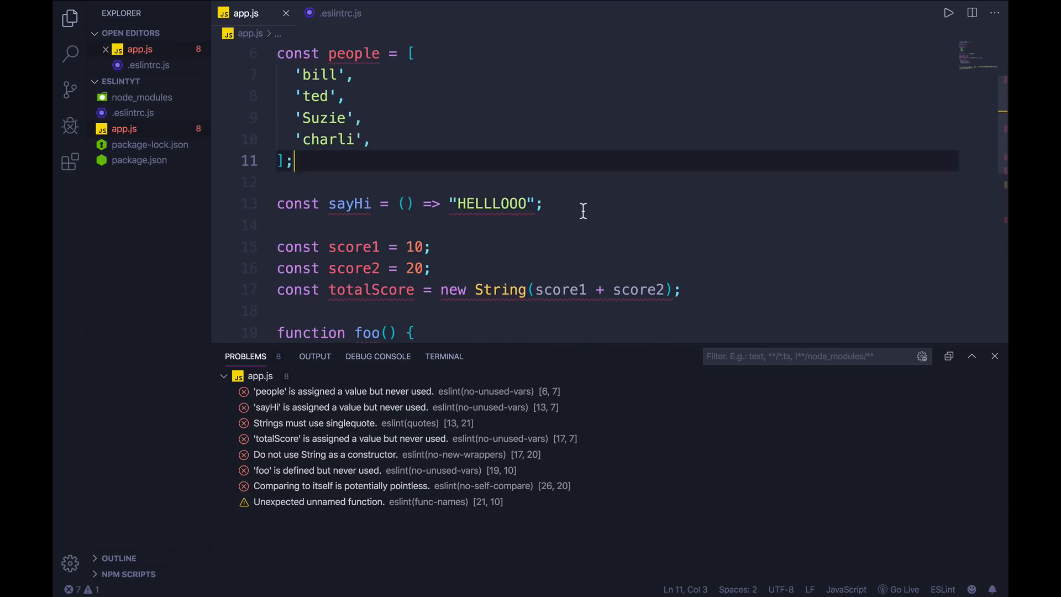
scroll(down, 3)
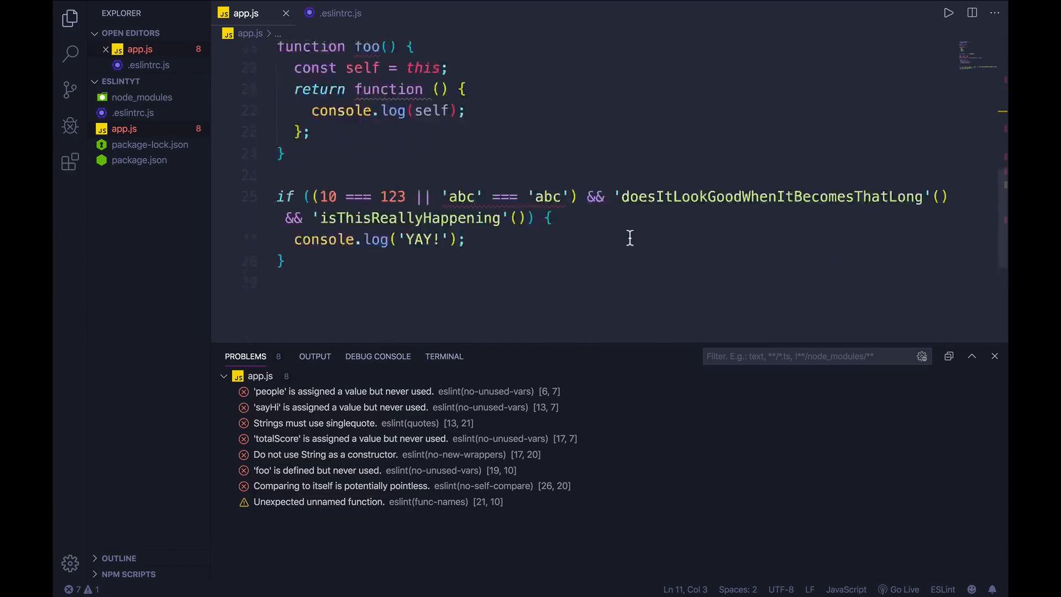